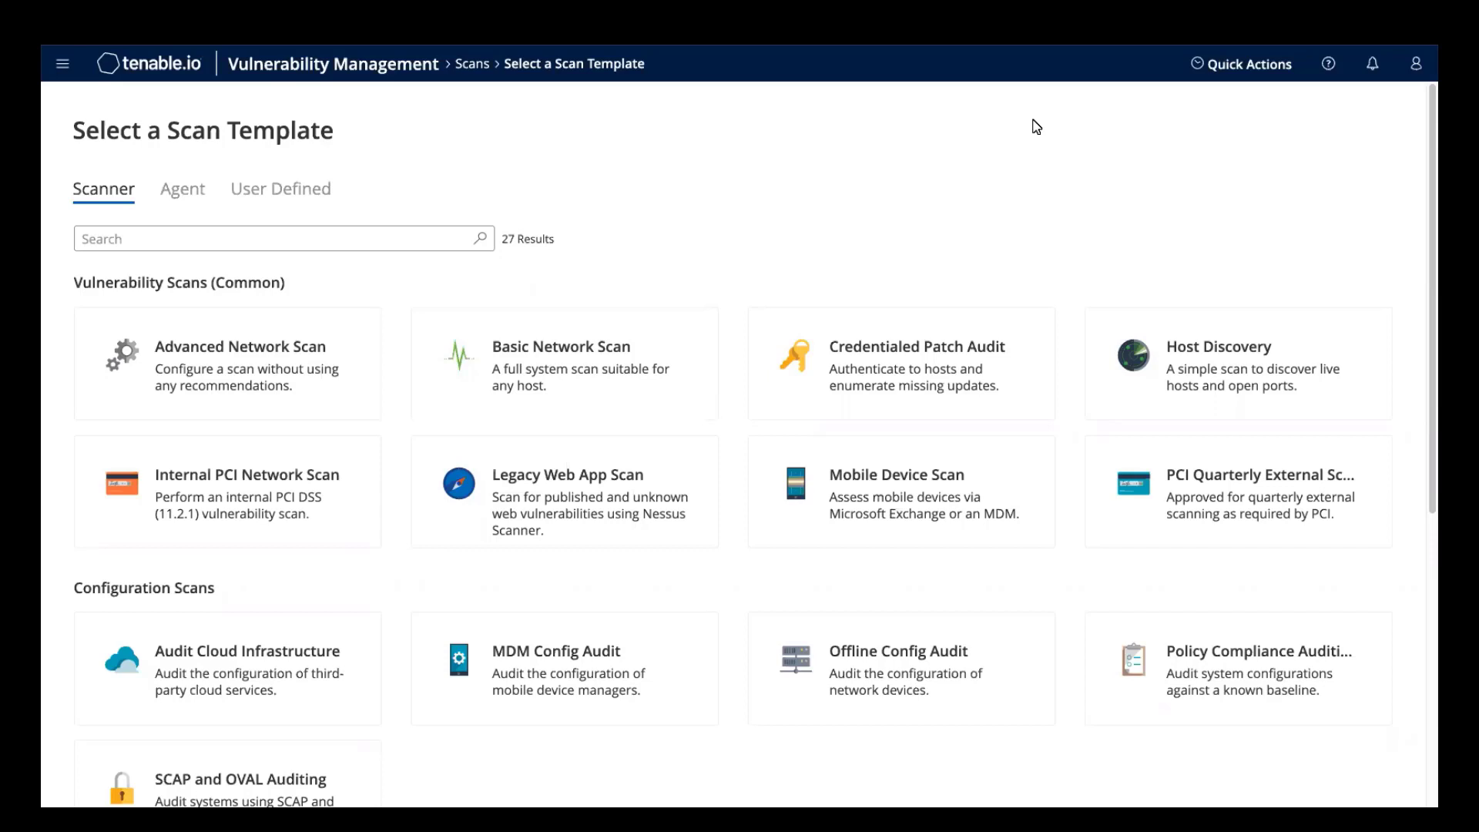
mouse_move(1043, 120)
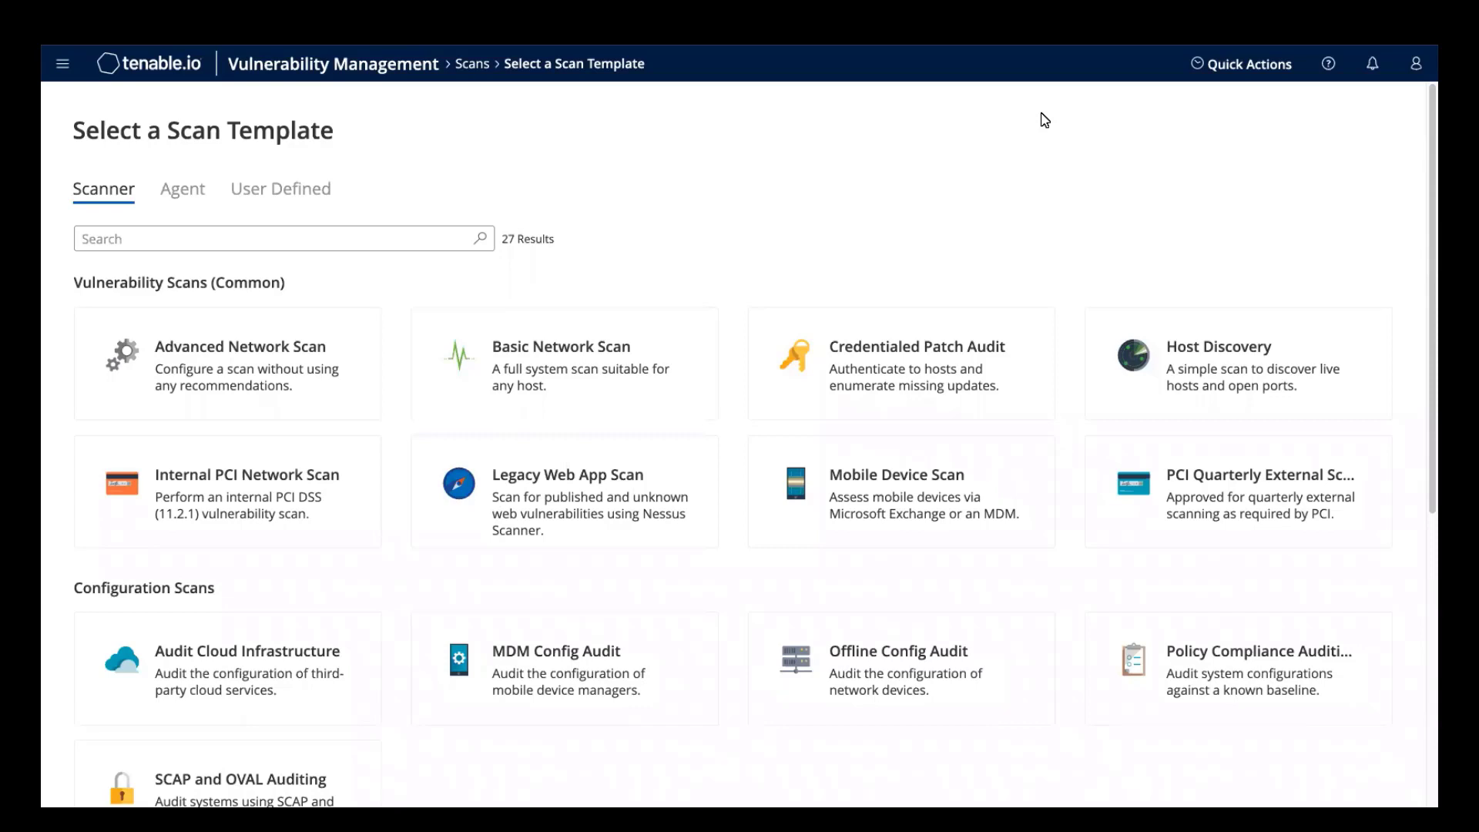
Bring the Tactical Scans templates, including Log4Shell, PrintNightmare and Zerologon, into view.
scroll("down", 3)
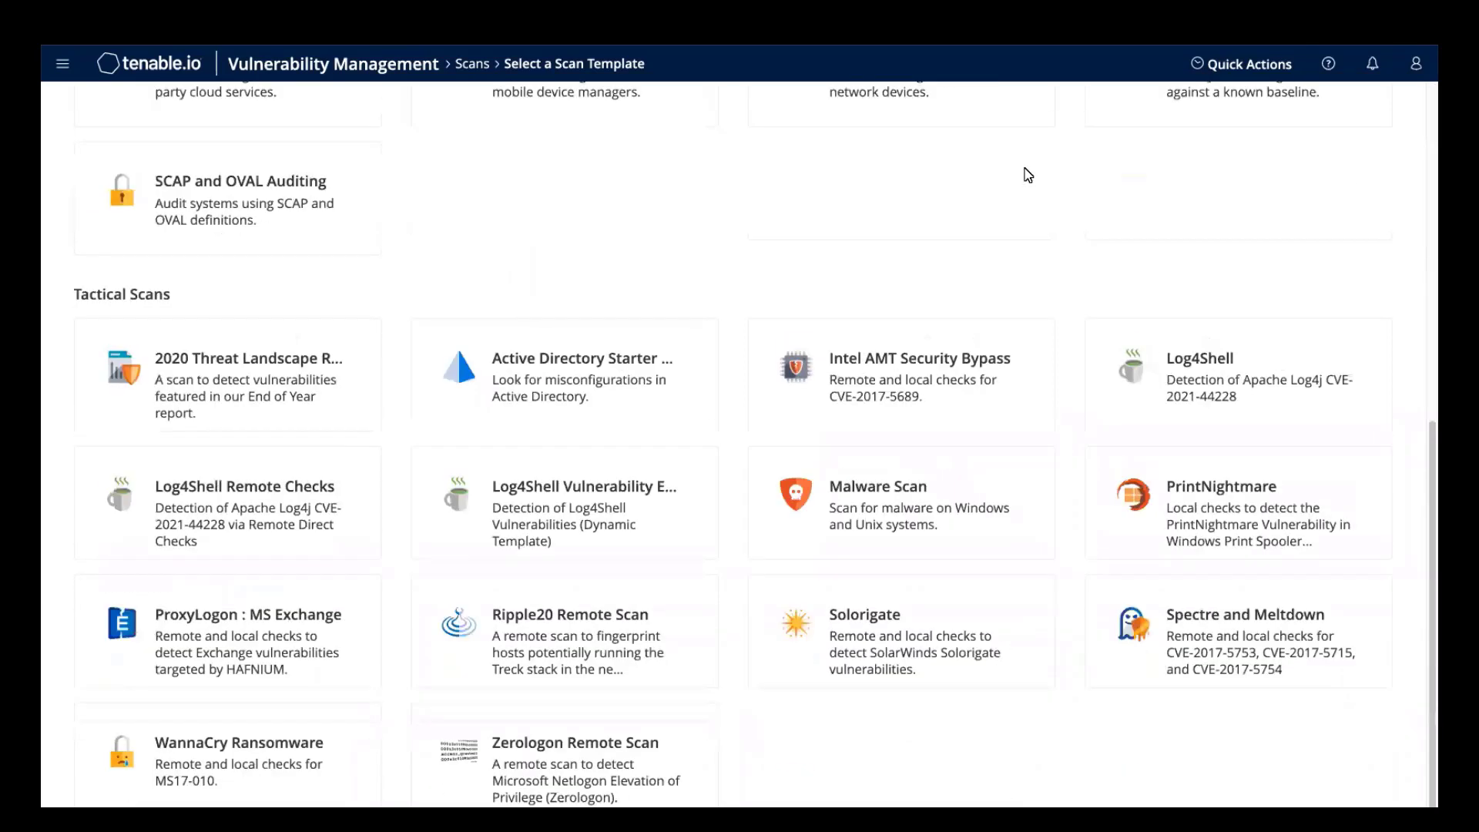
mouse_move(1027, 169)
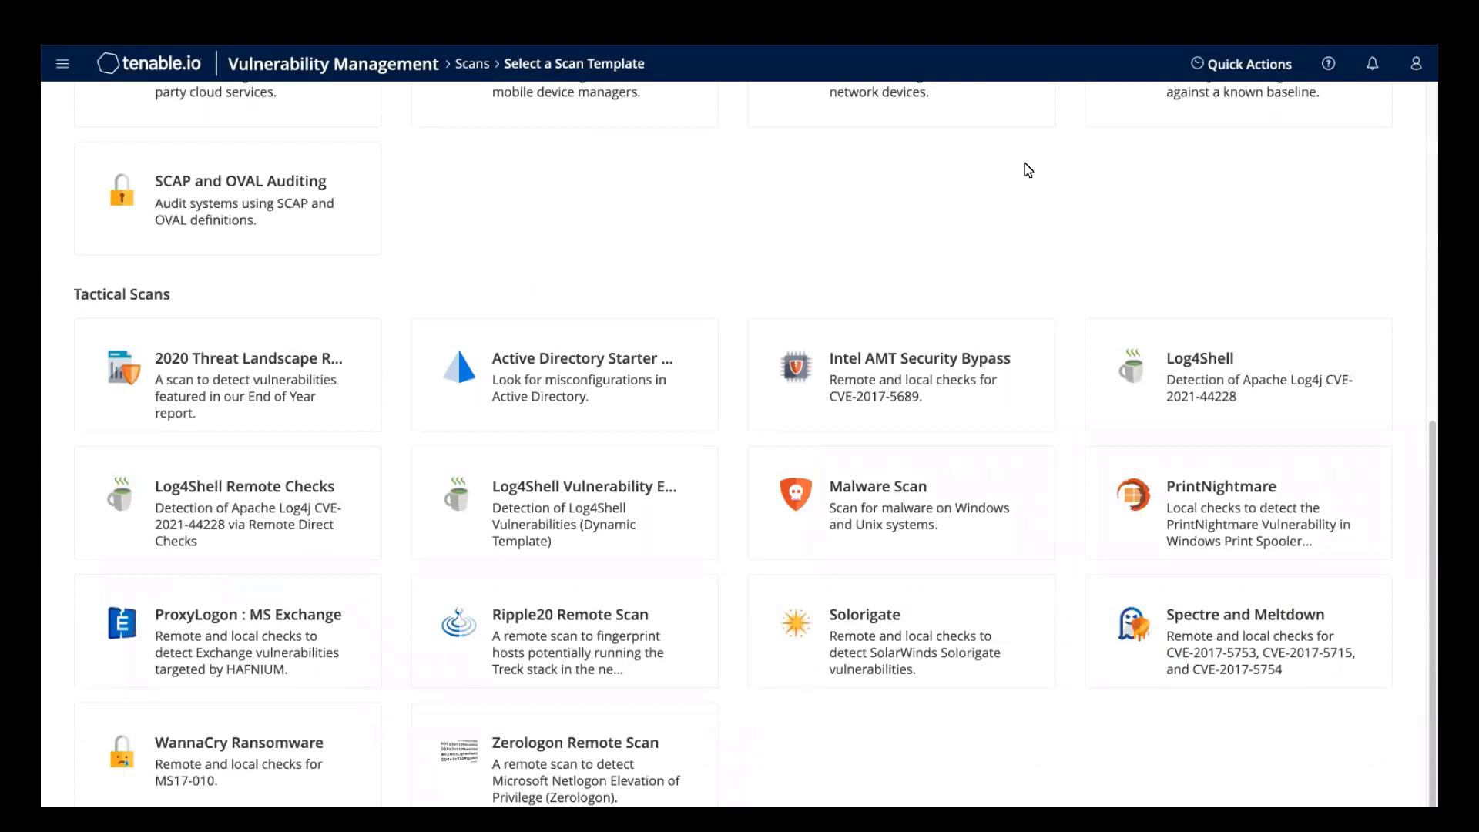
mouse_move(1040, 166)
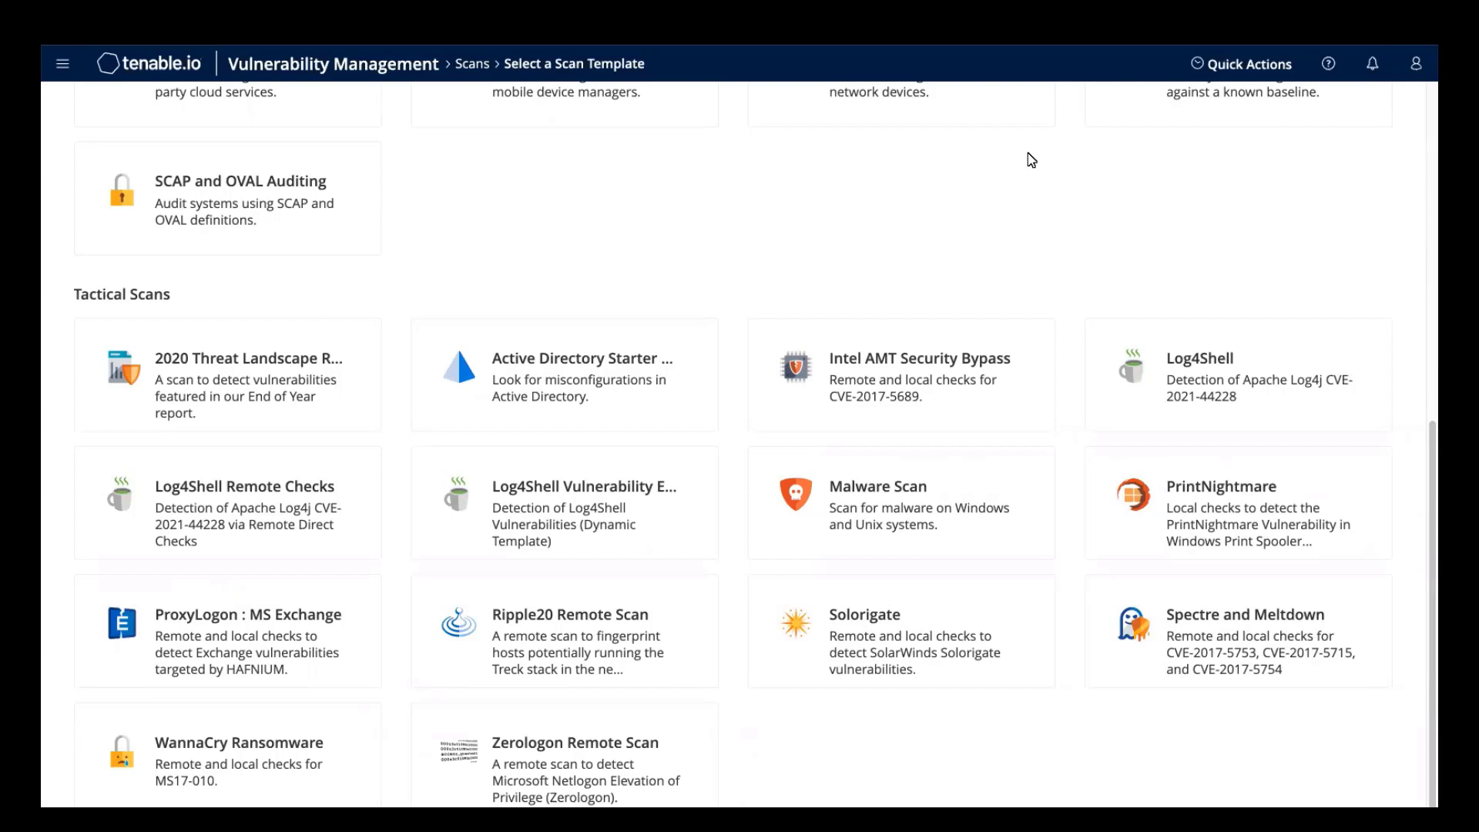
mouse_move(599, 497)
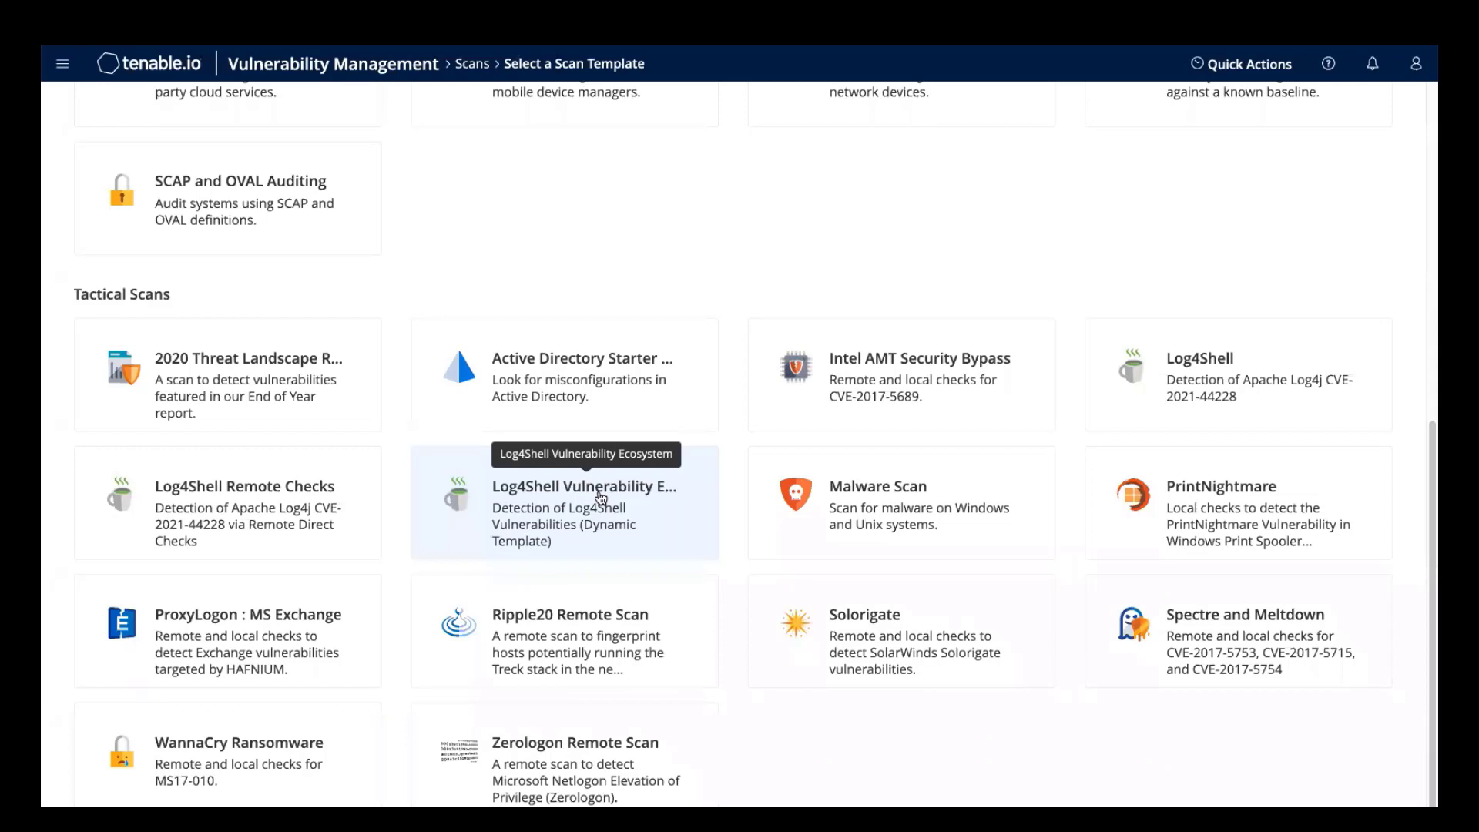
mouse_move(1217, 369)
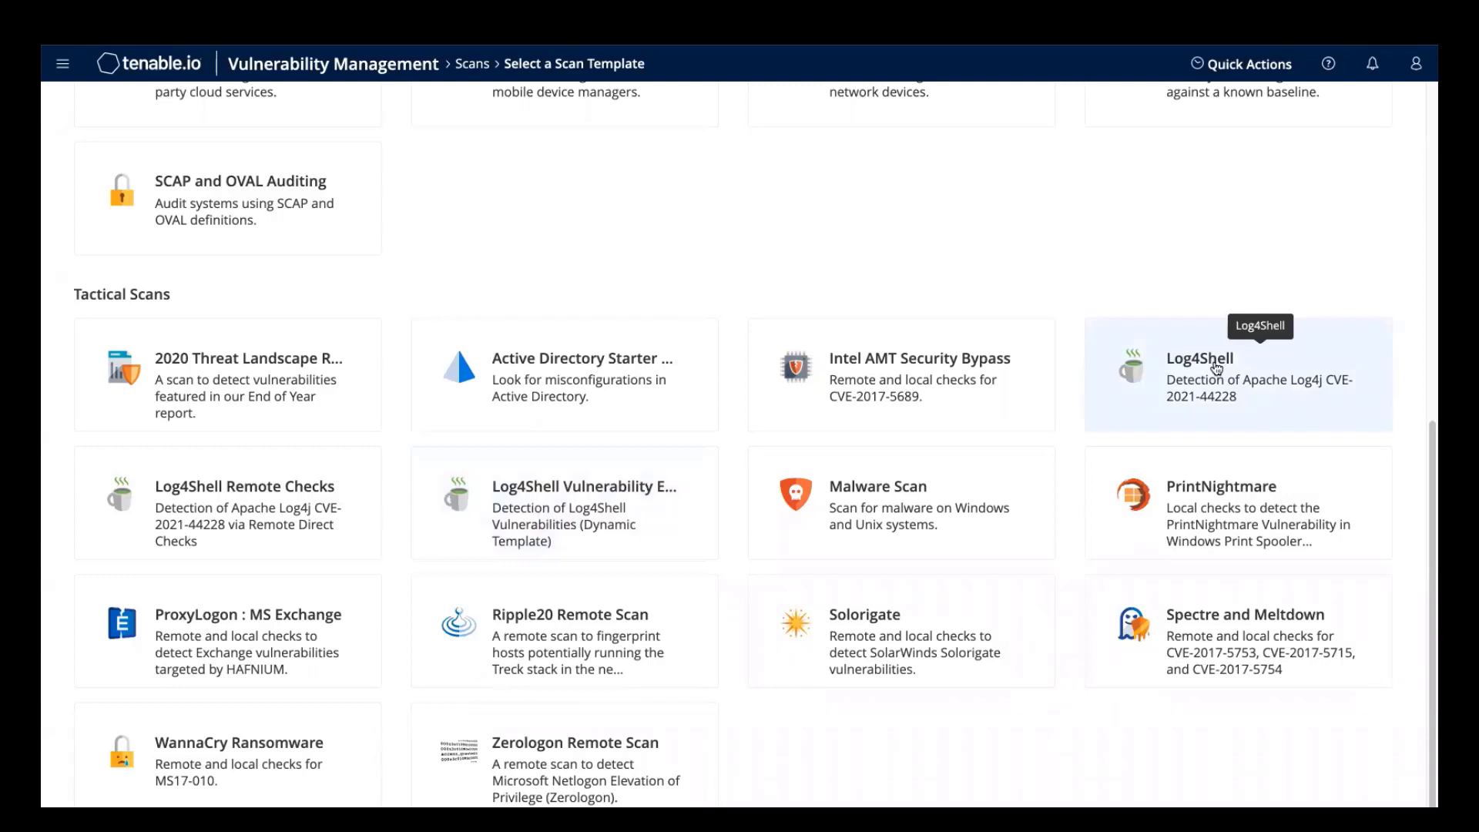
mouse_move(583, 495)
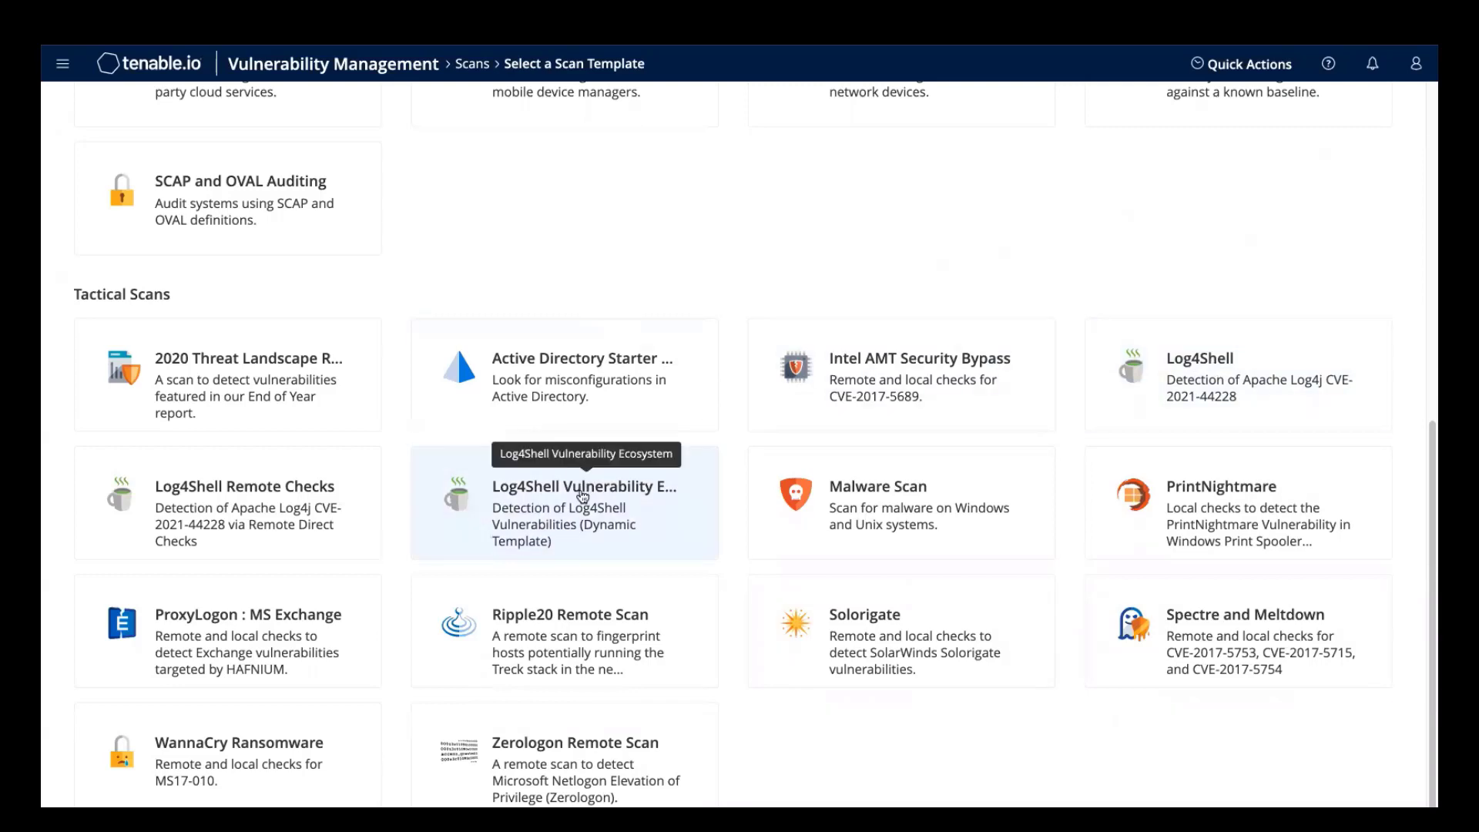
mouse_move(580, 493)
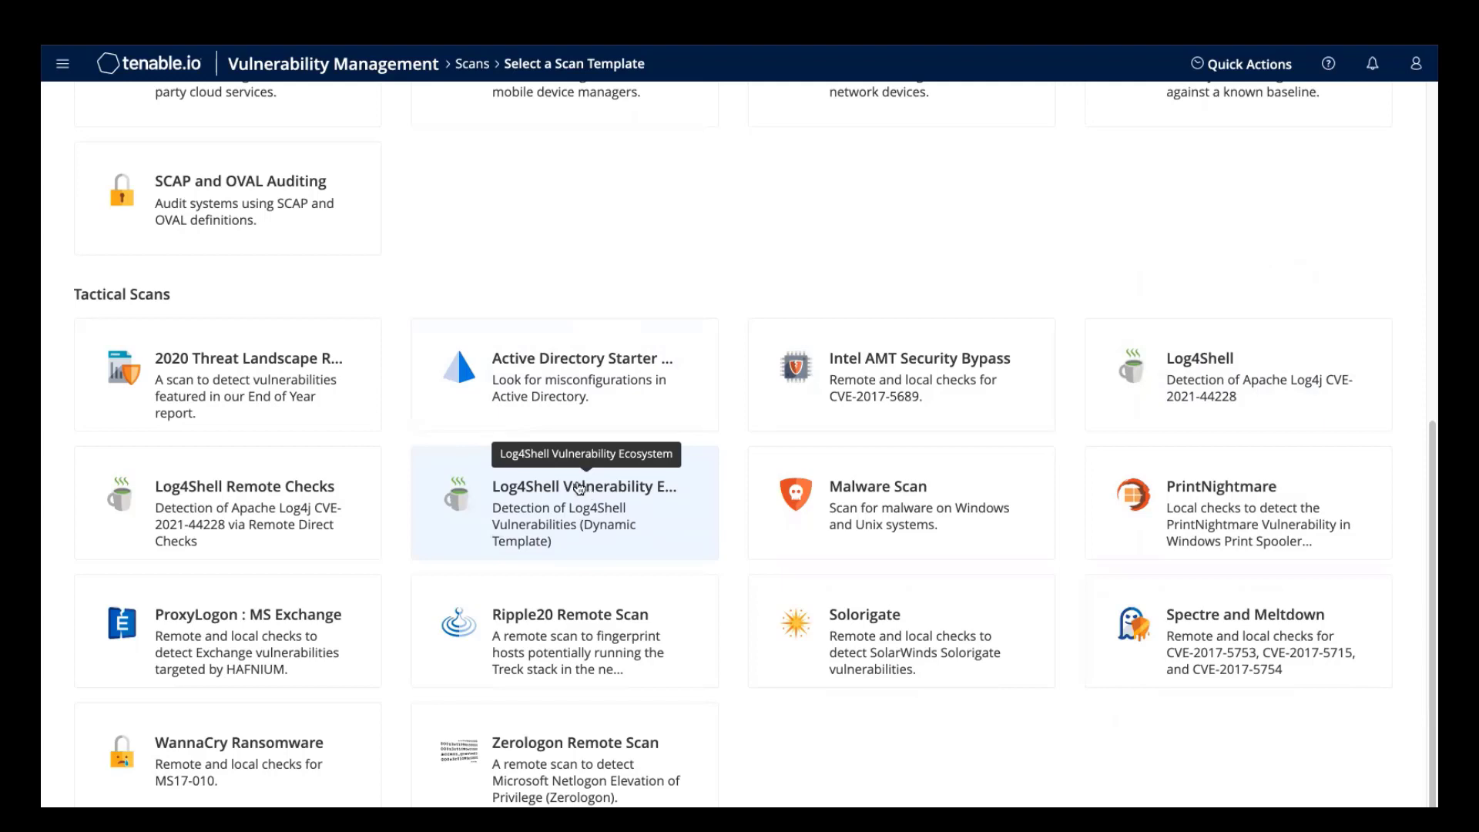
mouse_move(237, 494)
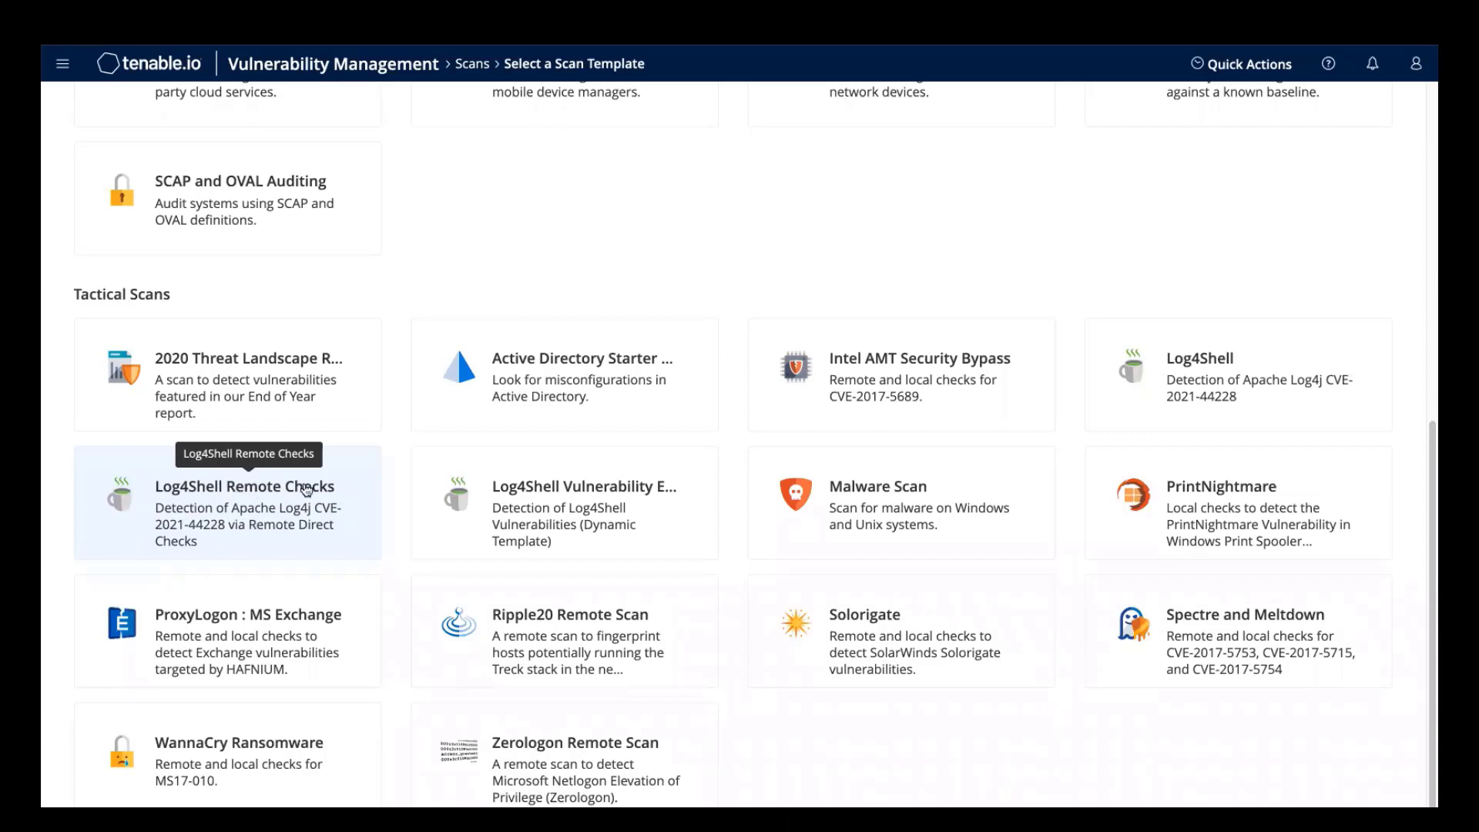
mouse_move(592, 490)
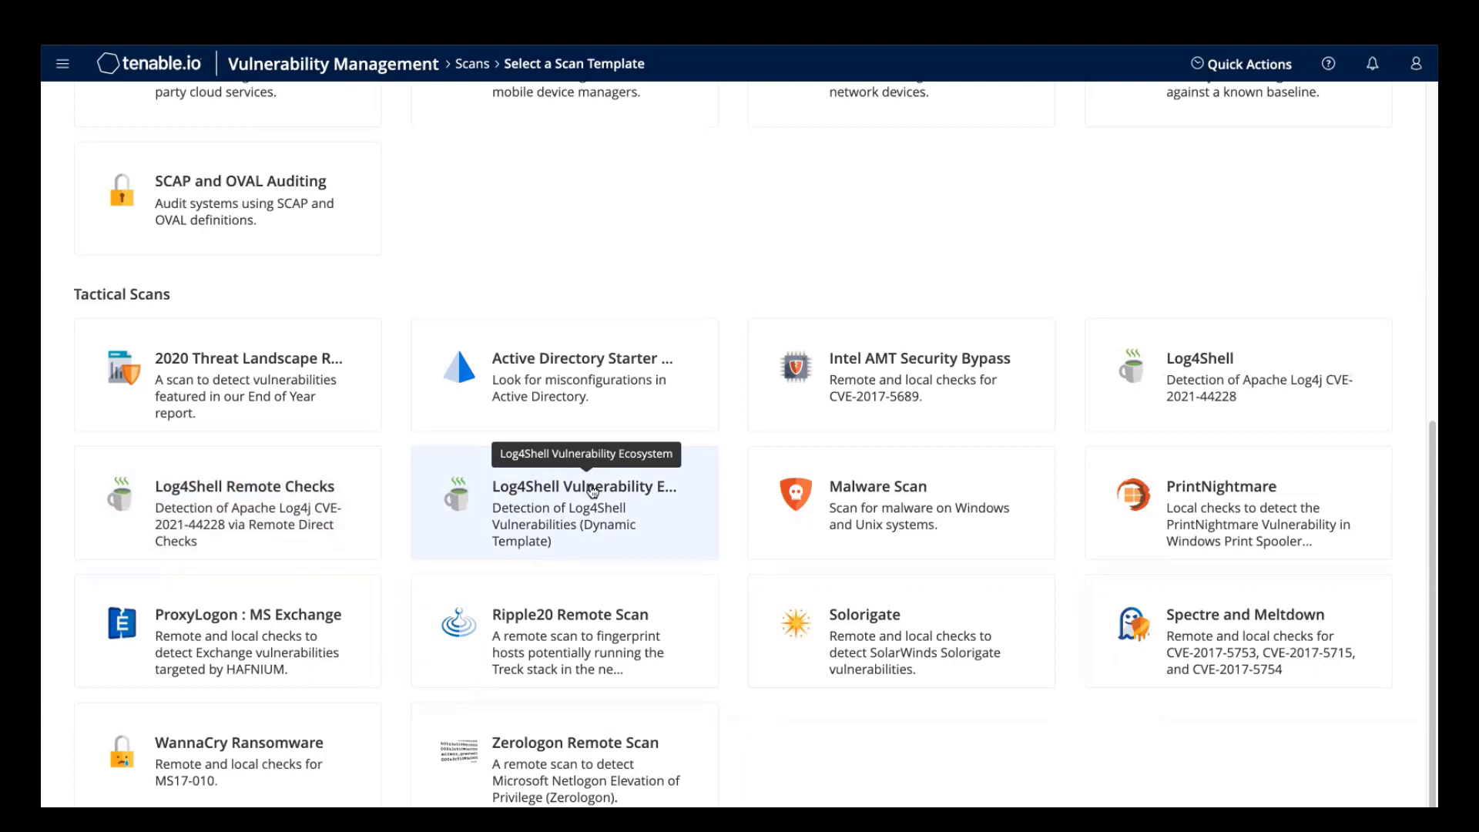
Create a scan from the Log4Shell Vulnerability Ecosystem template named 'Log4Shell Scan' in the Log4Shell folder.
left_click(564, 502)
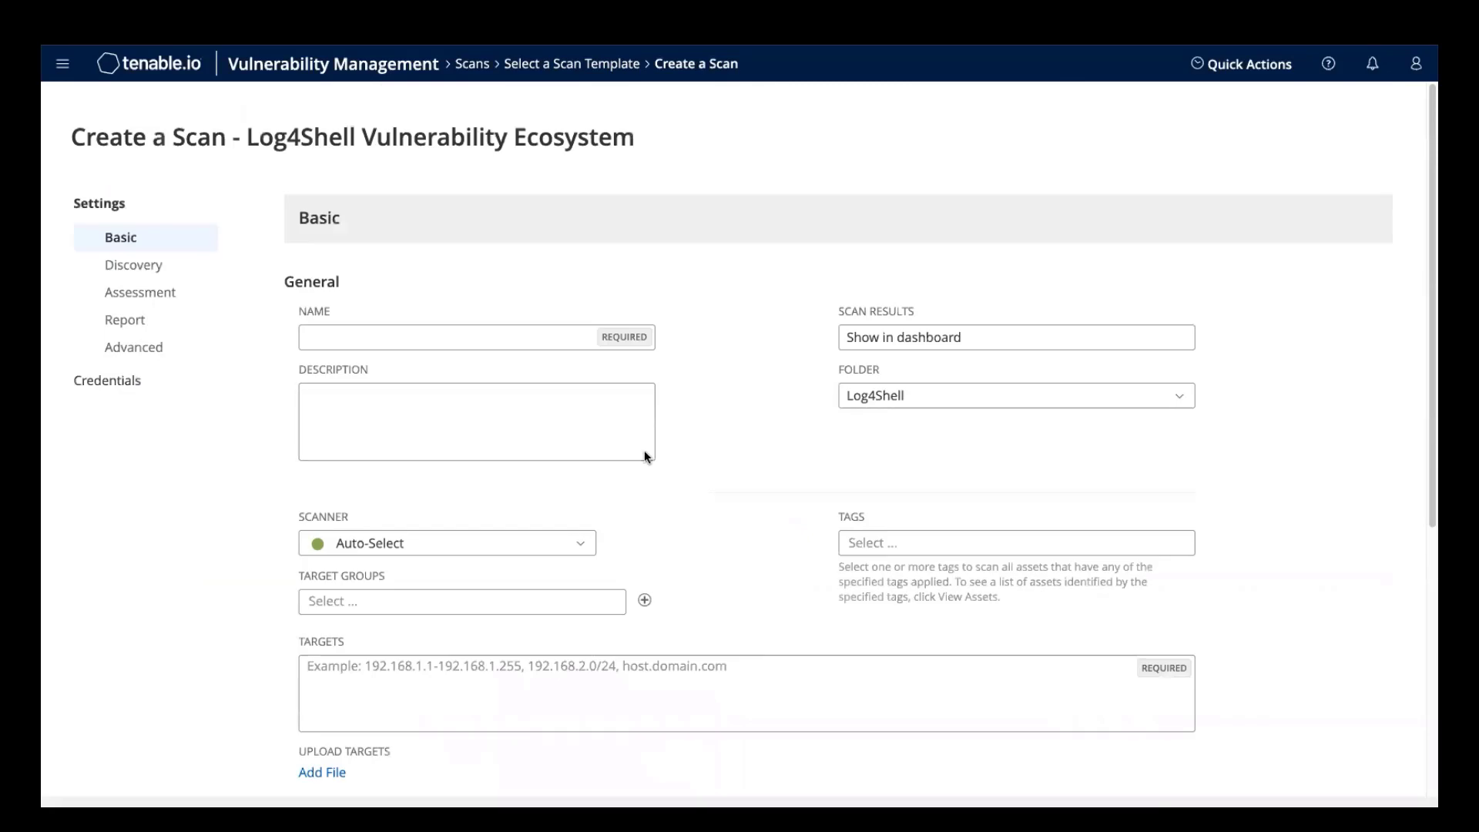
left_click(476, 338)
type("Log4Shell Scan")
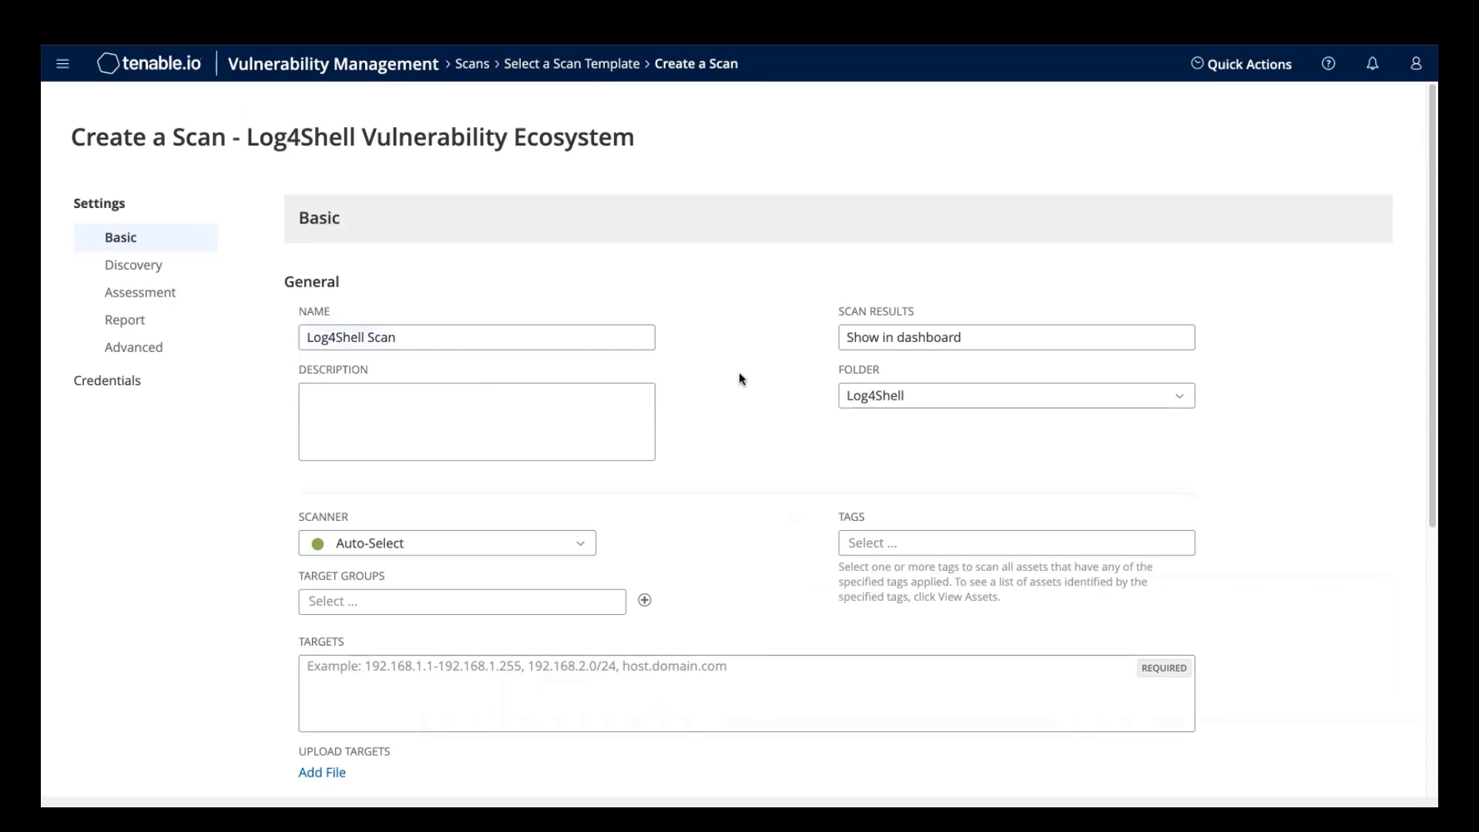
scroll("down", 3)
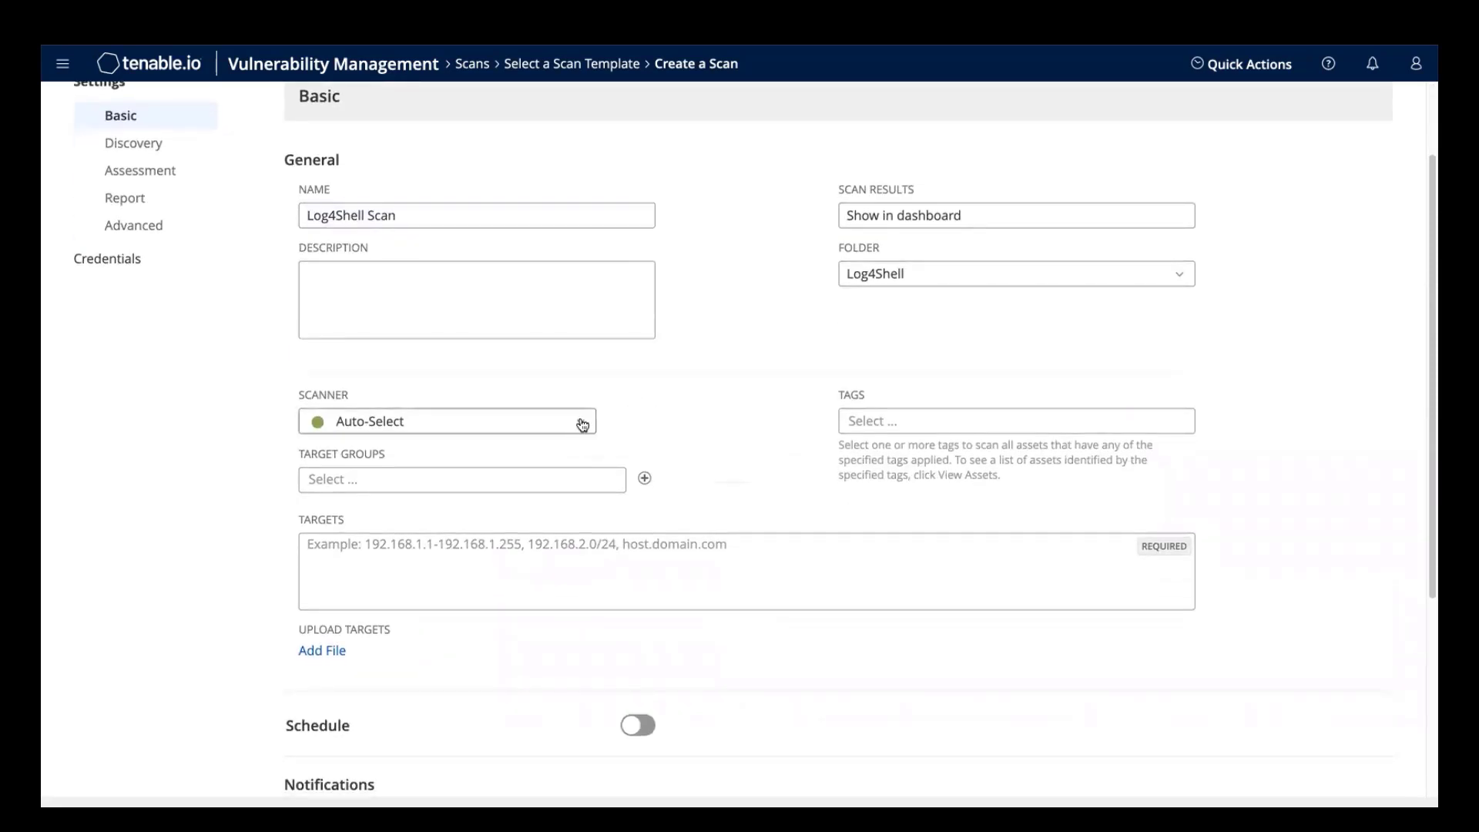
Choose US Cloud Scanner, then change the scanner to Columbia.
left_click(447, 421)
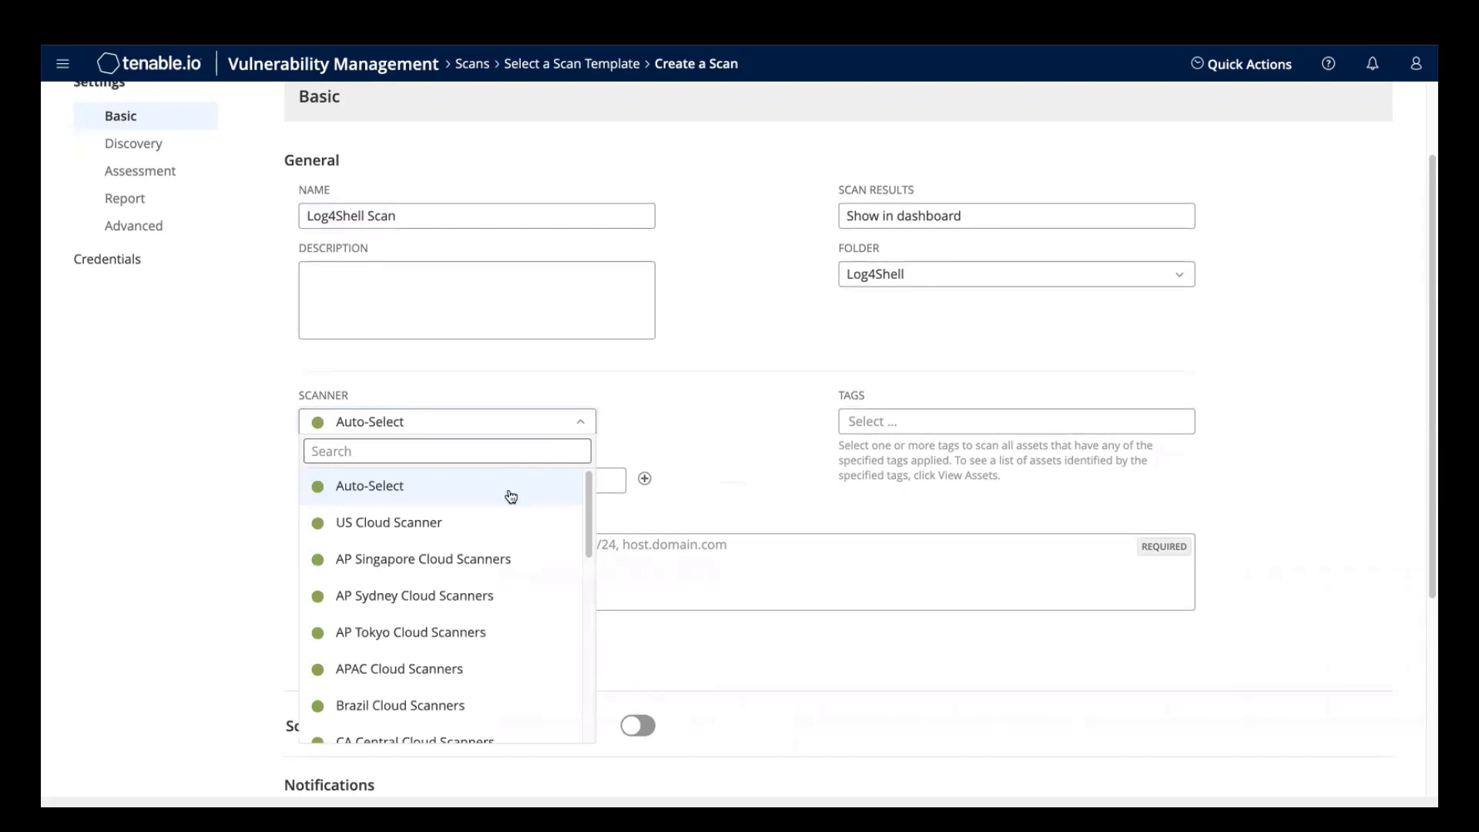
mouse_move(507, 498)
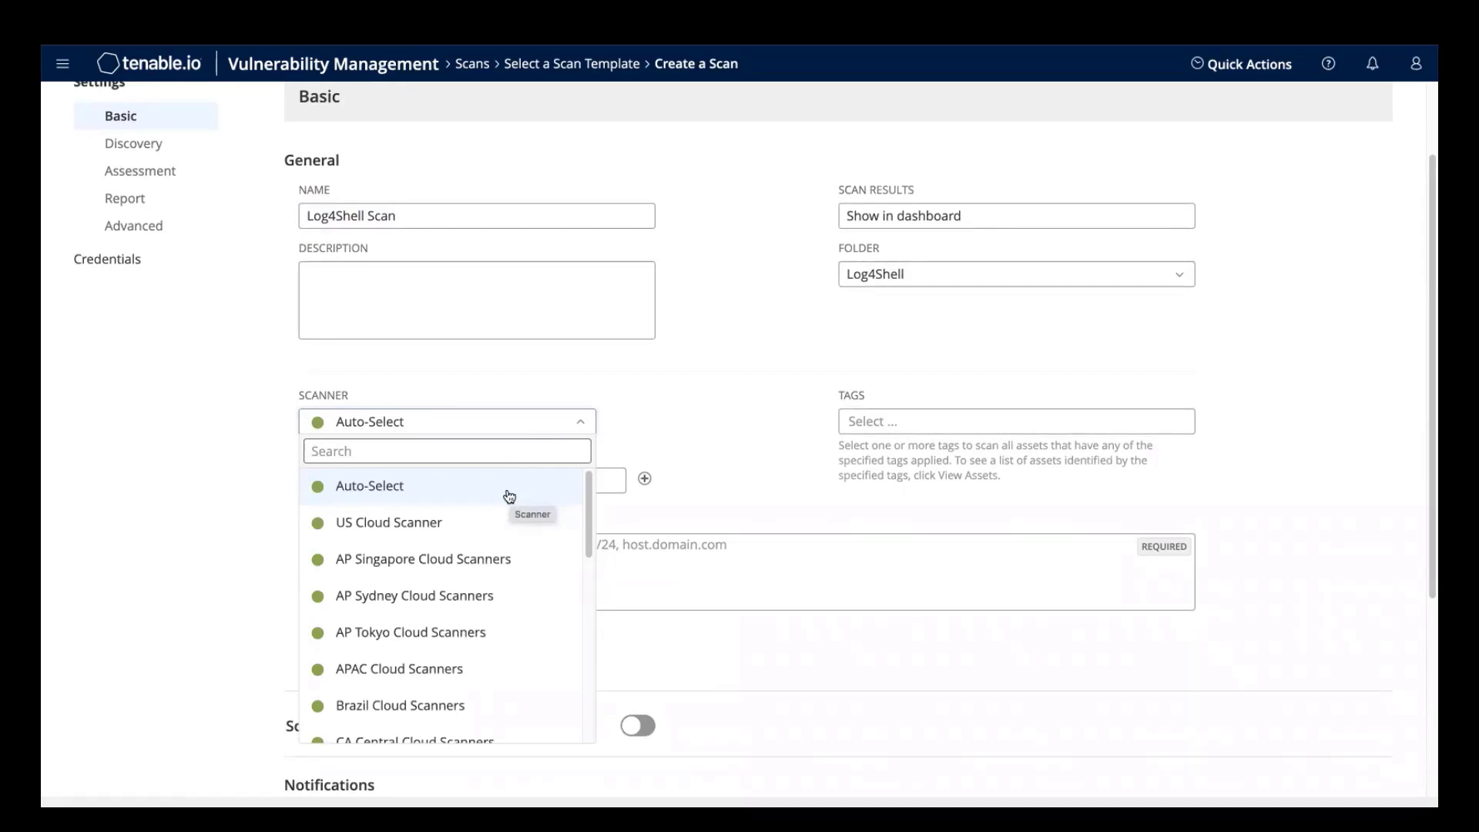
mouse_move(495, 496)
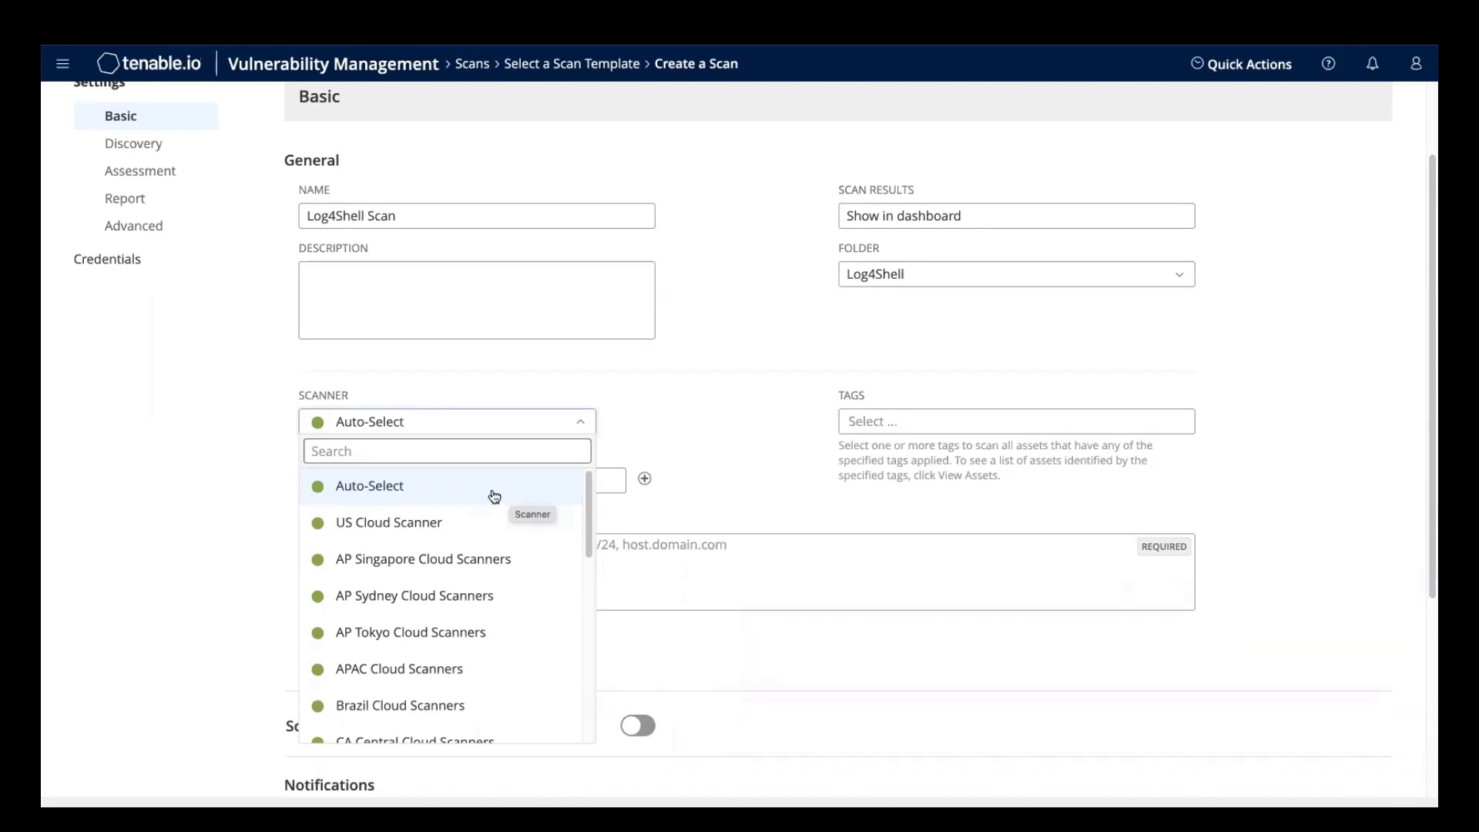
mouse_move(443, 529)
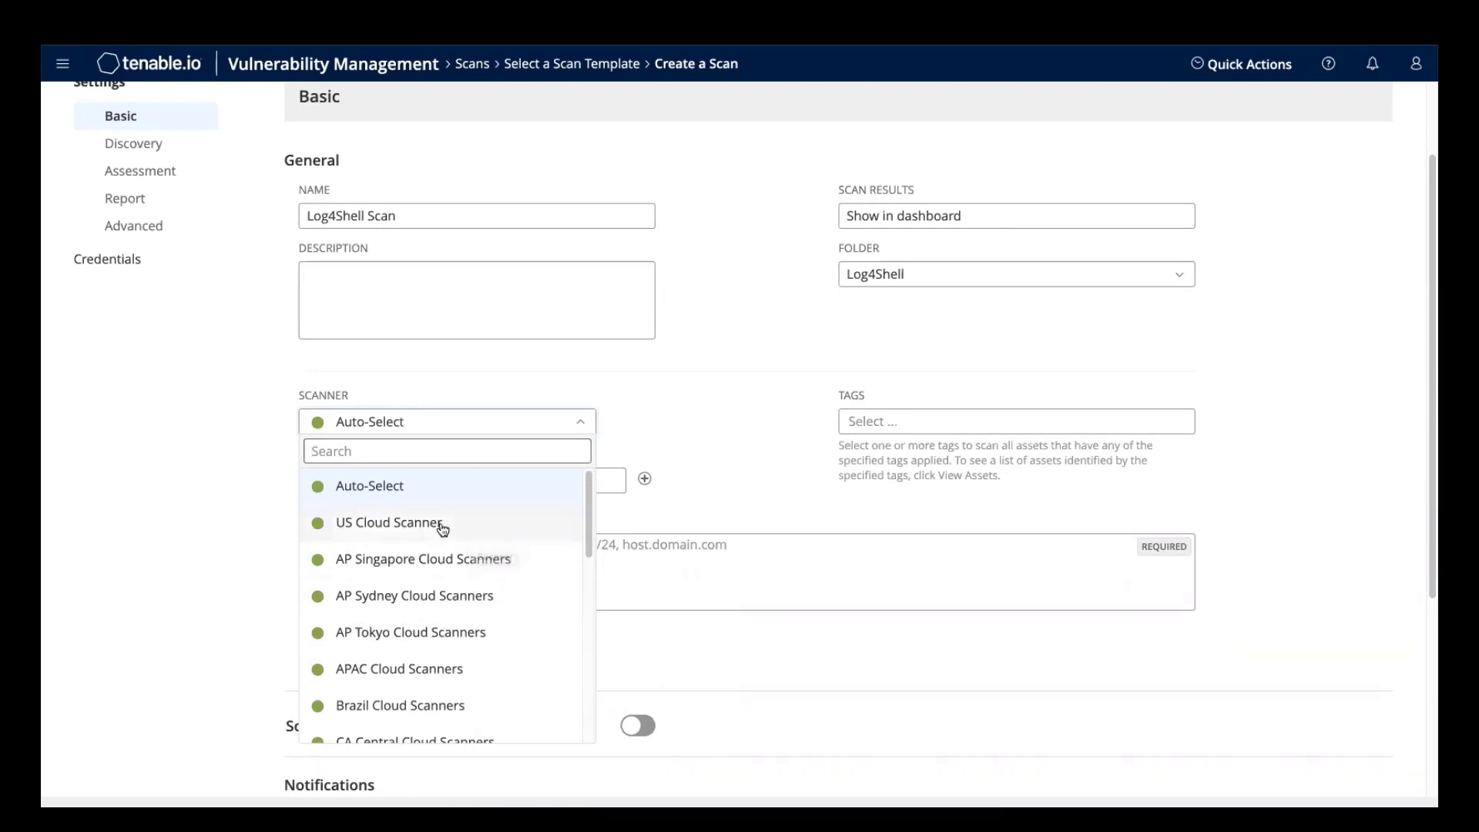
left_click(388, 522)
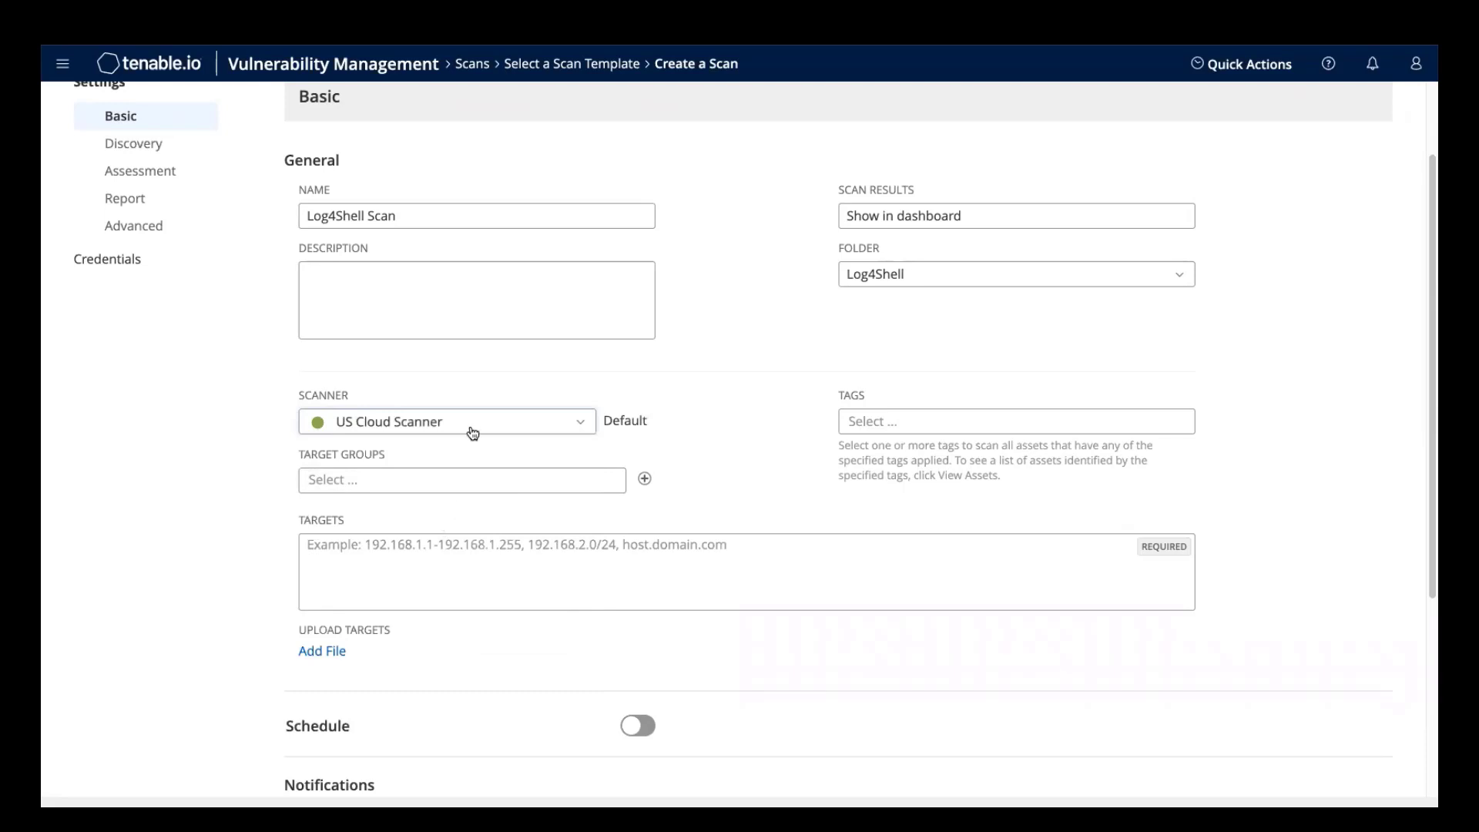
left_click(447, 422)
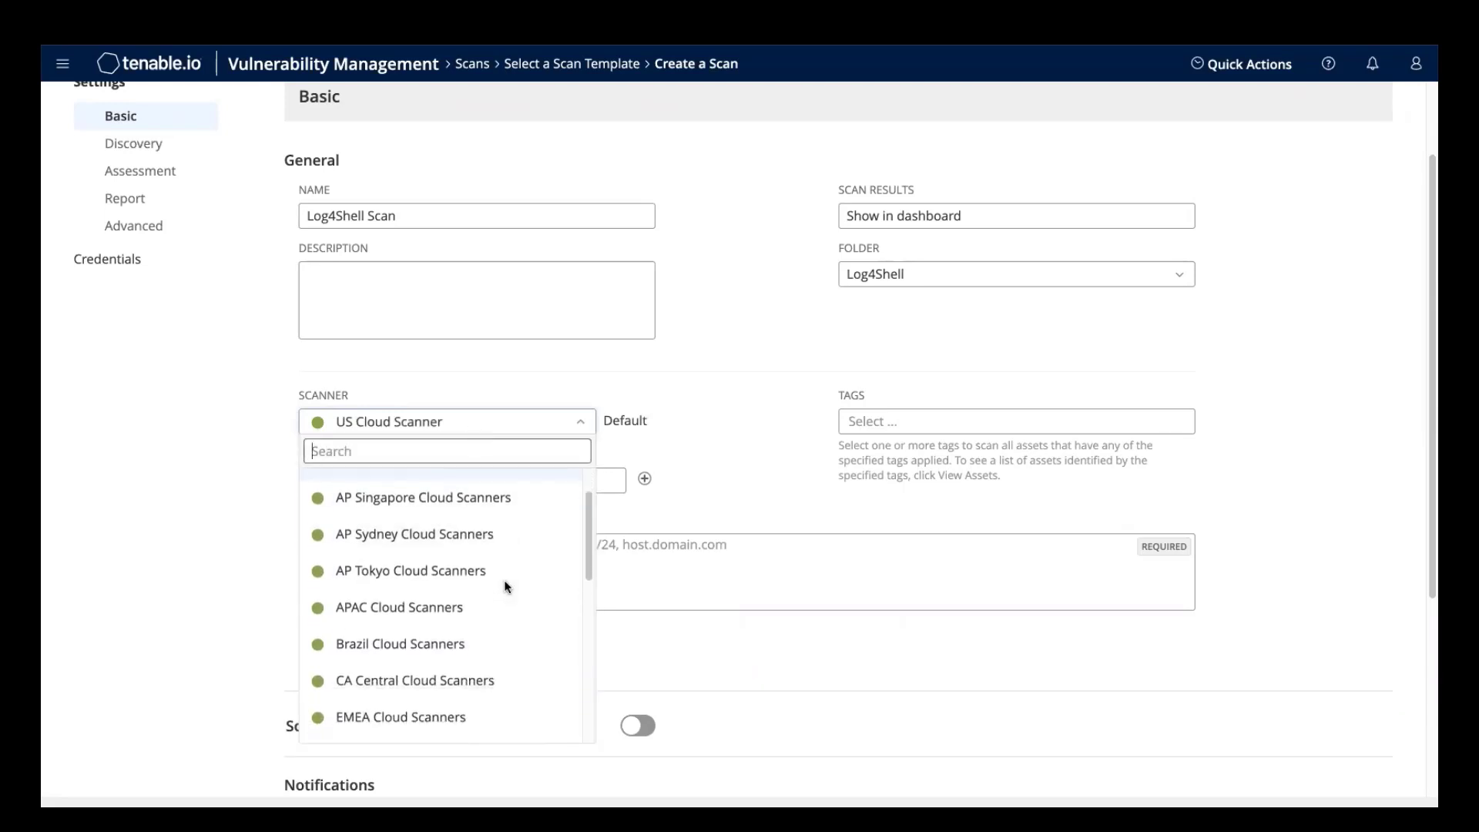
scroll("down", 3)
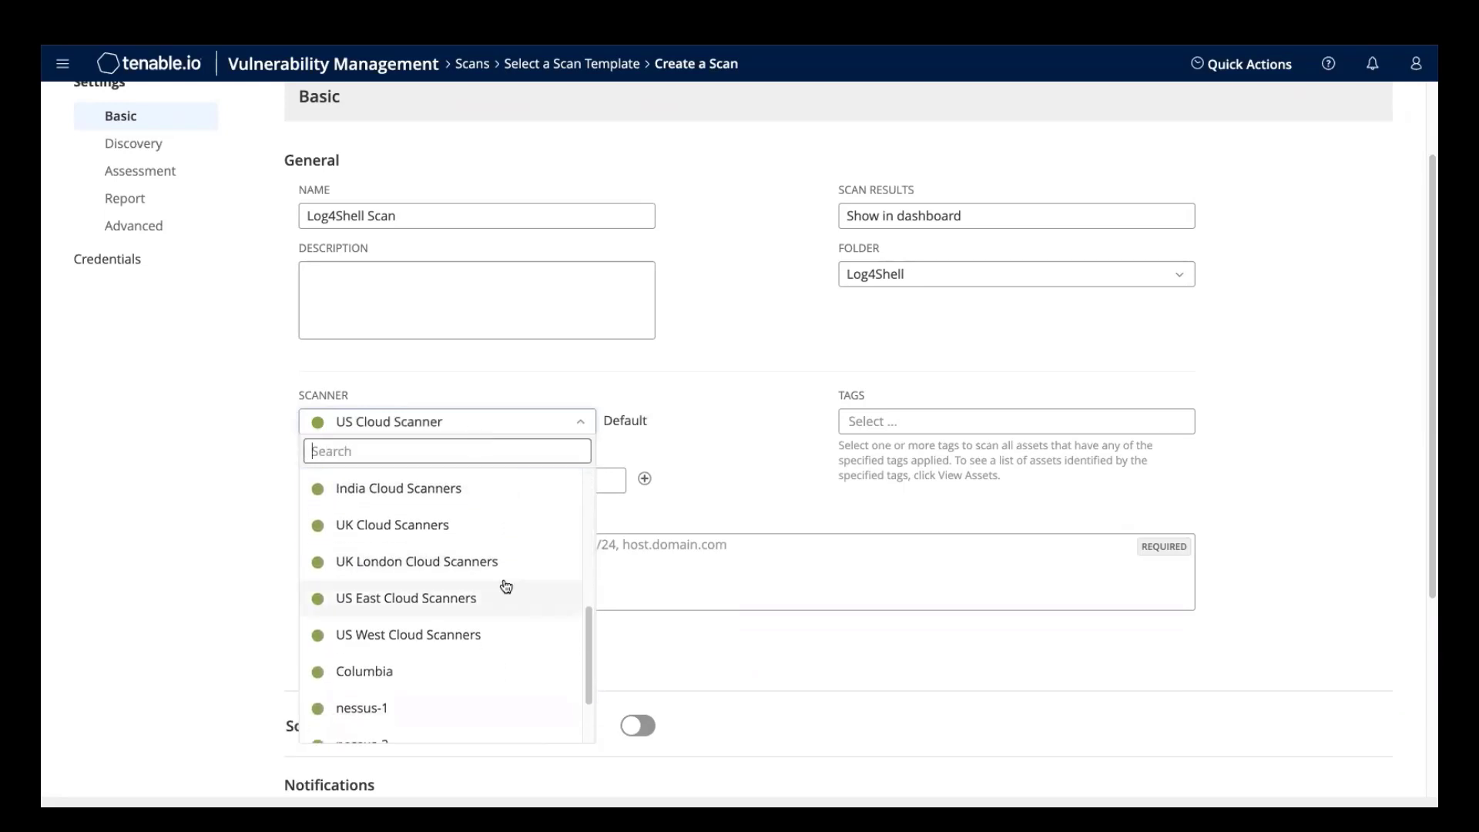
scroll("down", 3)
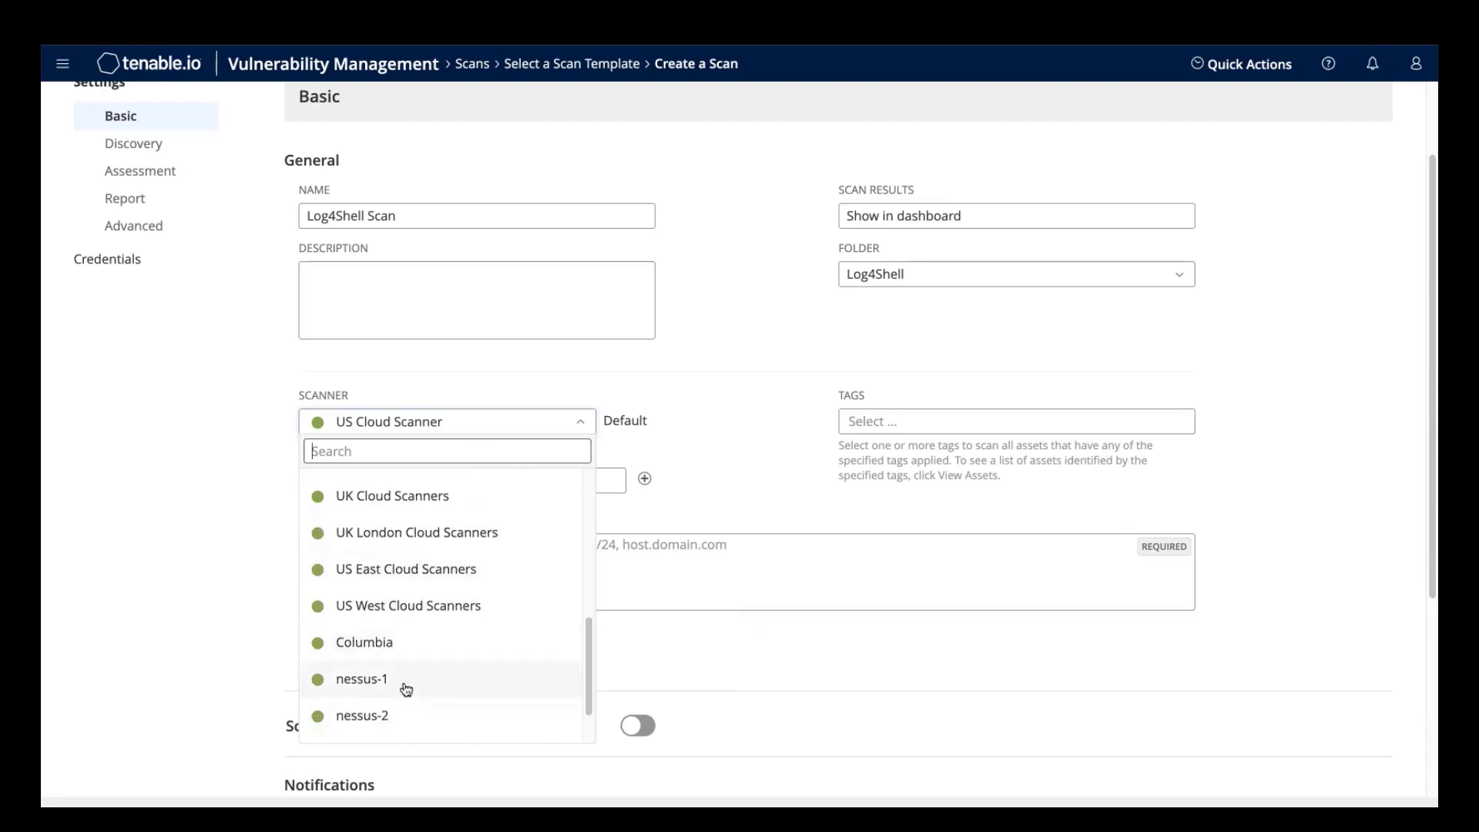
mouse_move(385, 651)
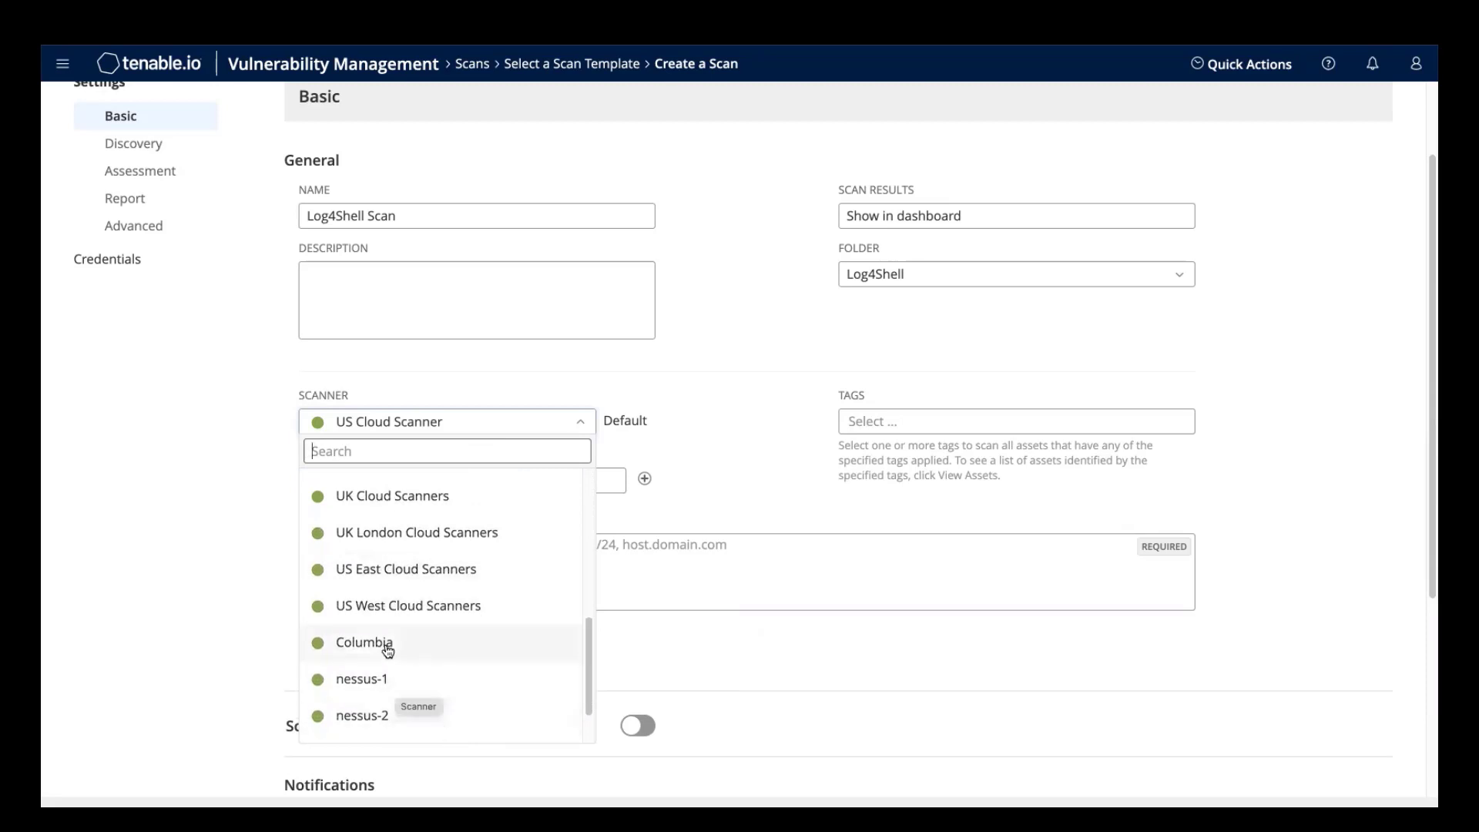
left_click(364, 642)
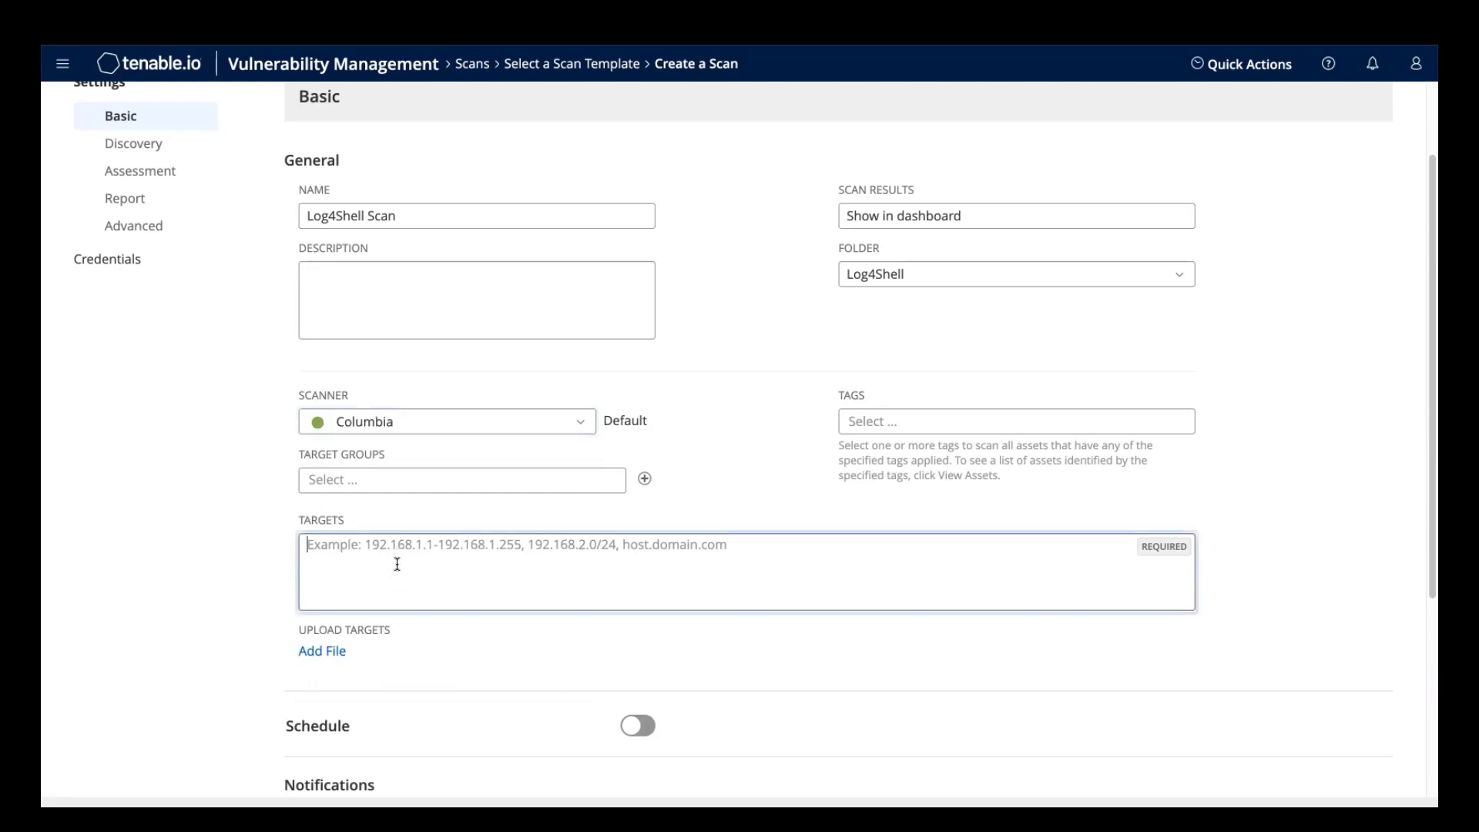
Enter 10.0.0.0/24 as the scan's target range.
type("10.0.0.0/")
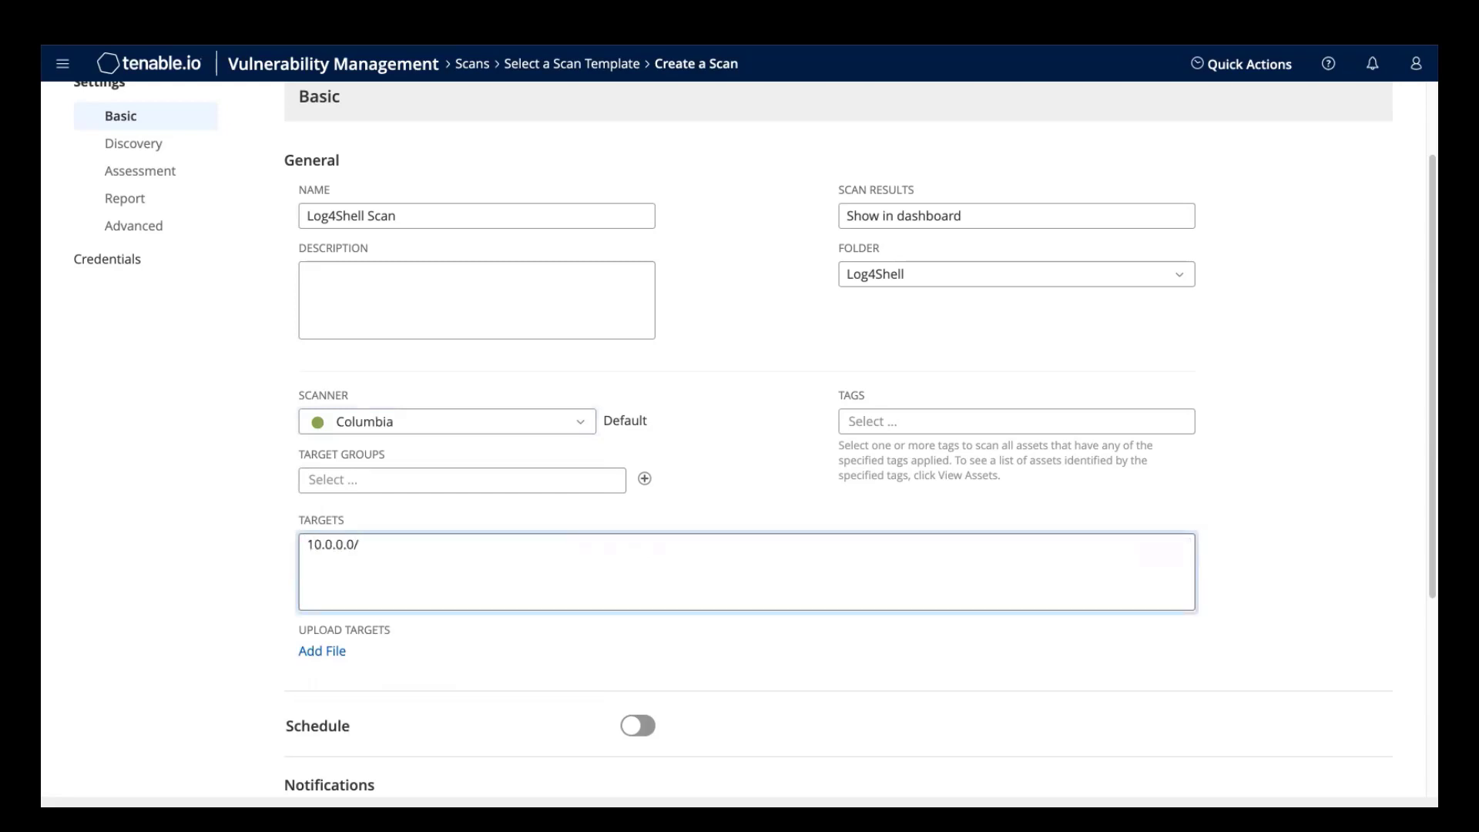
type("24")
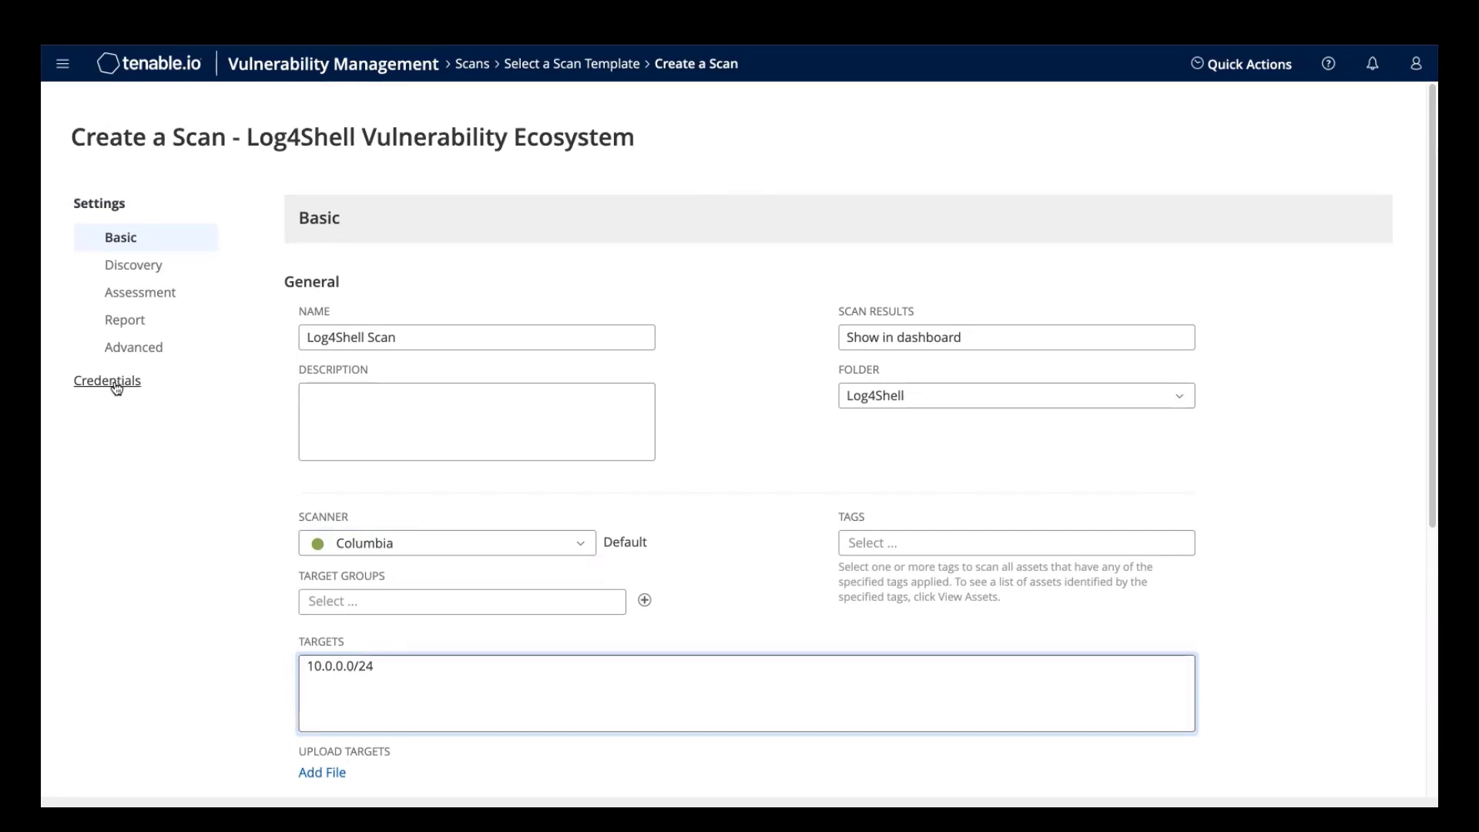
Review the scan's credential types without adding any.
left_click(106, 381)
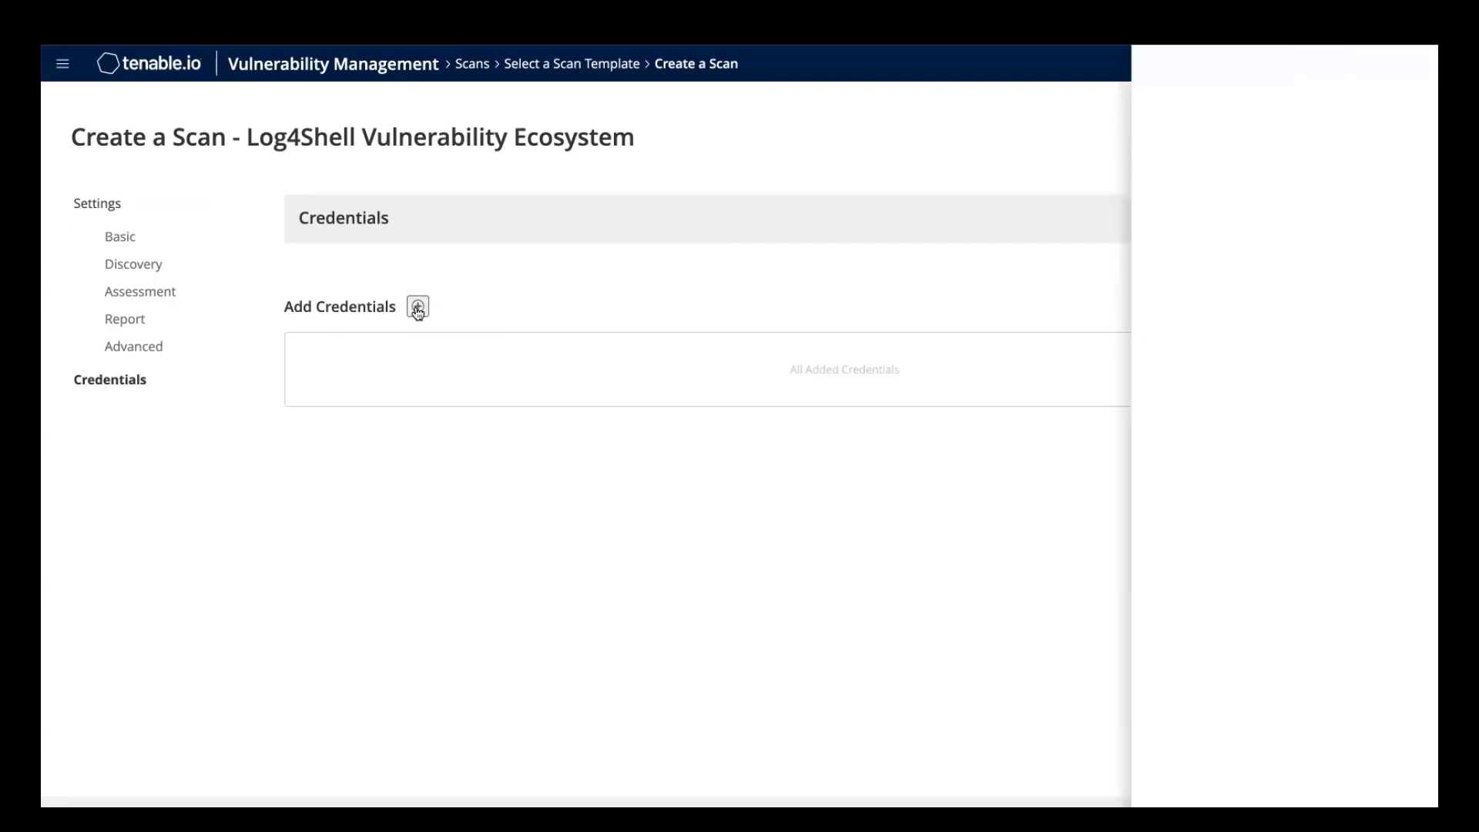
left_click(418, 307)
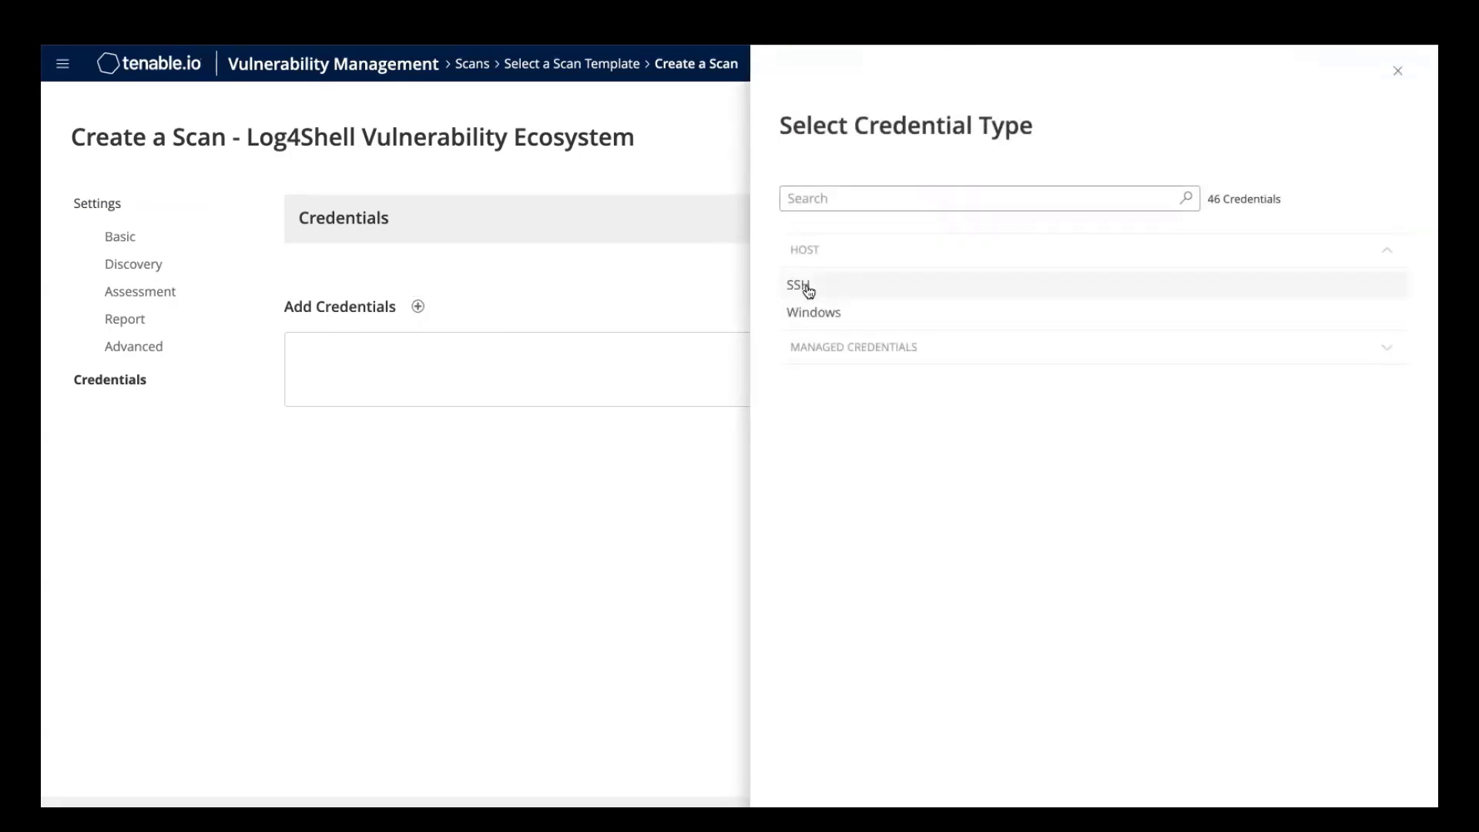
mouse_move(1271, 134)
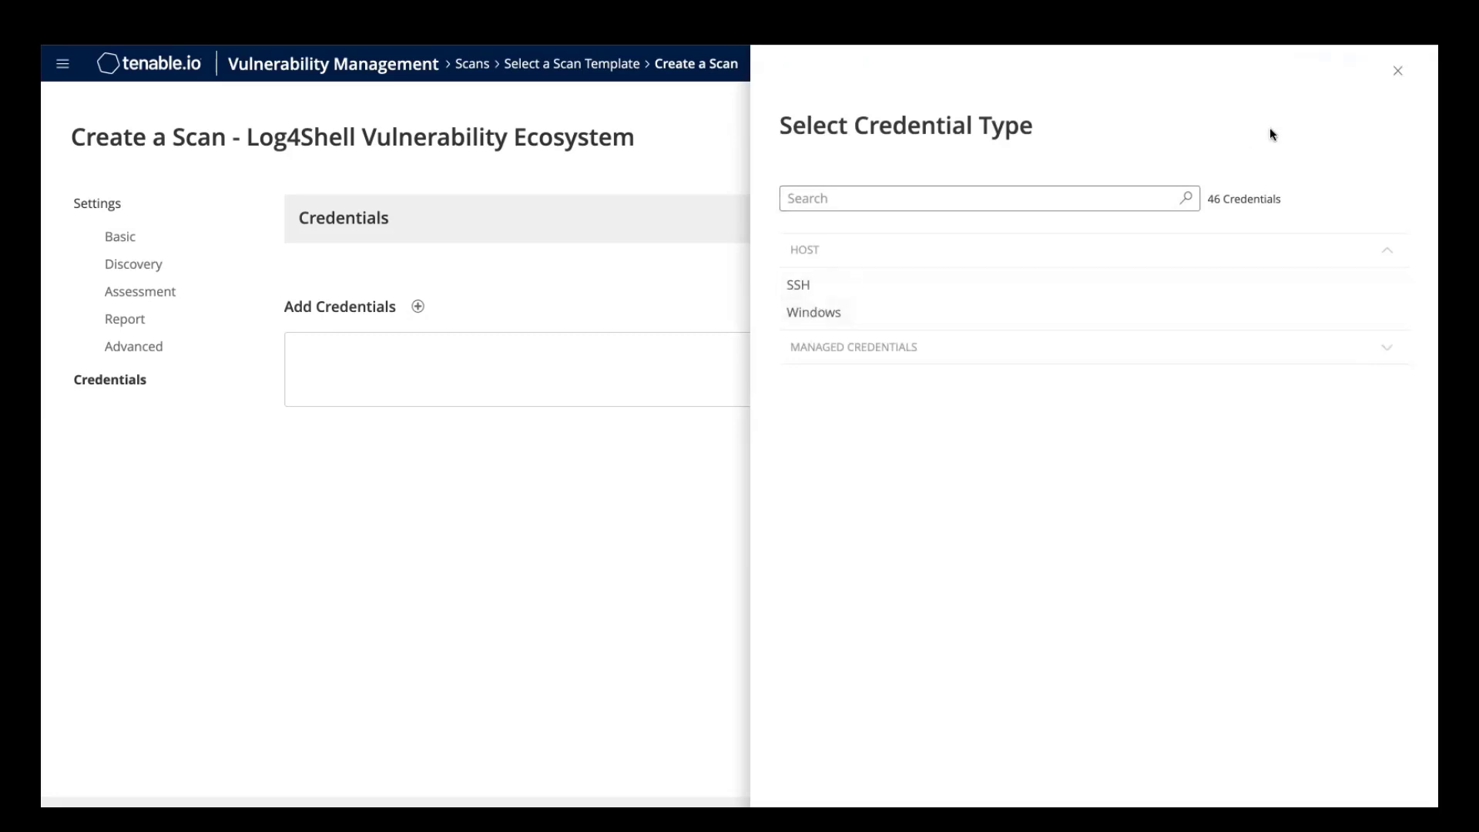
left_click(1398, 71)
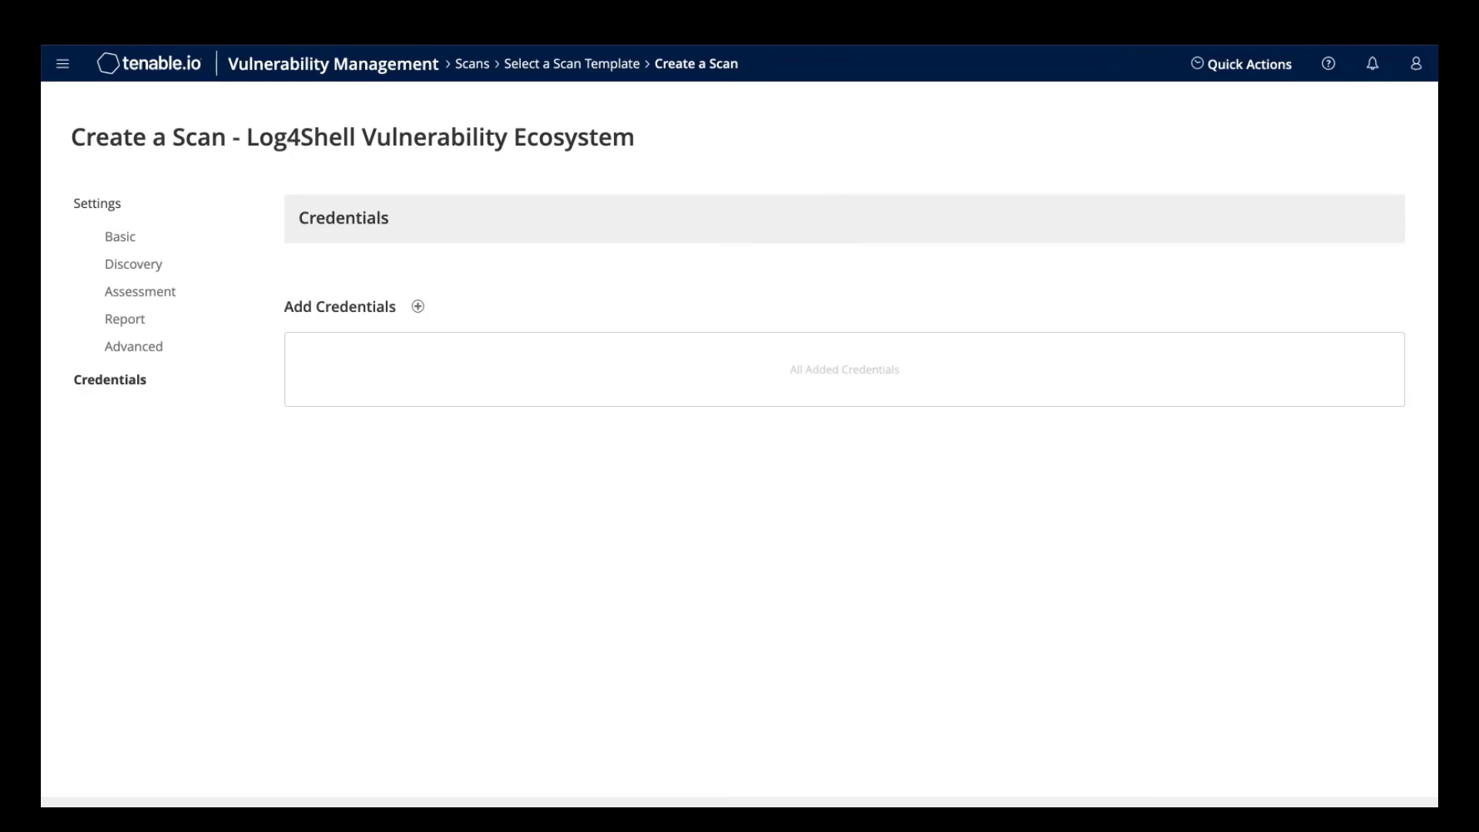
mouse_move(887, 700)
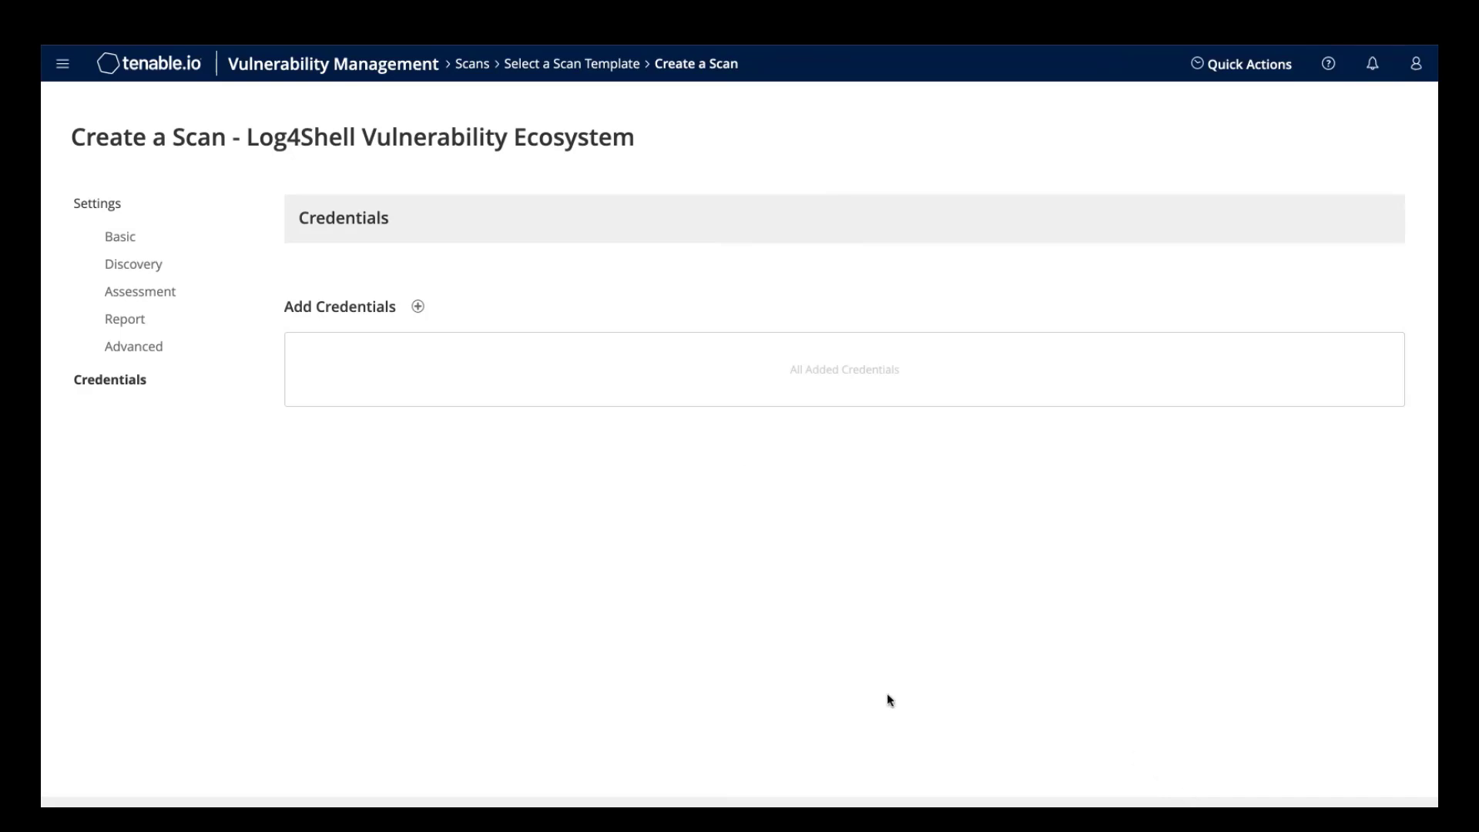
Navigate to the Dashboards overview listing the log4shell Critical Vulnerability dashboard.
left_click(63, 63)
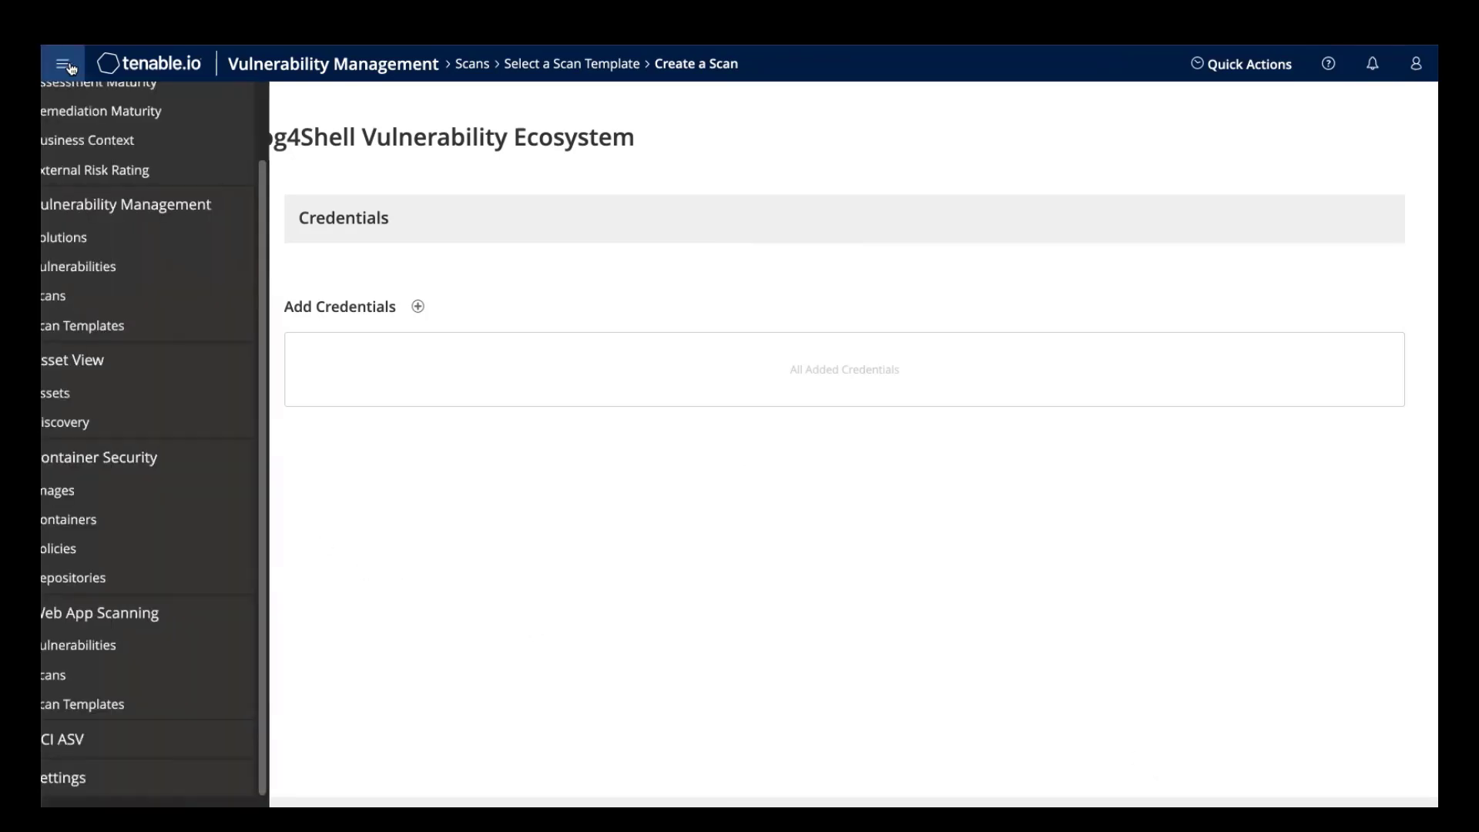
left_click(63, 63)
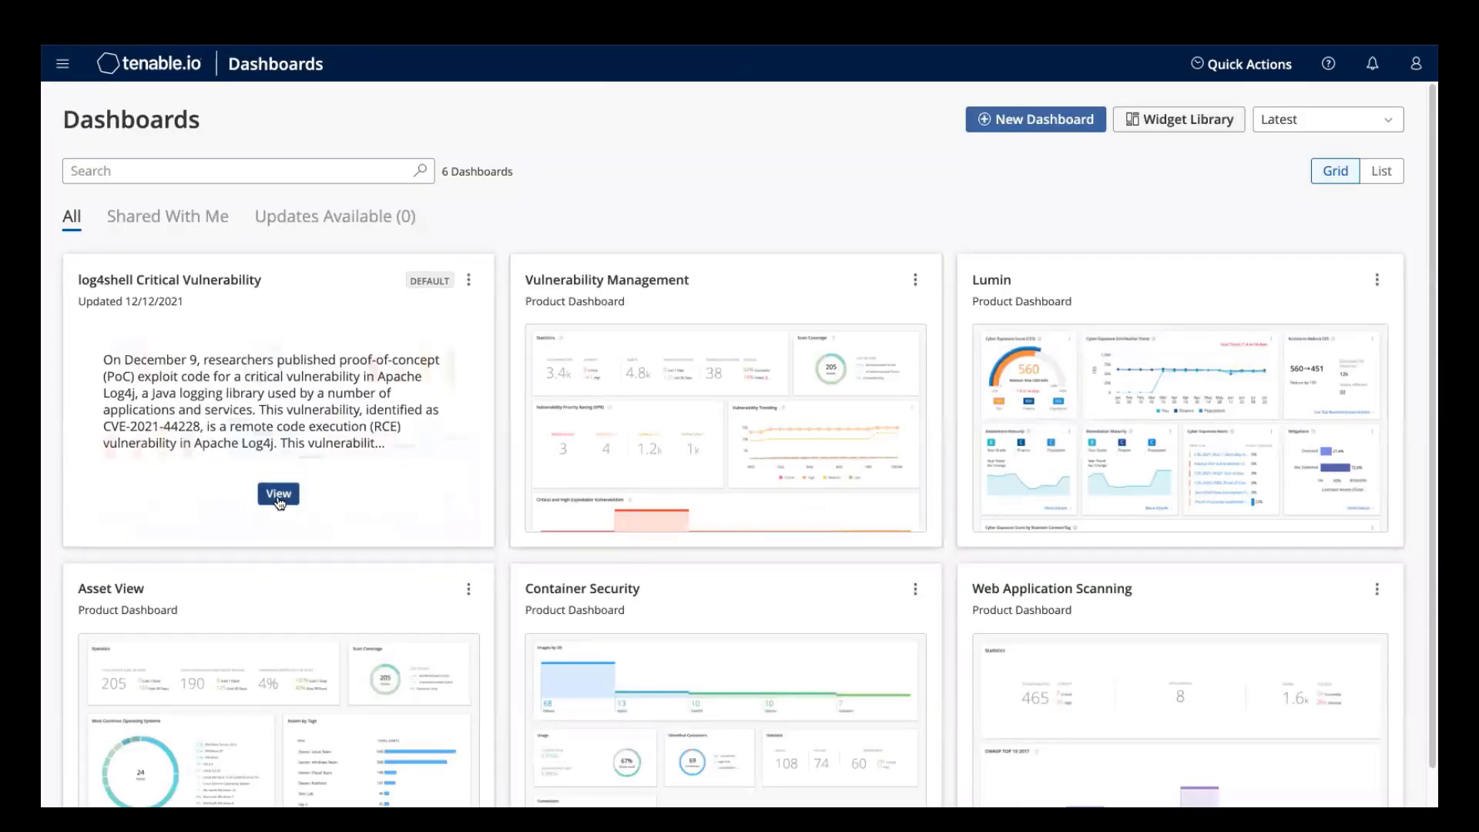
View the log4shell Critical Vulnerability dashboard with Log4j concerns and top Java hosts.
left_click(277, 493)
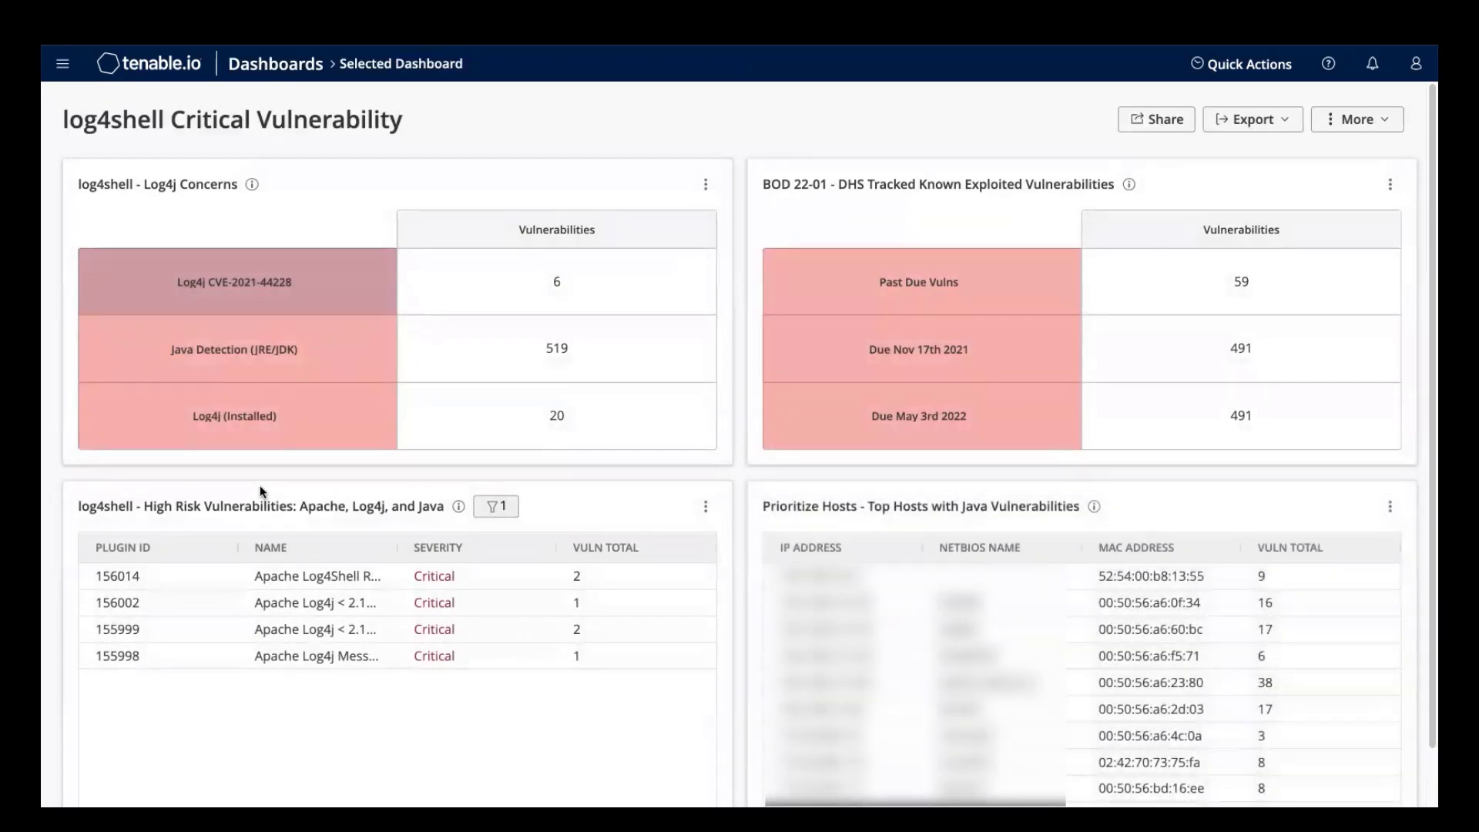
mouse_move(223, 453)
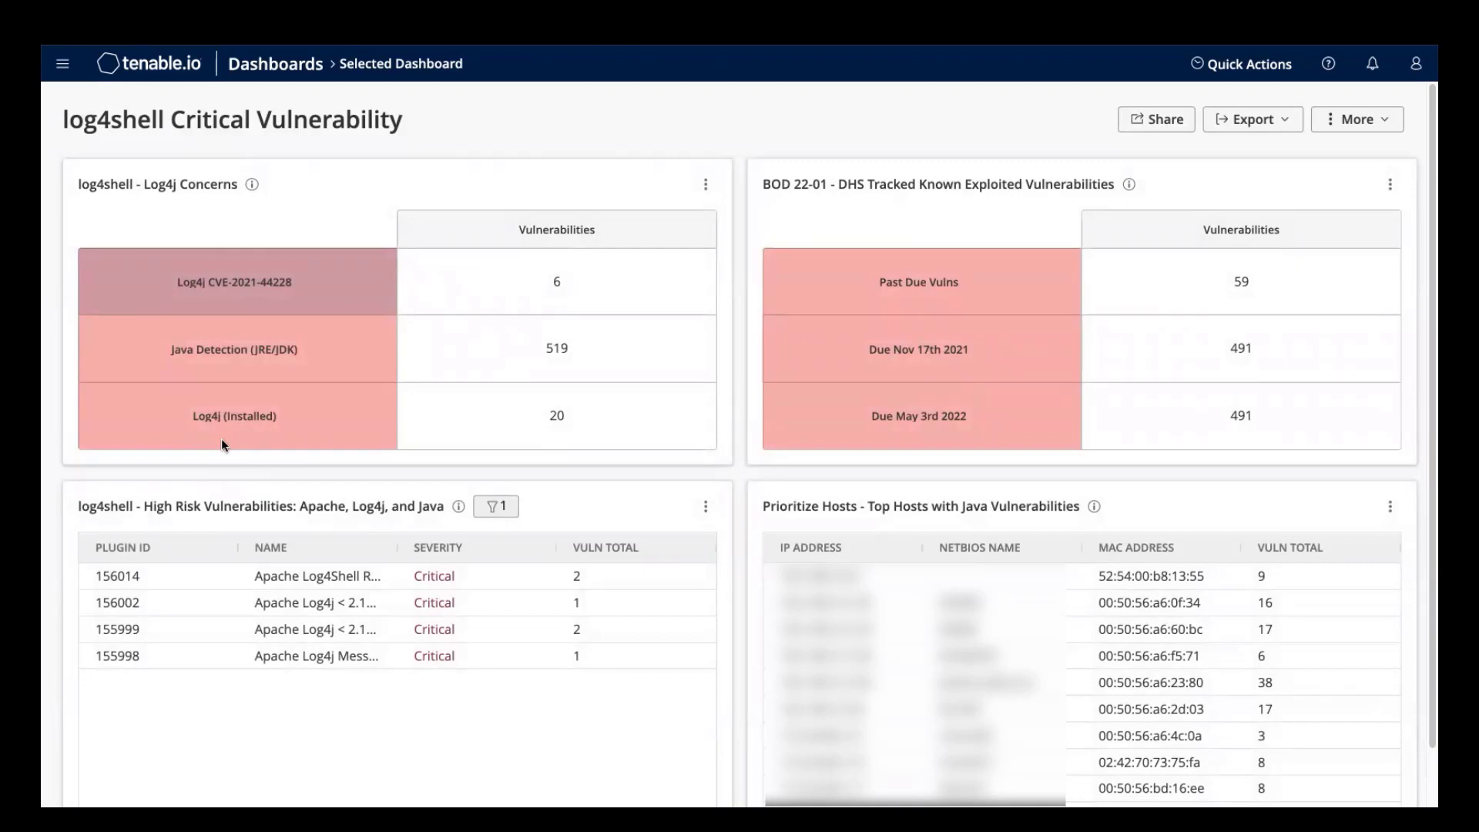
mouse_move(556, 415)
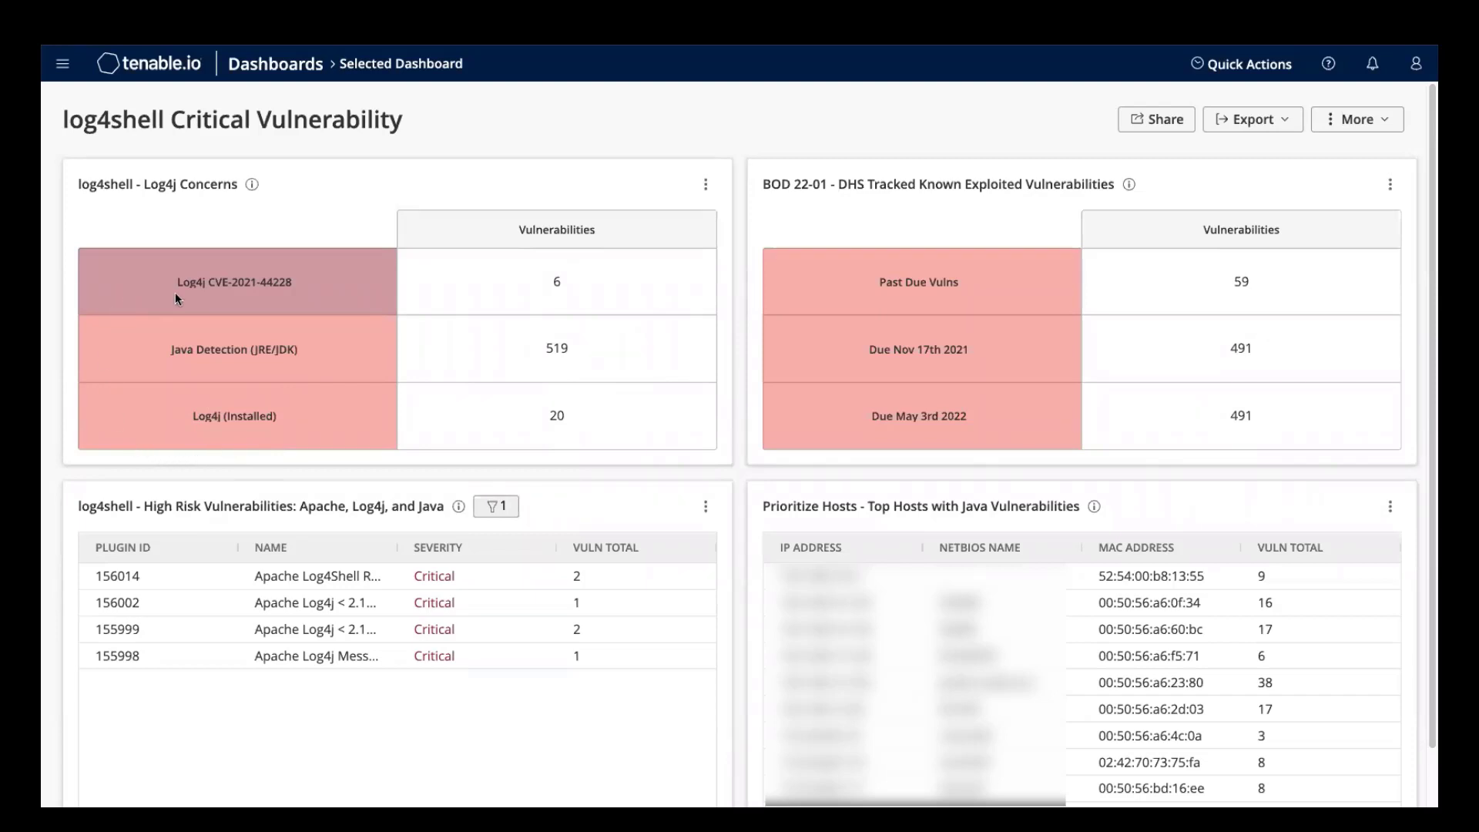
mouse_move(278, 257)
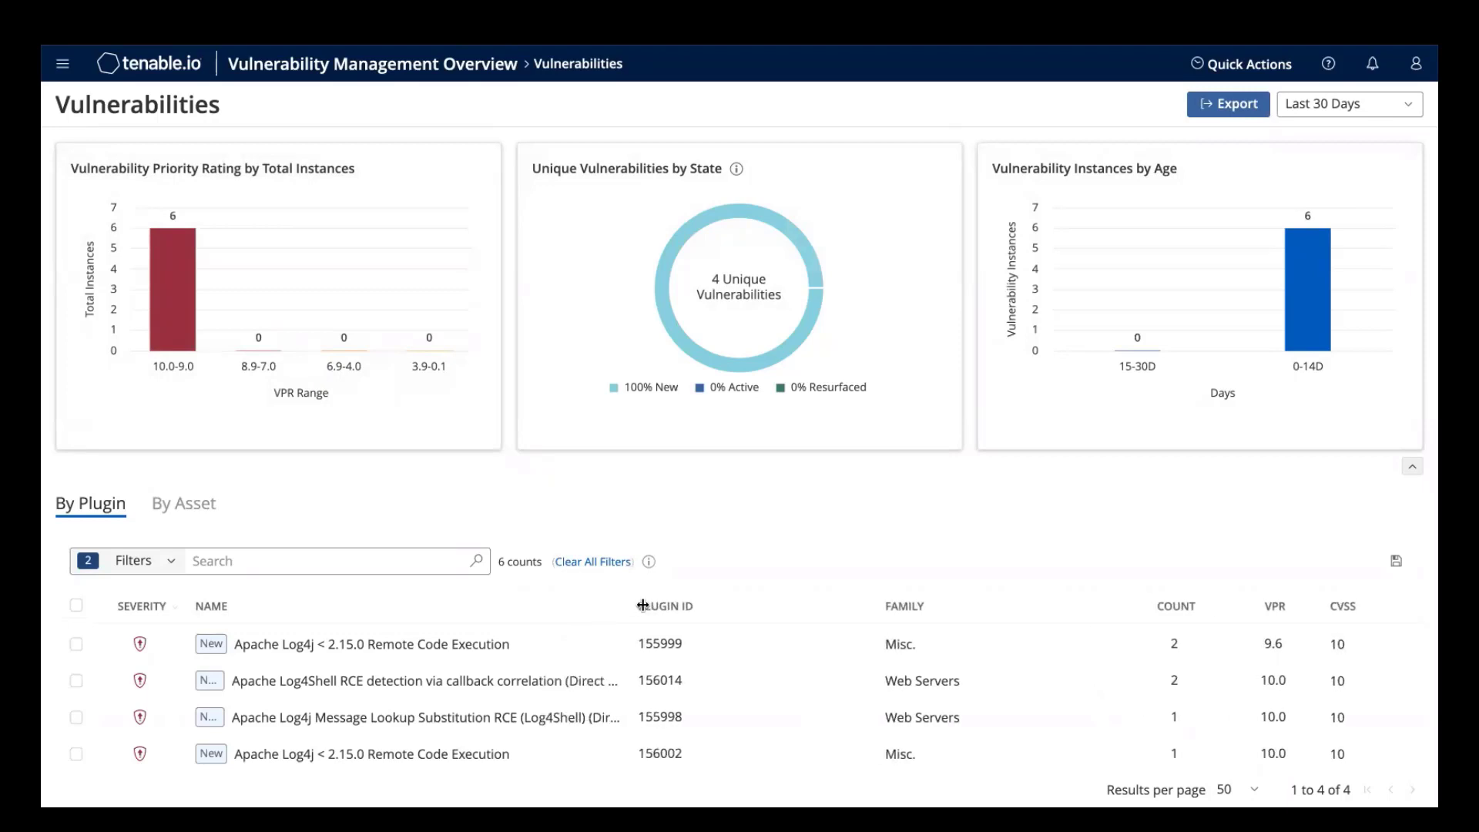
mouse_move(622, 680)
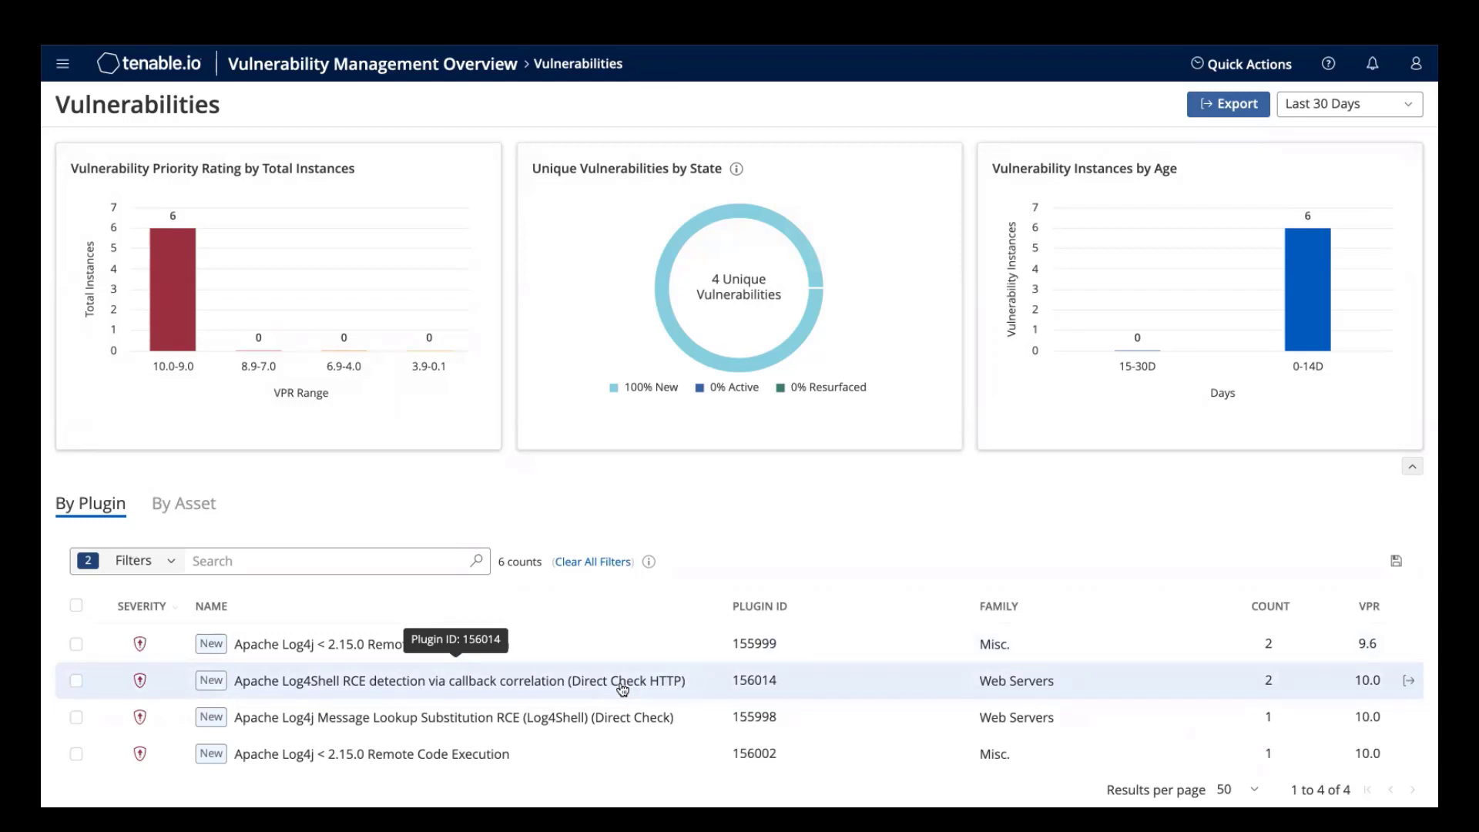
left_click(459, 679)
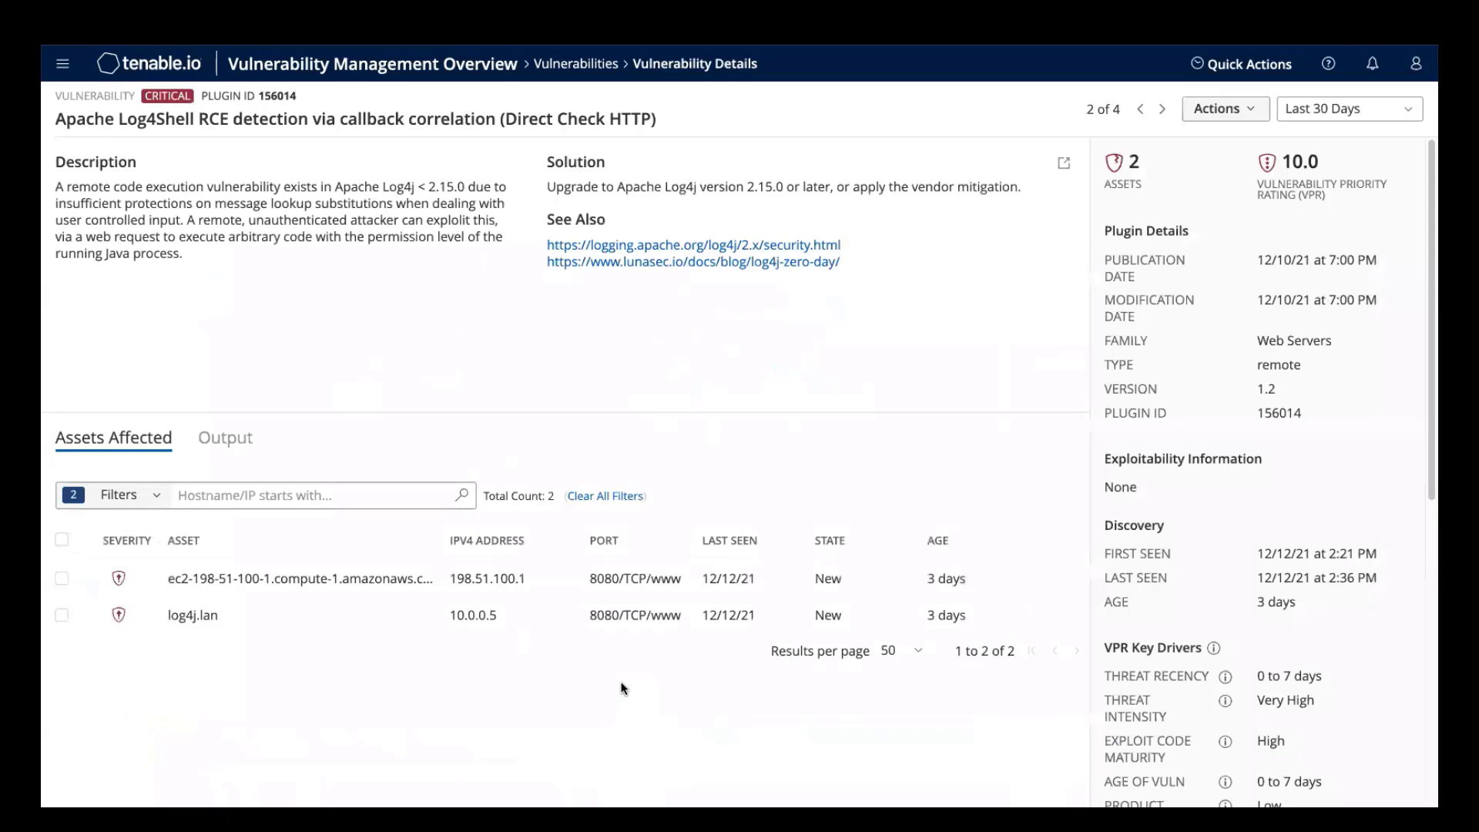
mouse_move(355, 264)
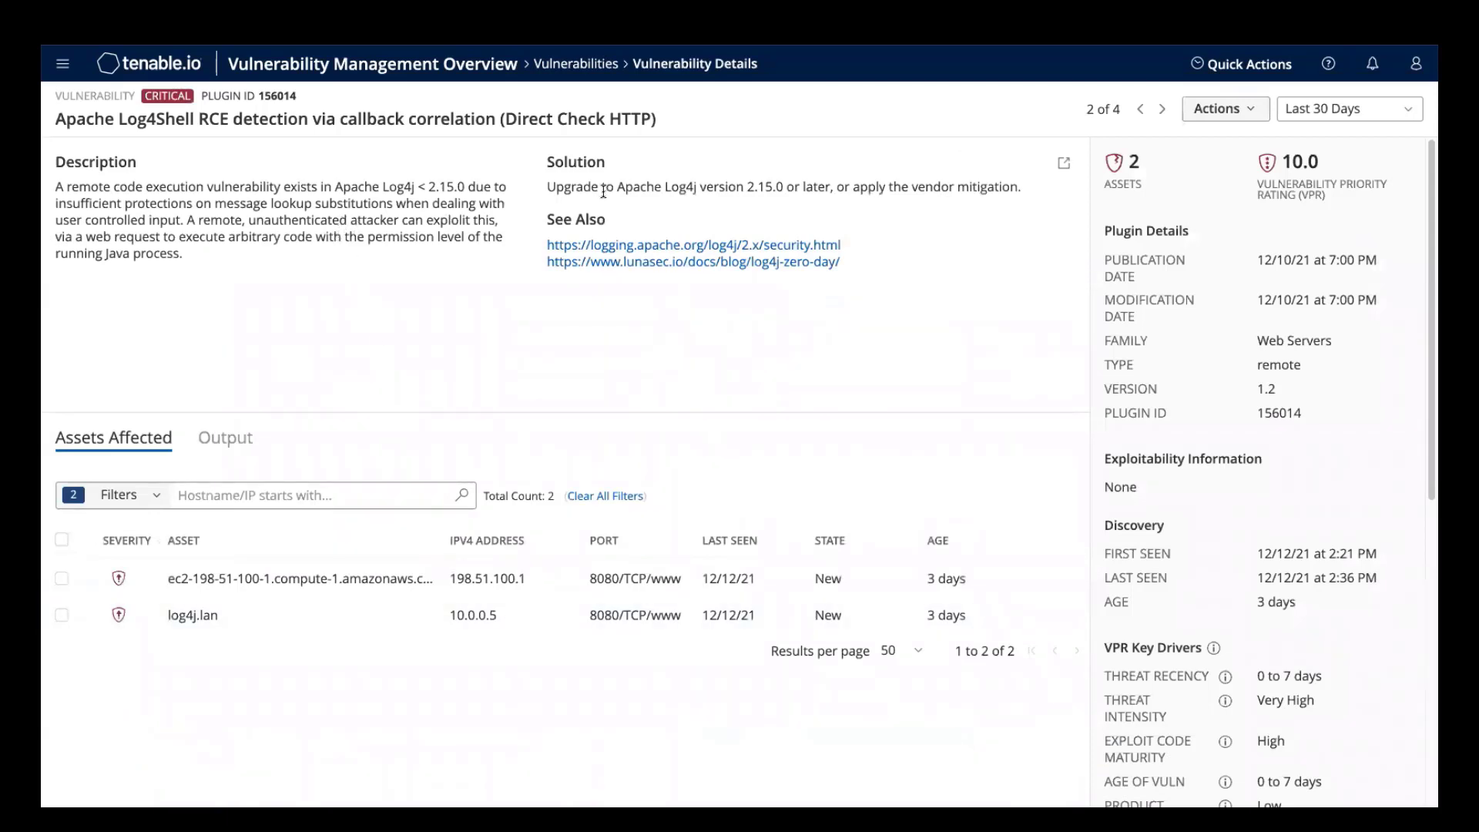
mouse_move(396, 326)
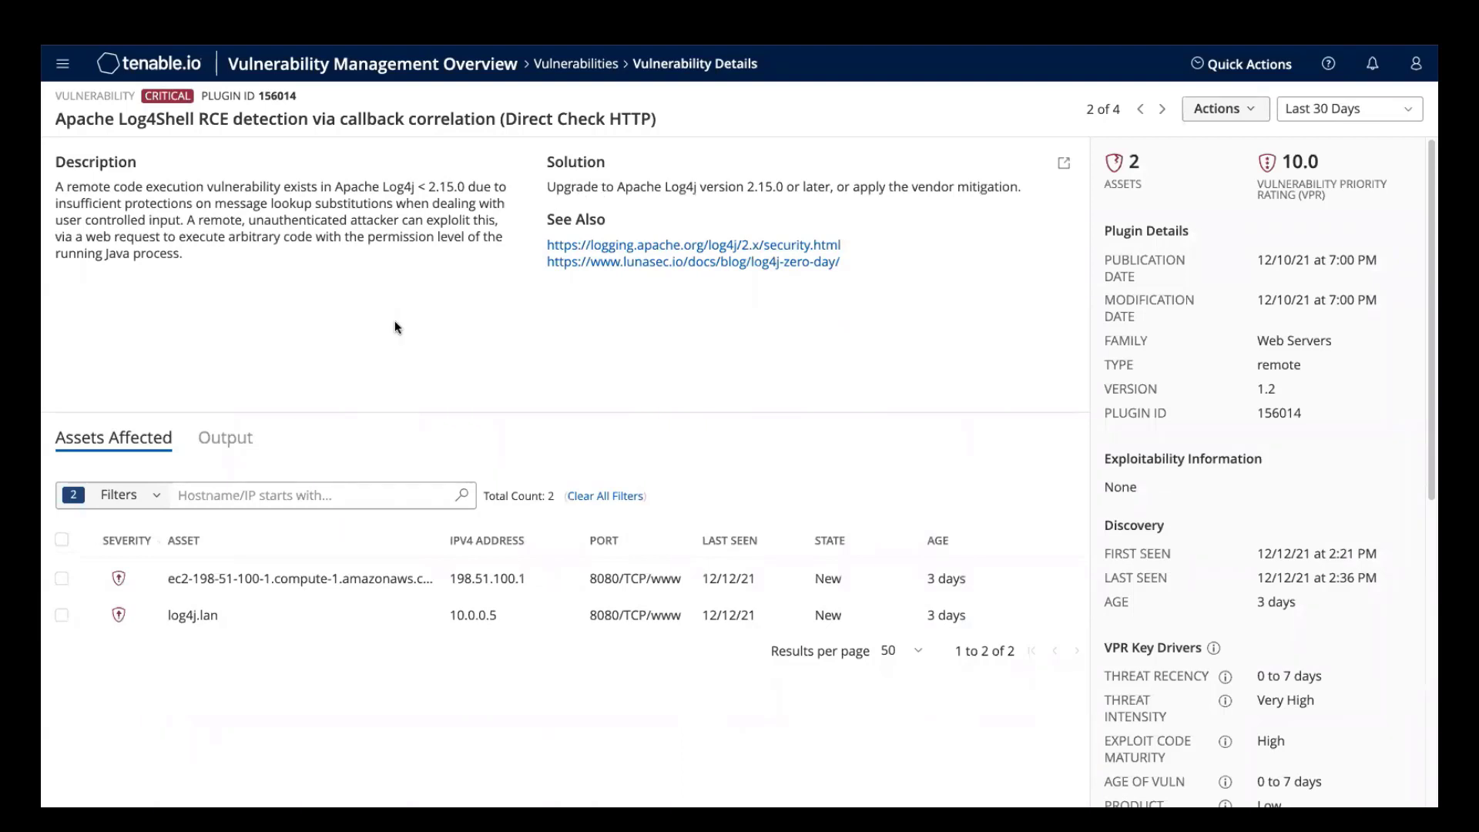
mouse_move(516, 629)
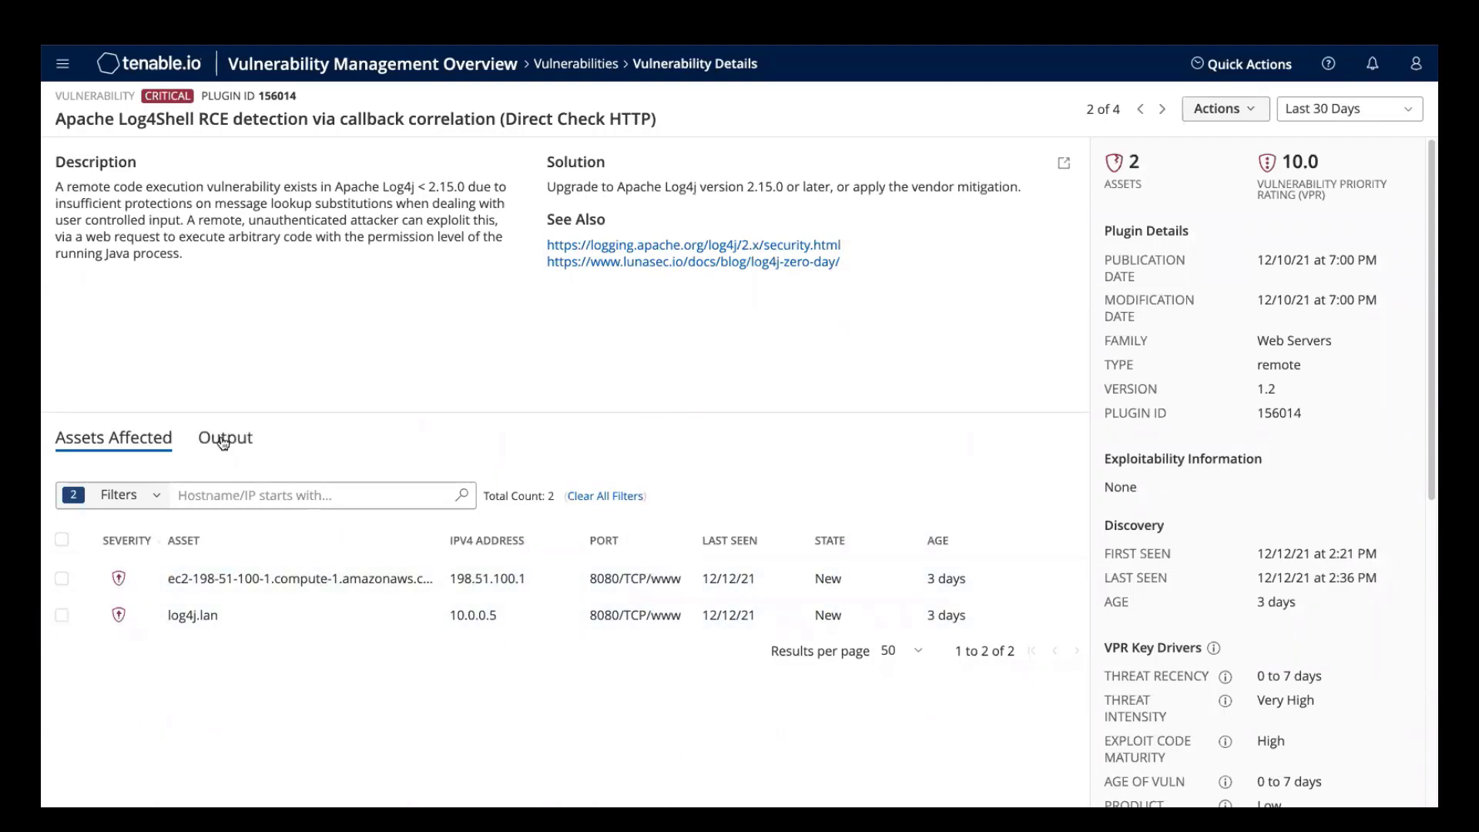
left_click(225, 436)
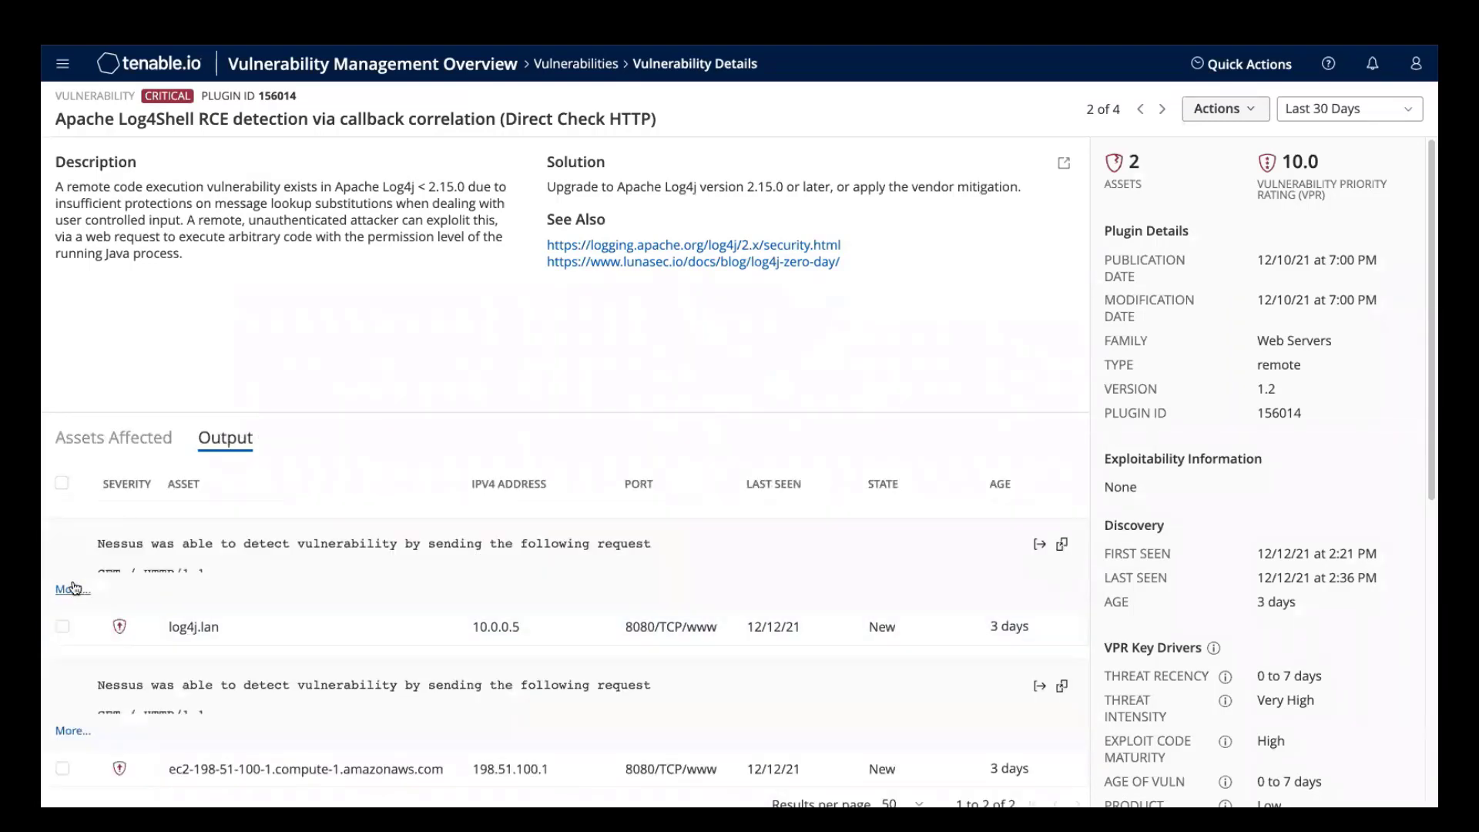
left_click(72, 589)
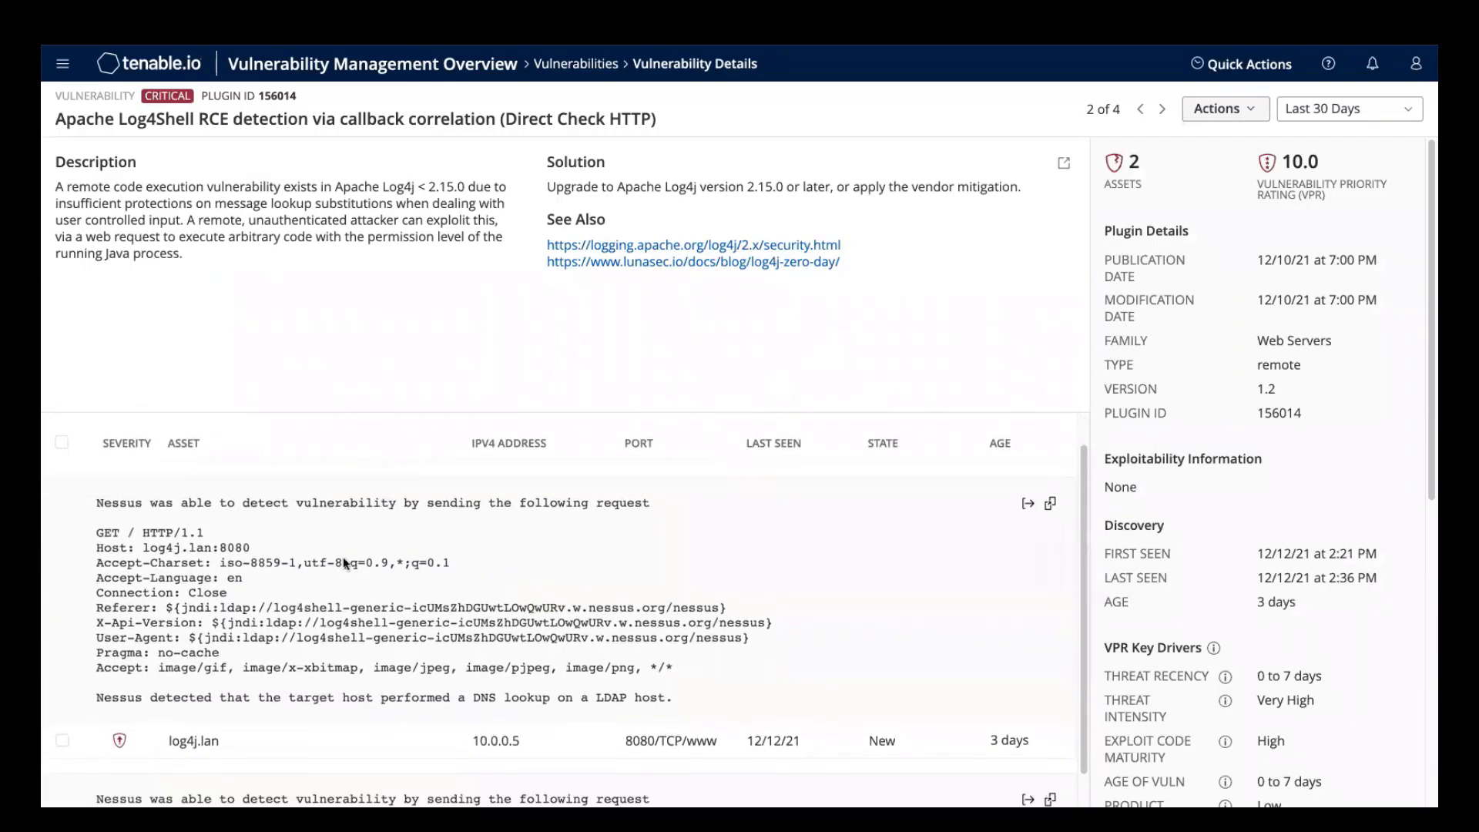
mouse_move(94, 612)
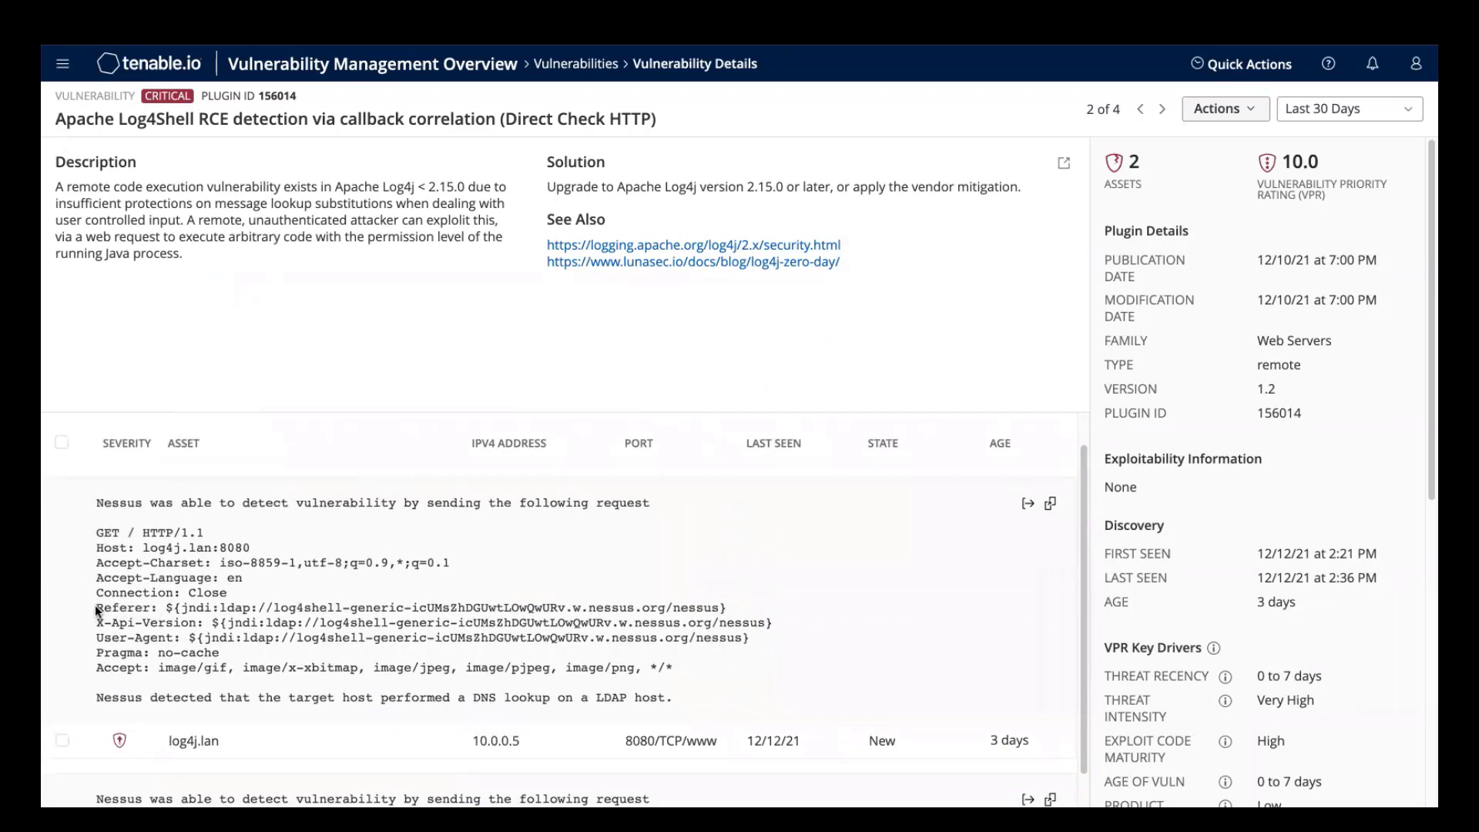
left_click_drag(94, 607, 538, 638)
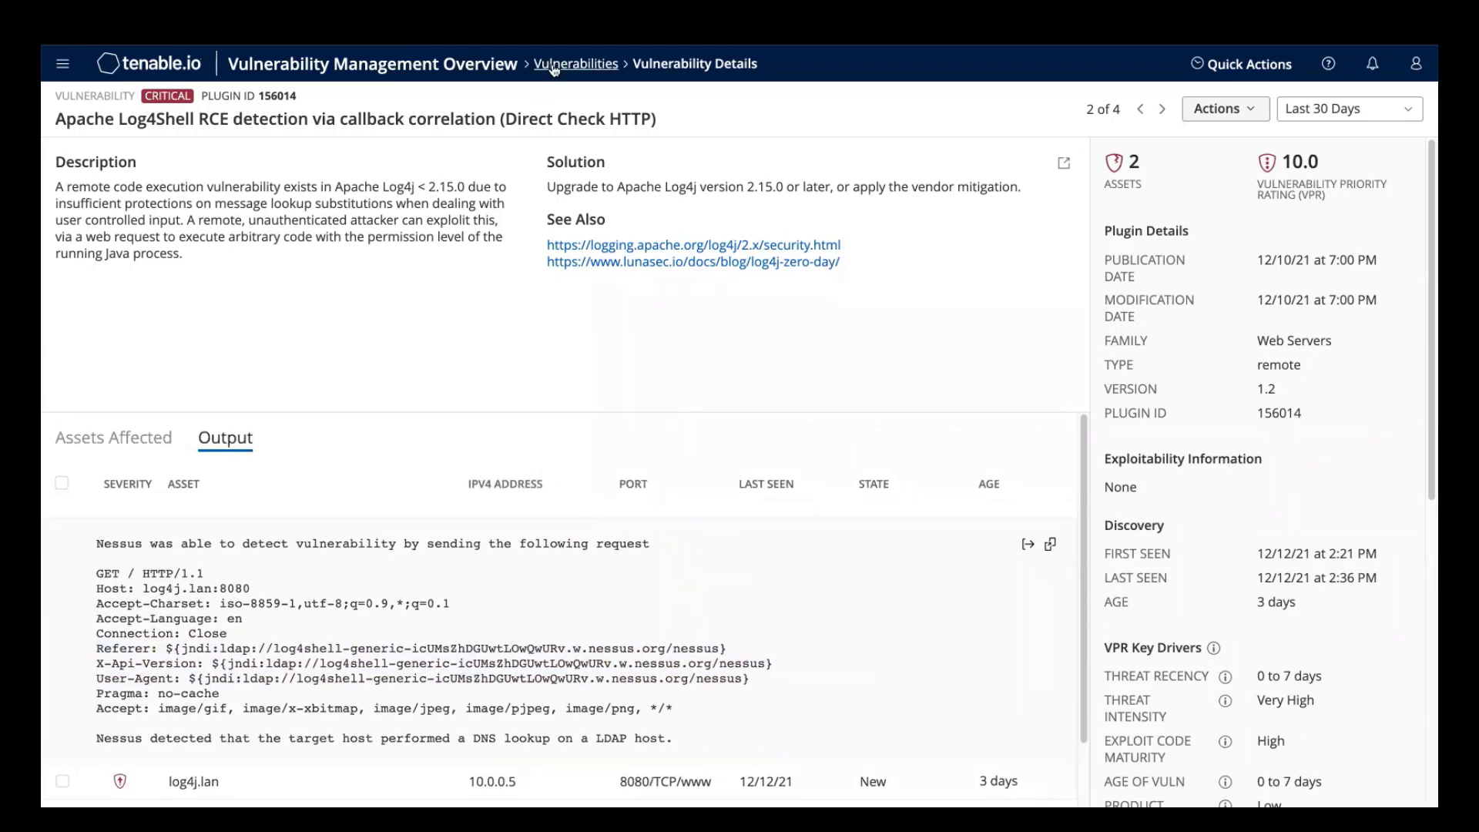
left_click(575, 63)
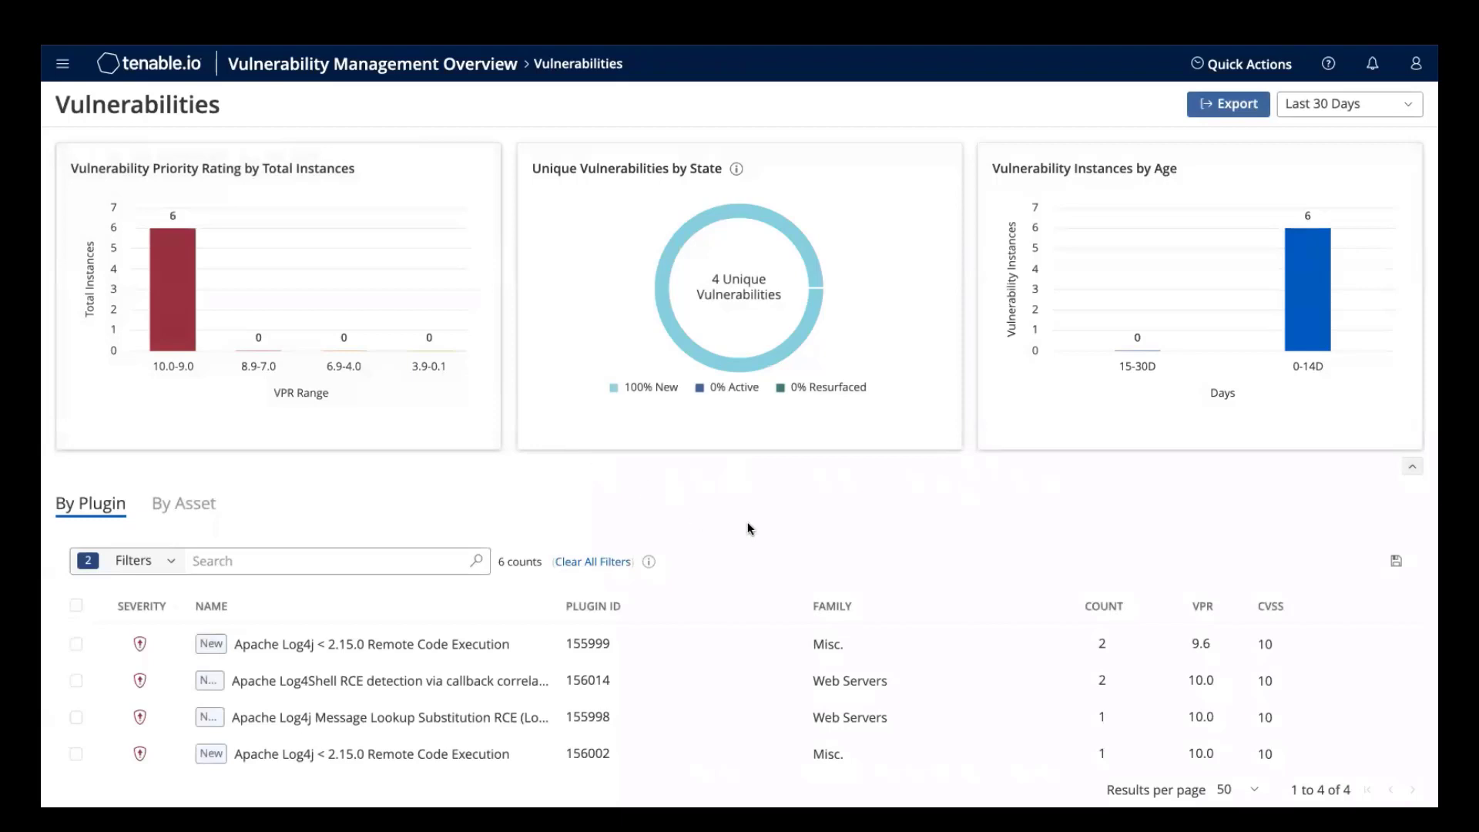
mouse_move(441, 784)
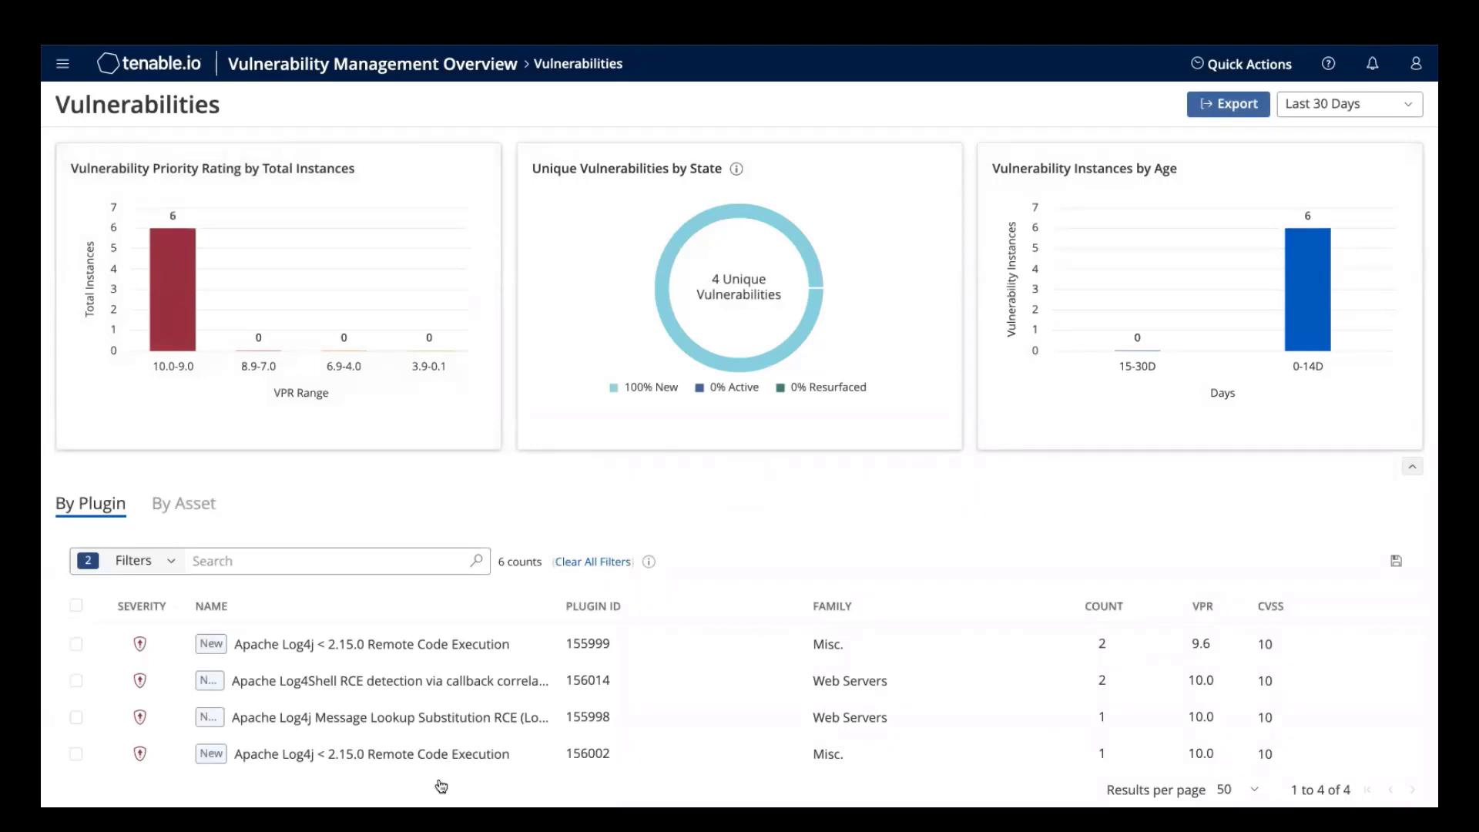
Show plugin 156002's output listing vulnerable log4j-core jar paths on log4j.tenablesecurity.com.
left_click(370, 753)
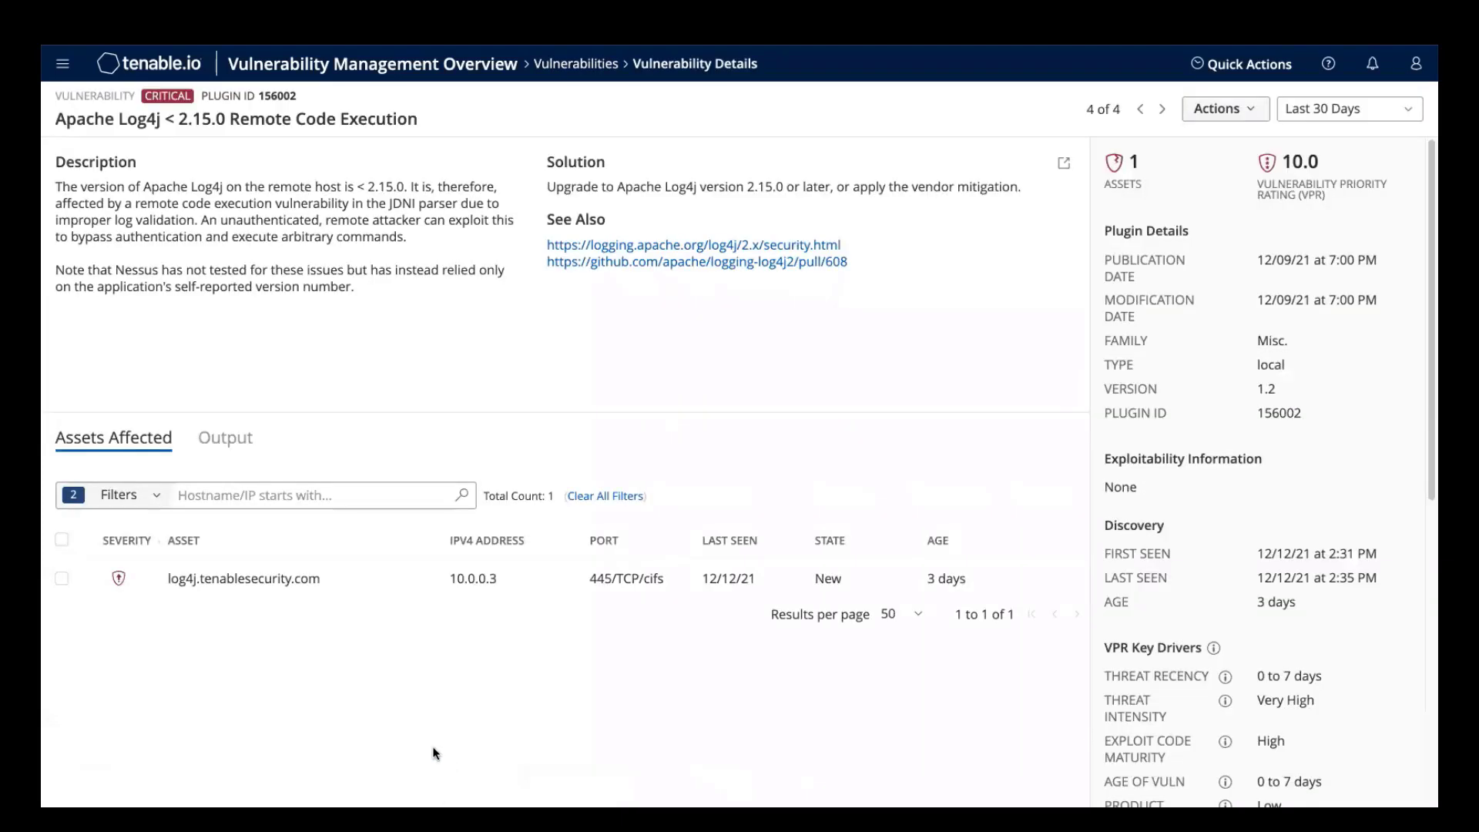
mouse_move(476, 585)
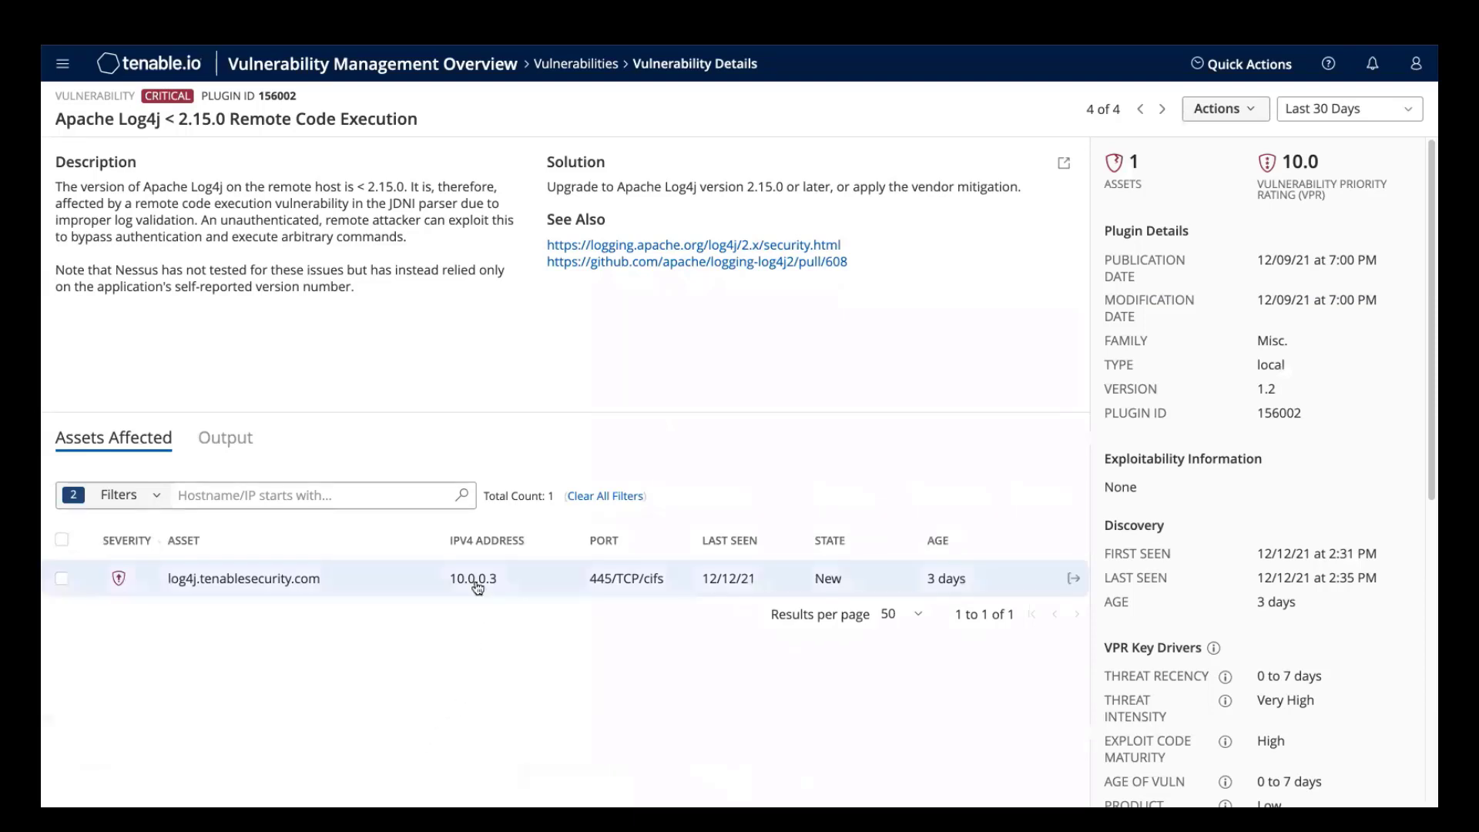
left_click(225, 436)
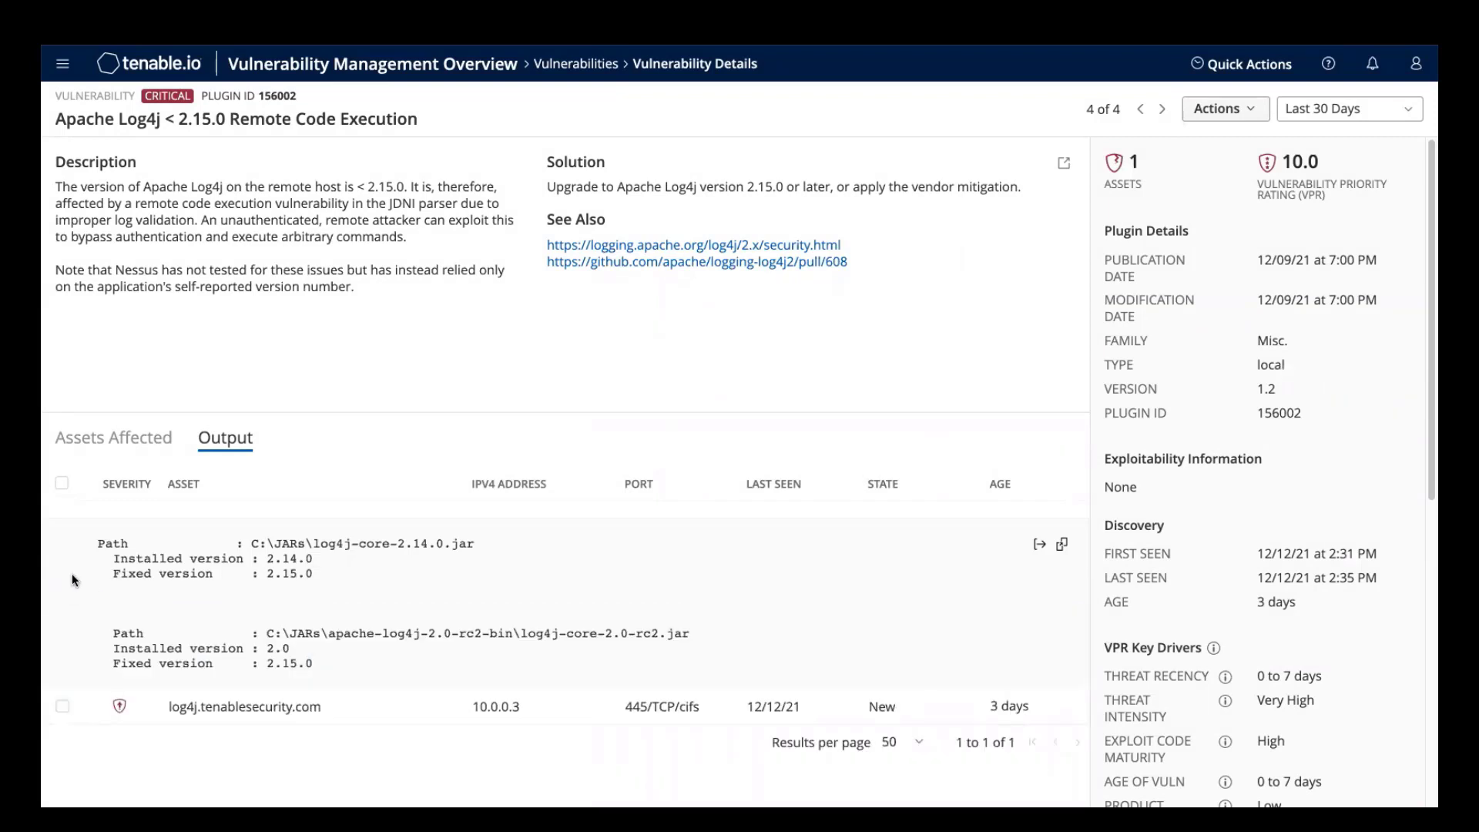
mouse_move(319, 646)
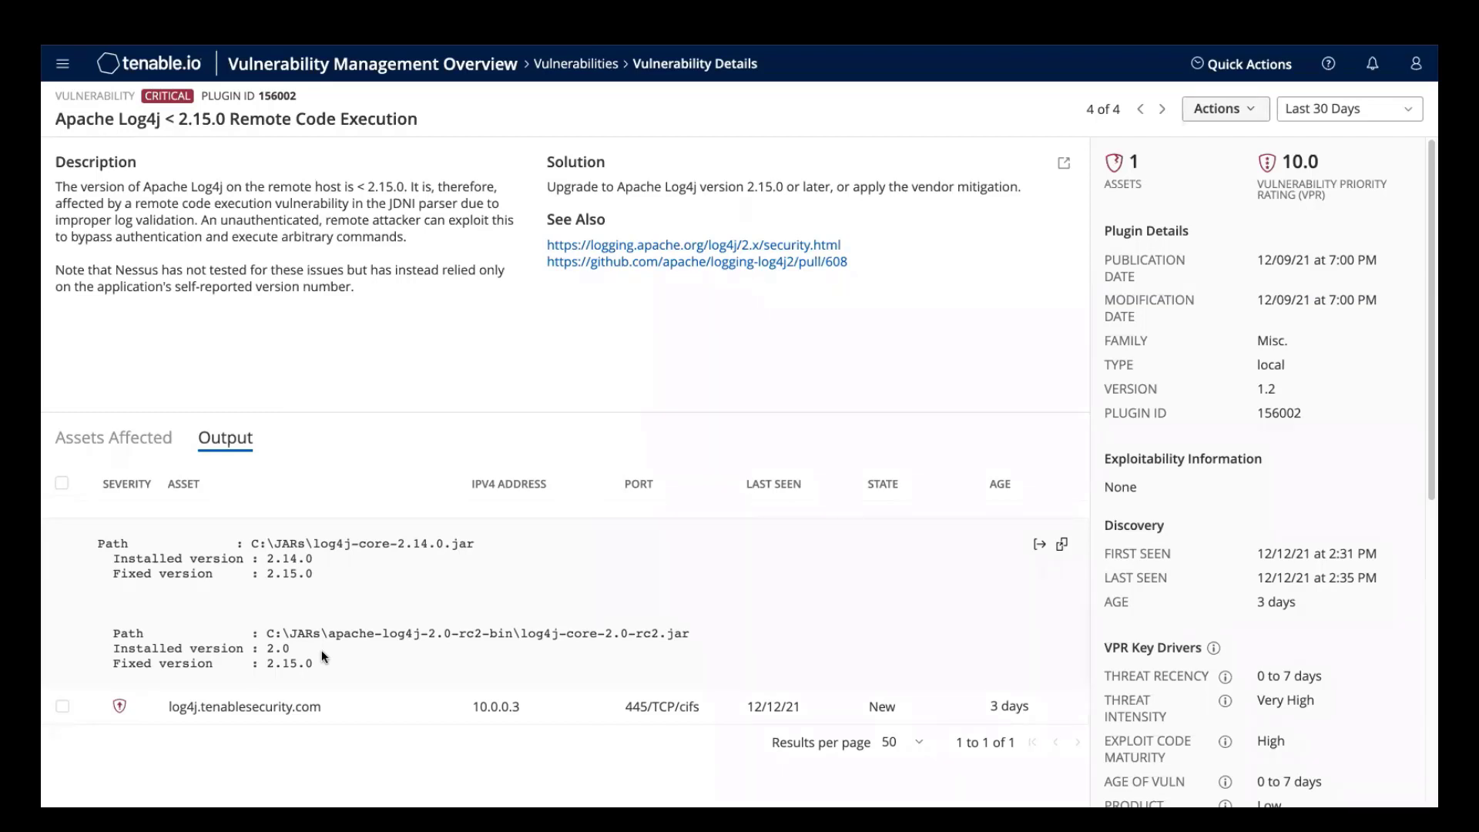
Return to the vulnerabilities list and group the five affected hosts by asset.
left_click(577, 63)
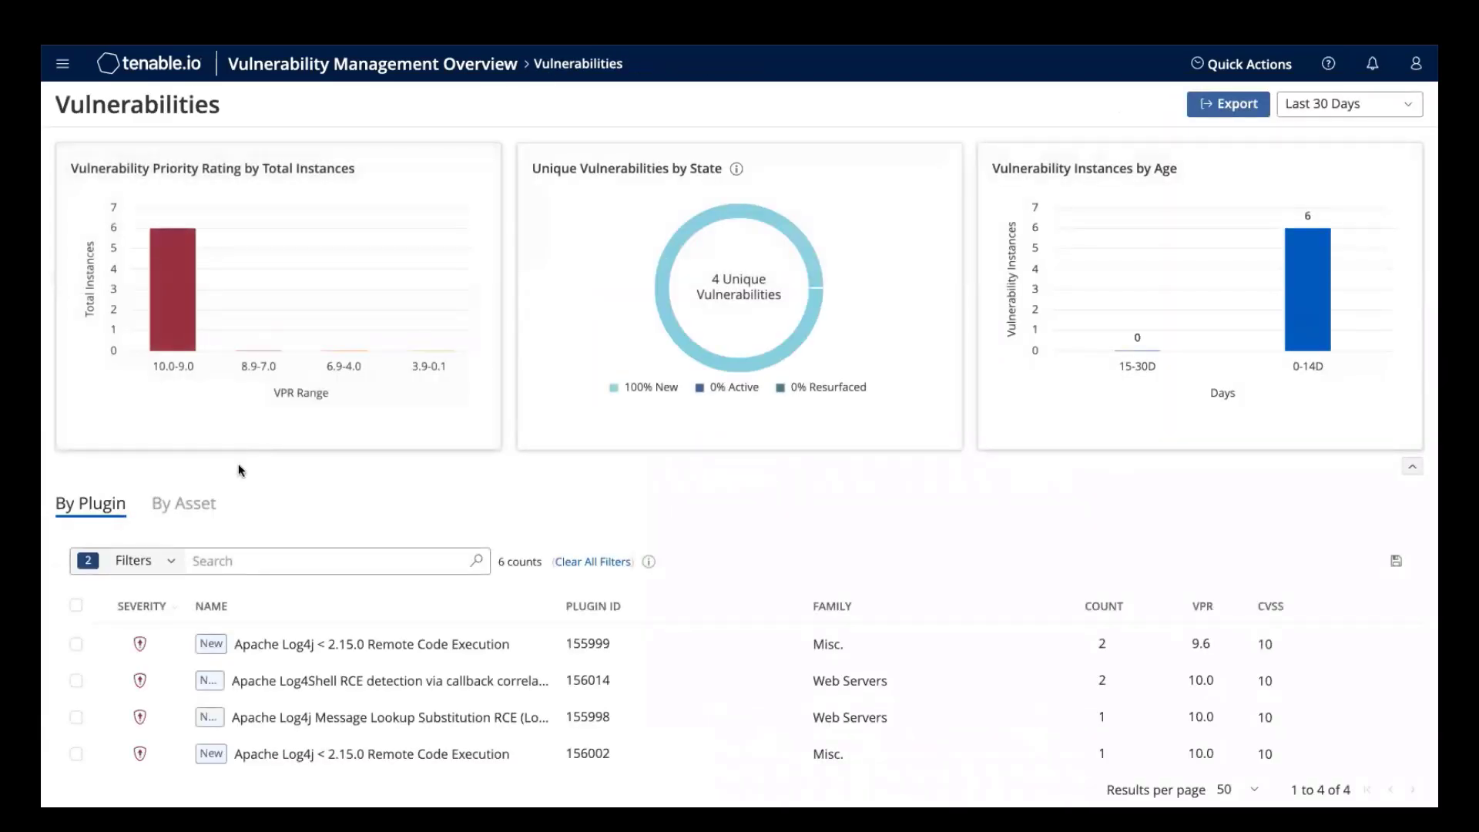
left_click(184, 503)
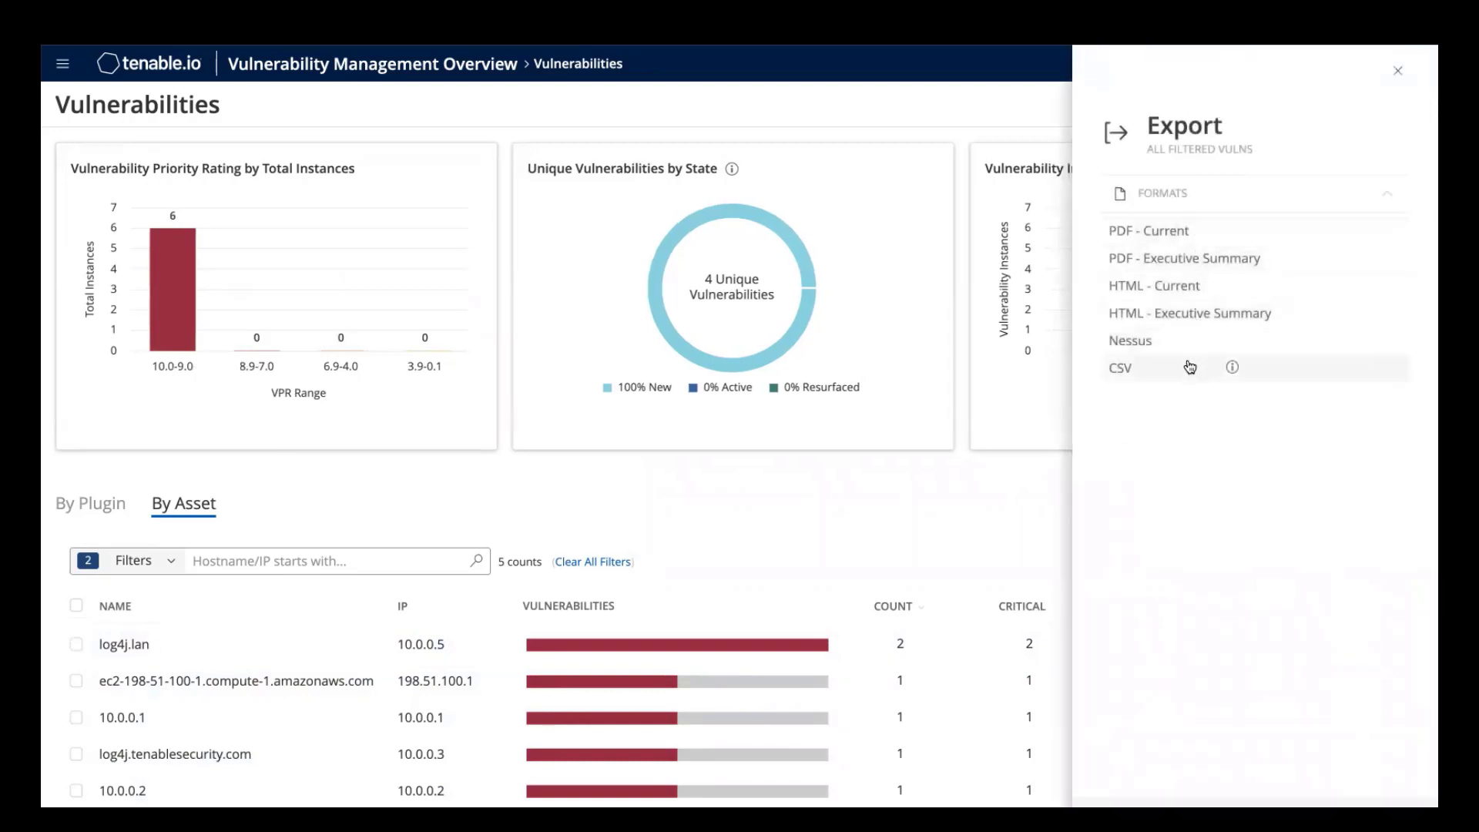
mouse_move(1191, 231)
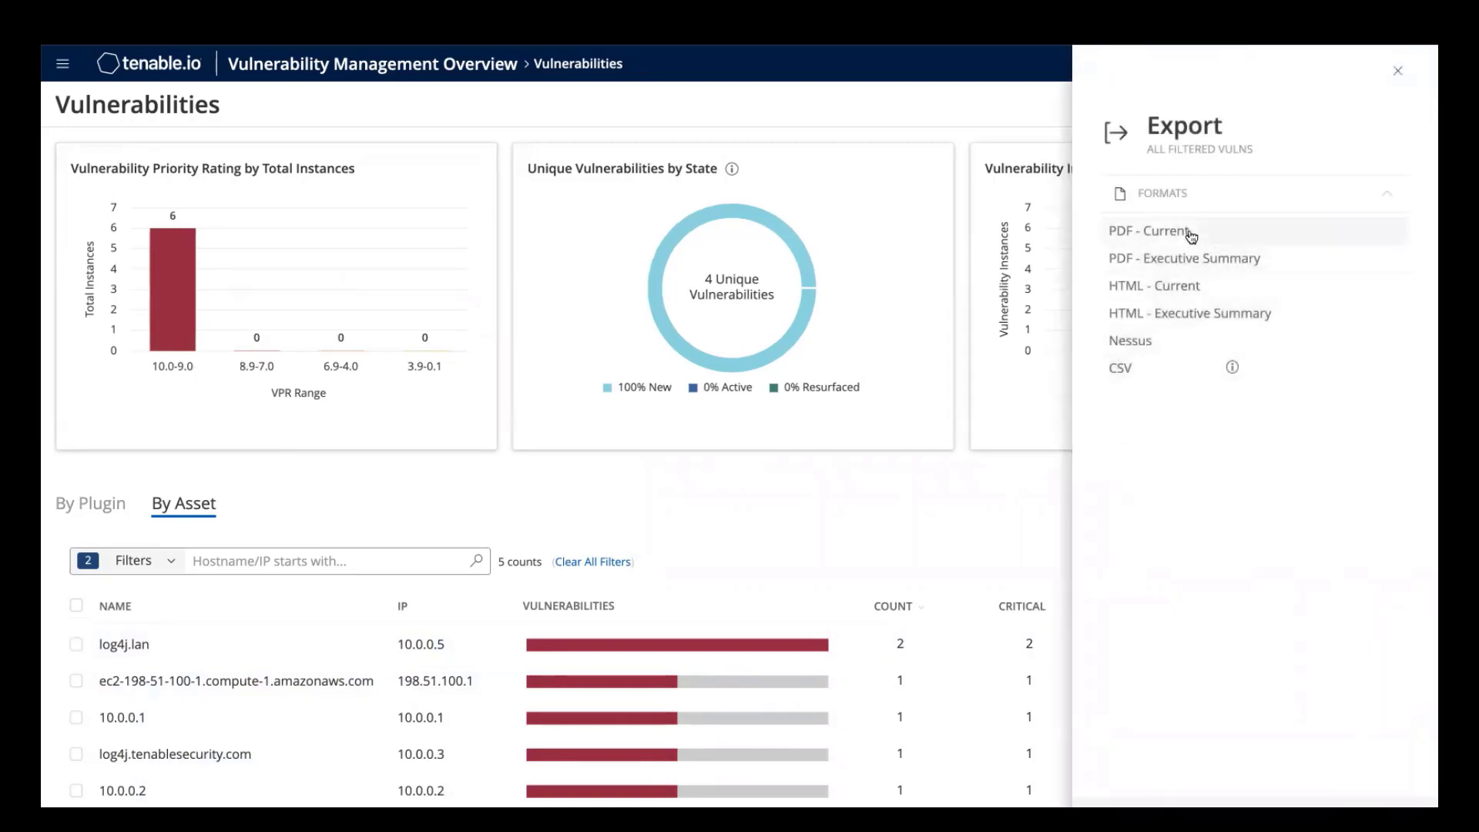
mouse_move(471, 117)
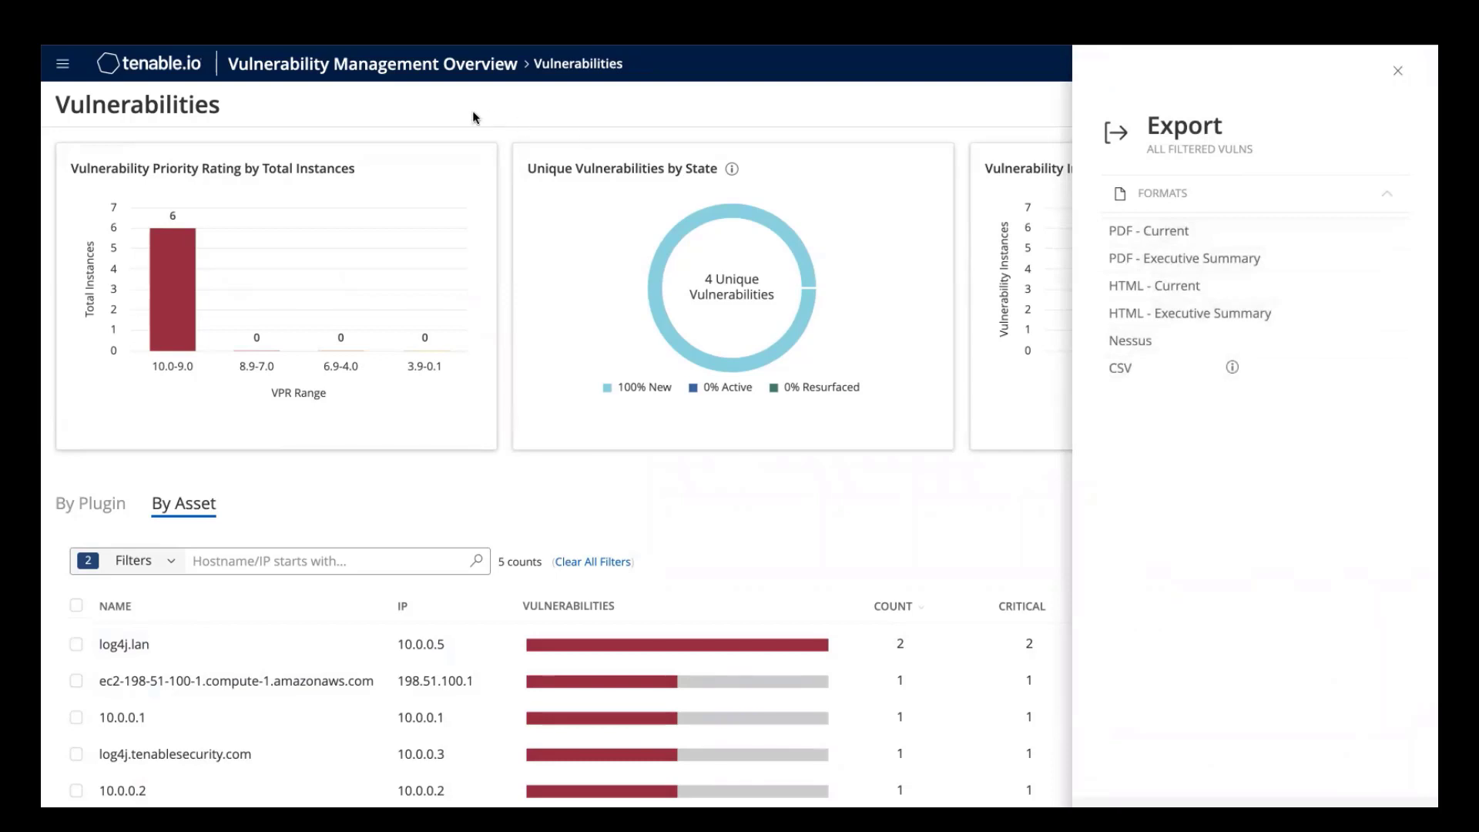
Review Tenable's CVE-2021-44228 solution center page with research, webinars and product education videos.
left_click(1397, 71)
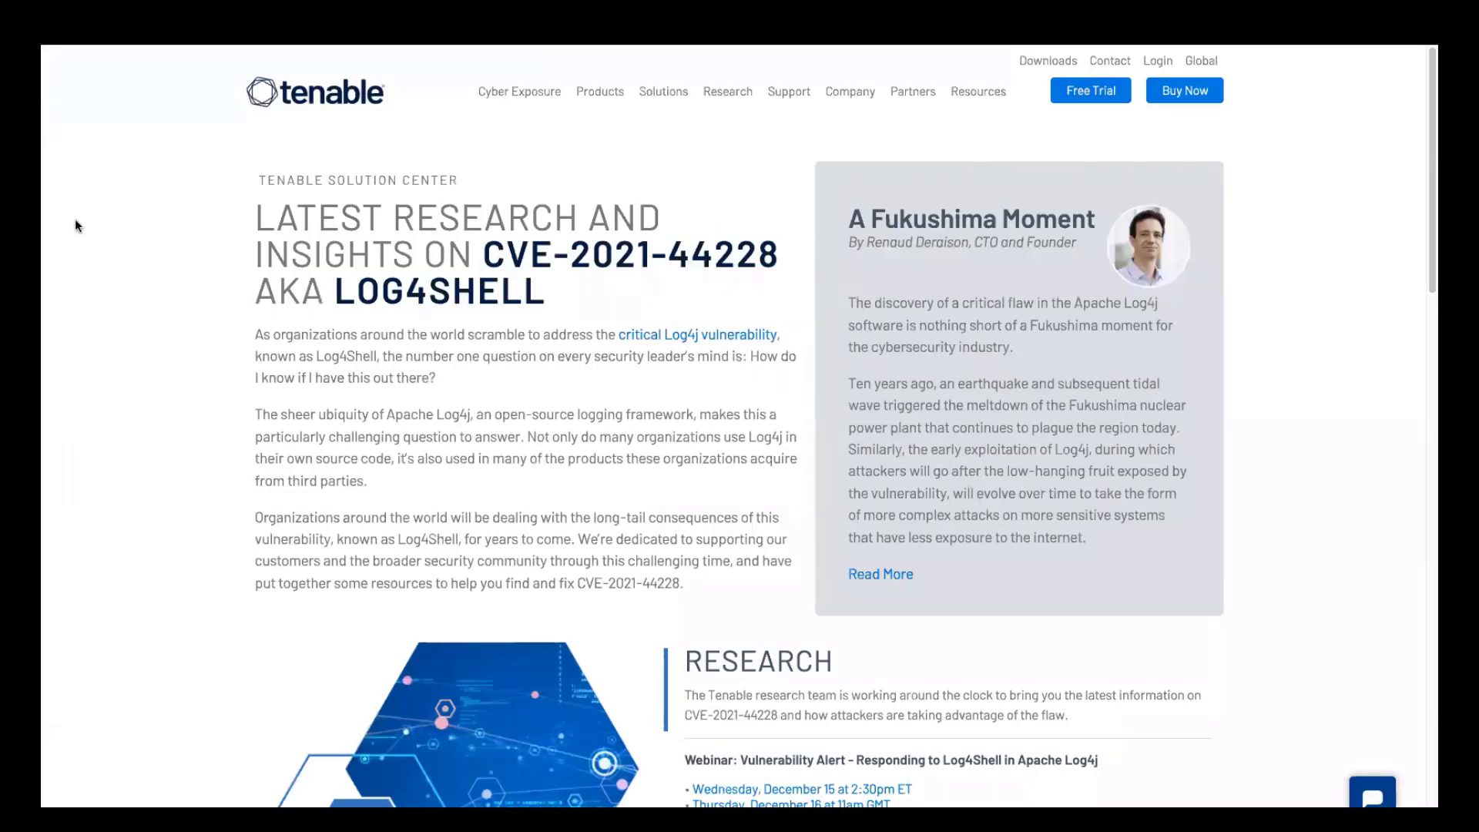
mouse_move(142, 182)
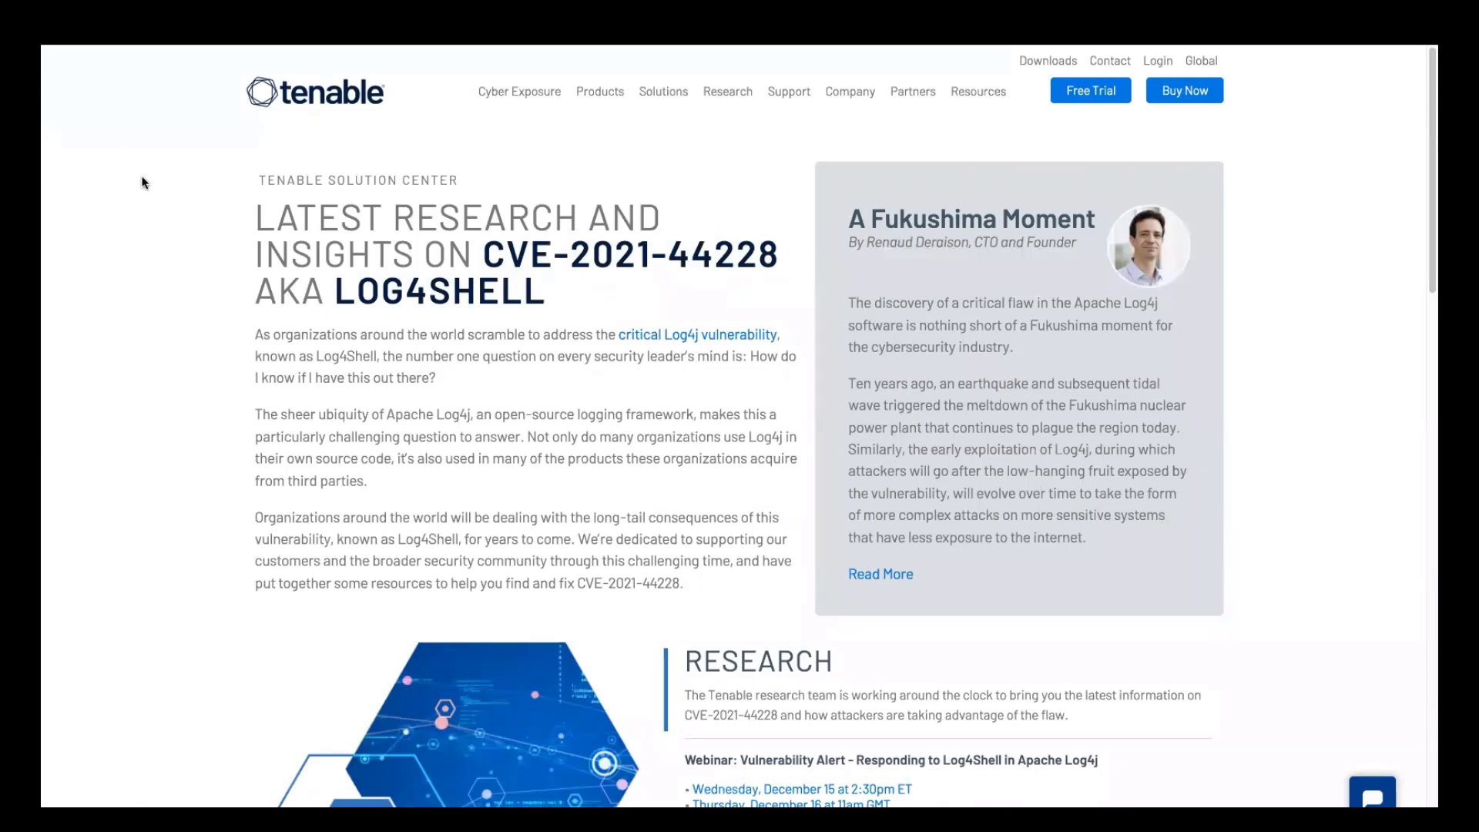
mouse_move(1271, 228)
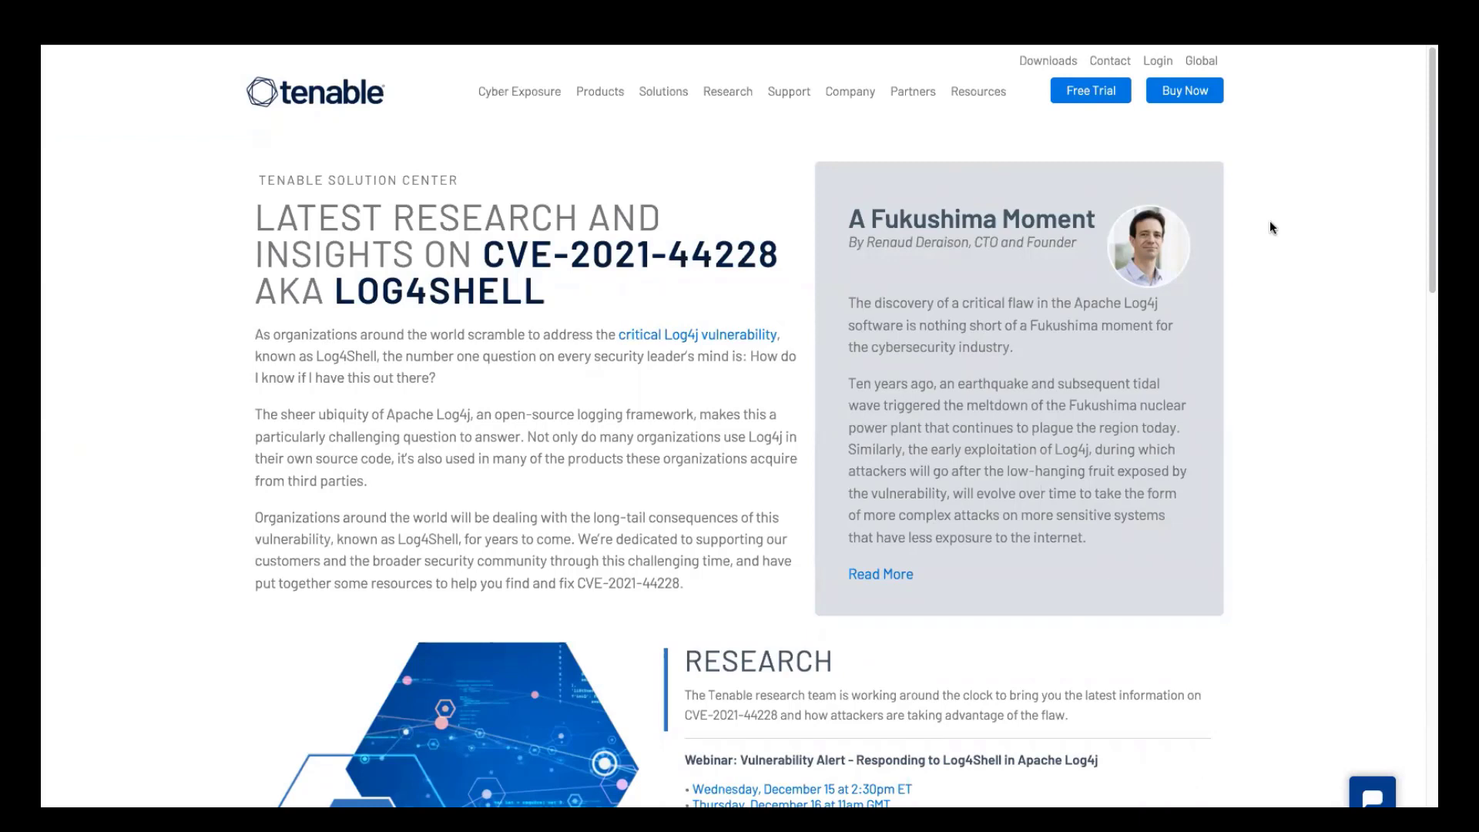
mouse_move(1268, 336)
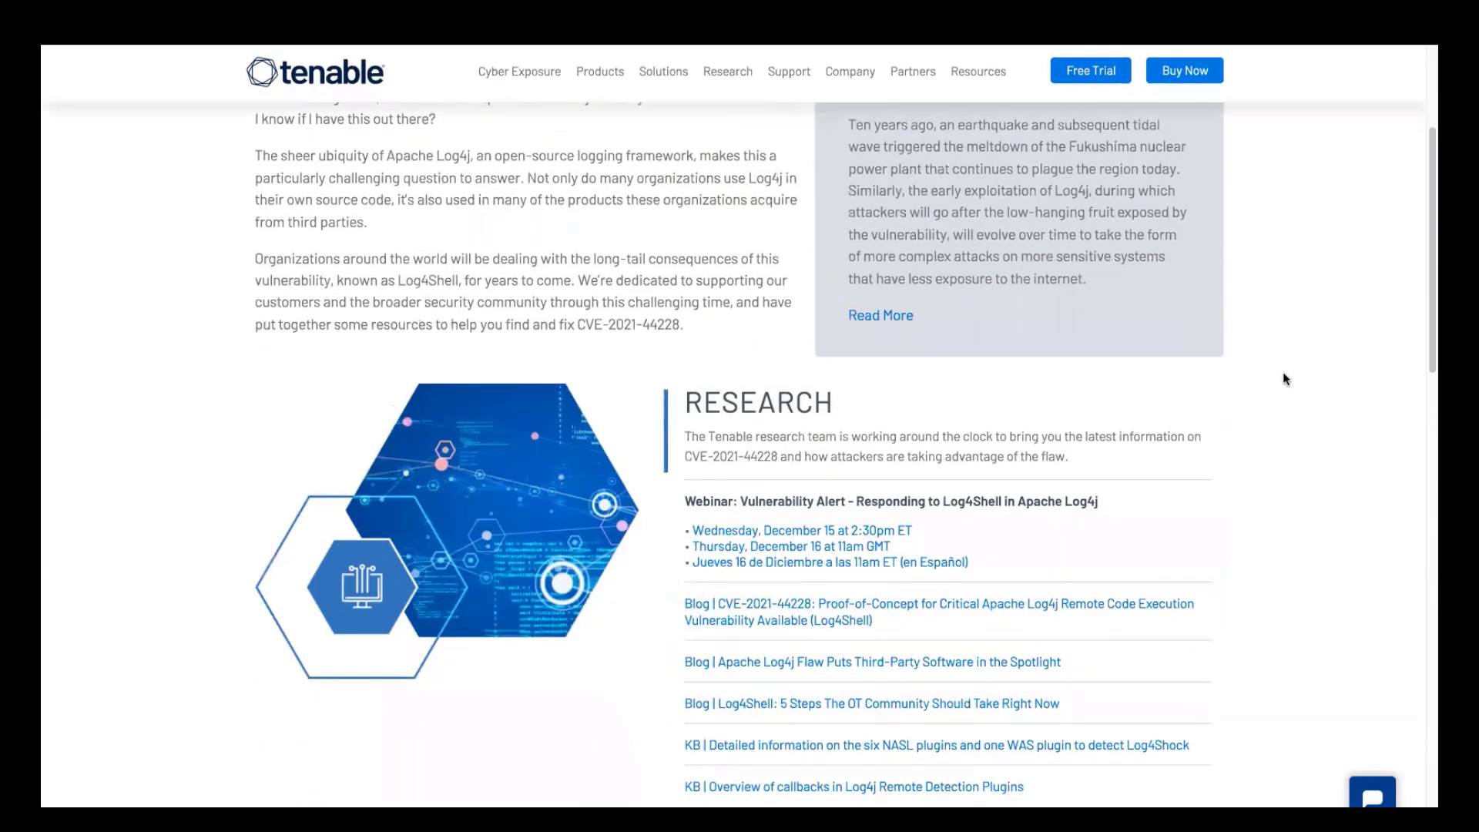
scroll("down", 3)
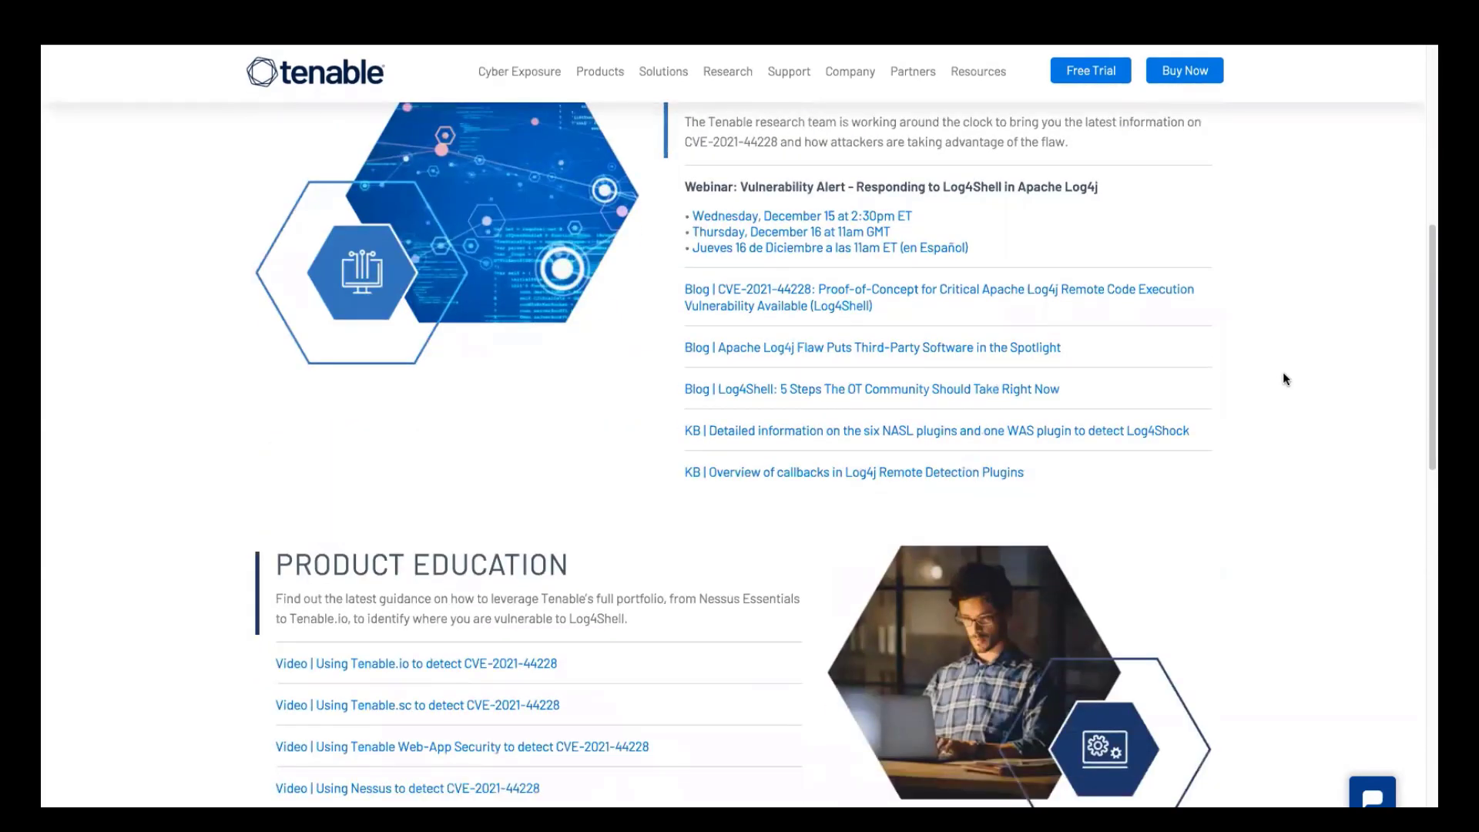